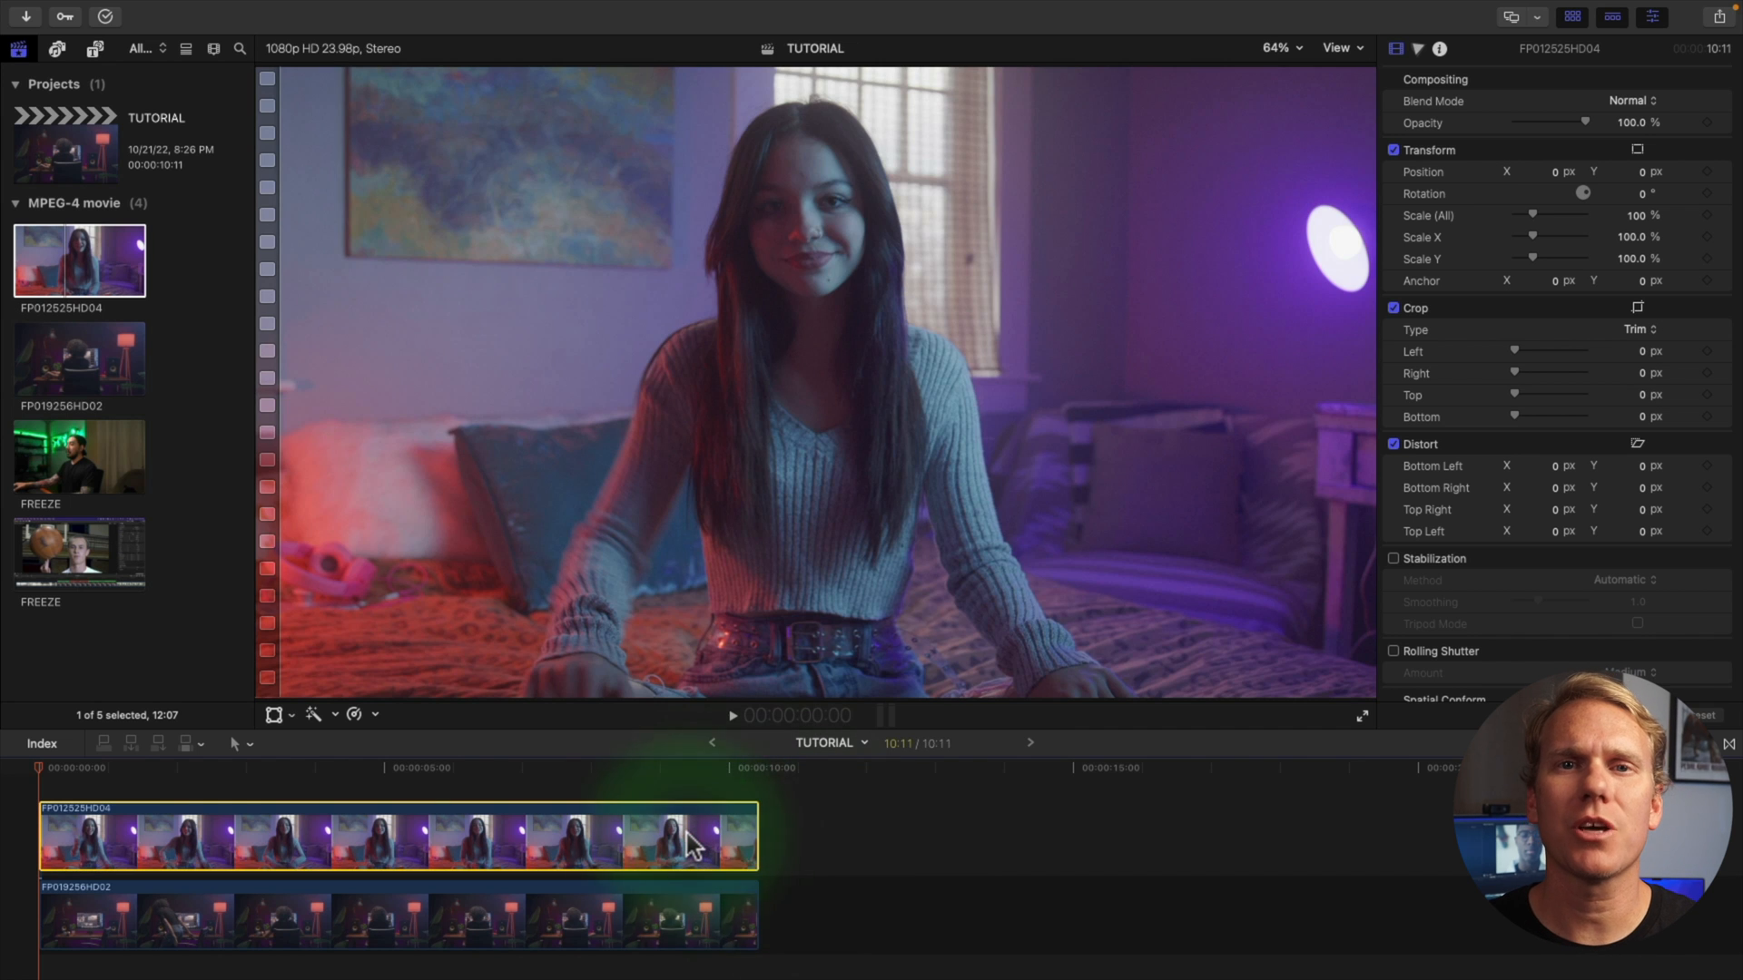
Step: Hide the browser, scale the bedroom clip evenly to about 32%, and place it upper right
{"action": "key", "text": "ctrl+cmd+1"}
{"action": "type", "text": "69"}
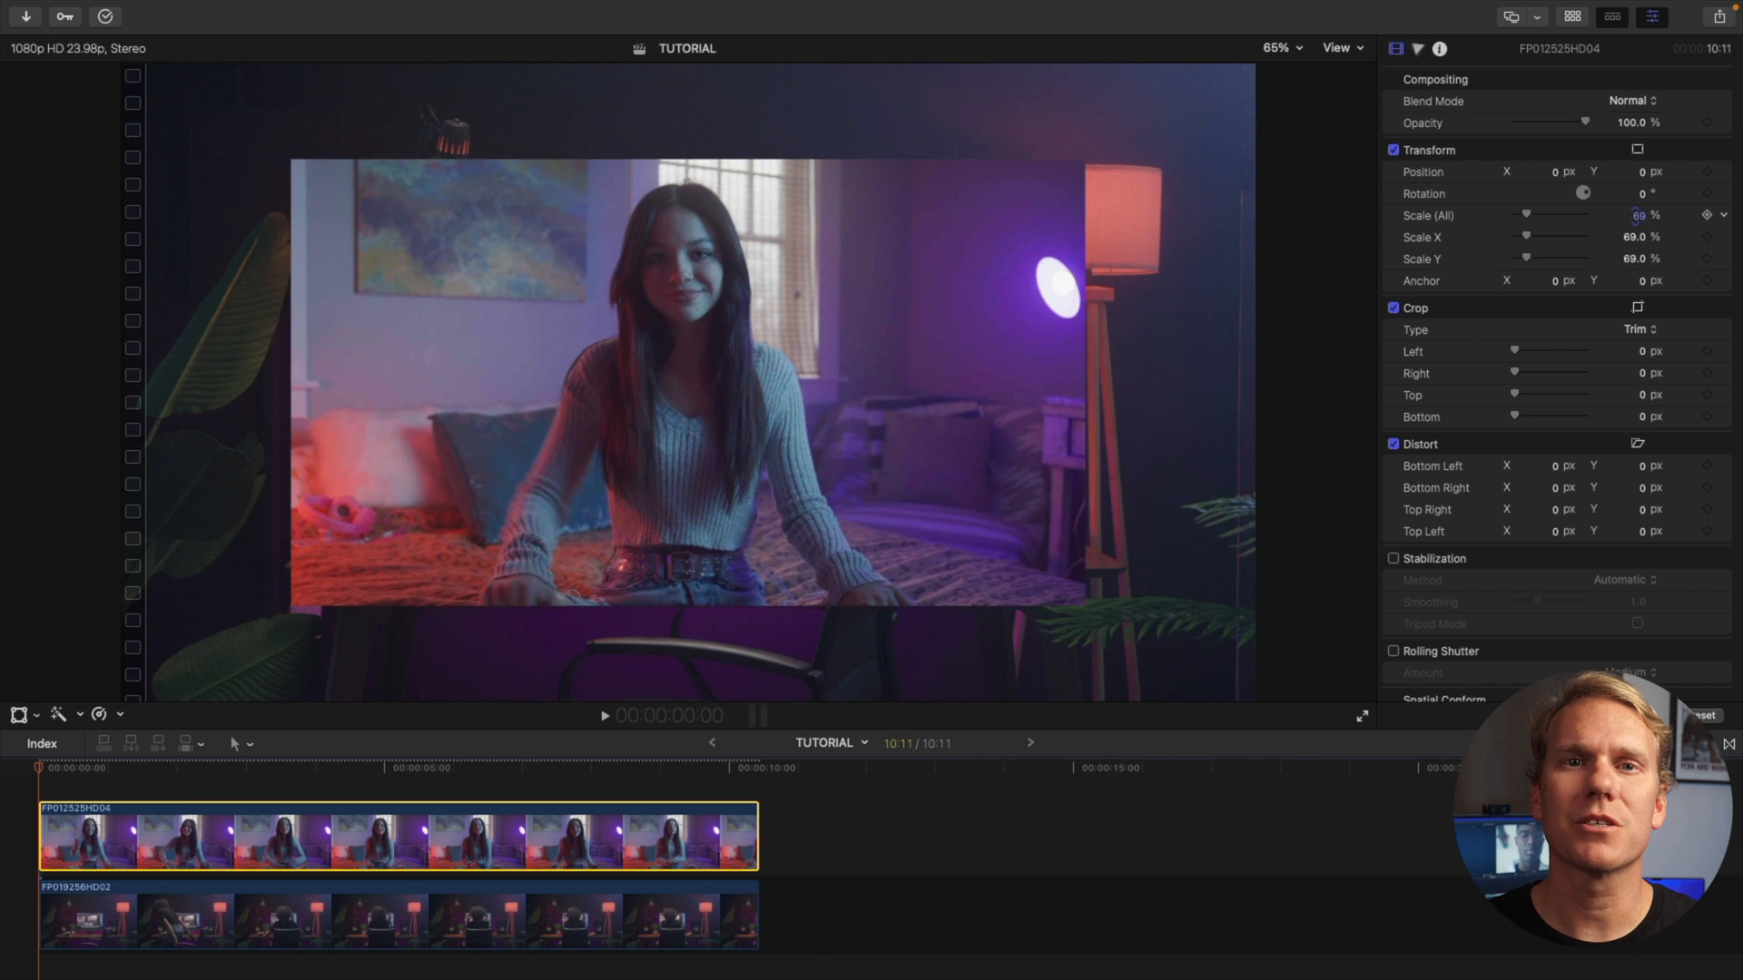
{"action": "left_click_drag", "start_coordinate": [1526, 215], "coordinate": [1550, 214]}
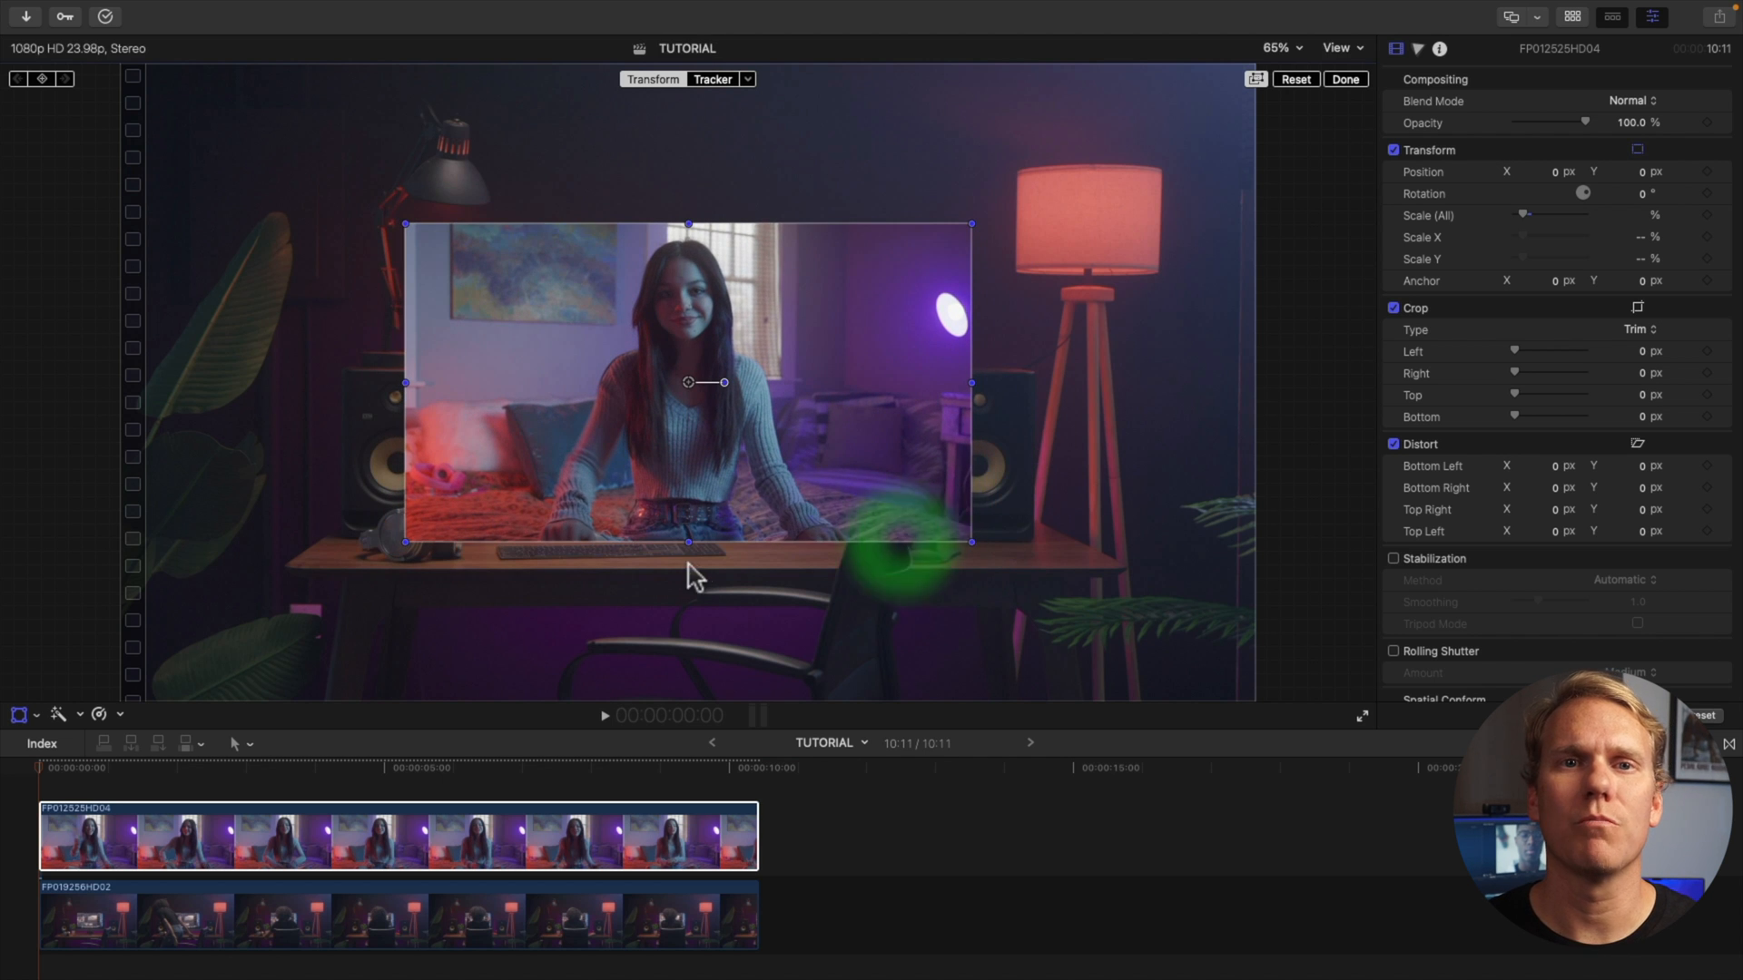
{"action": "left_click_drag", "start_coordinate": [687, 541], "coordinate": [678, 543]}
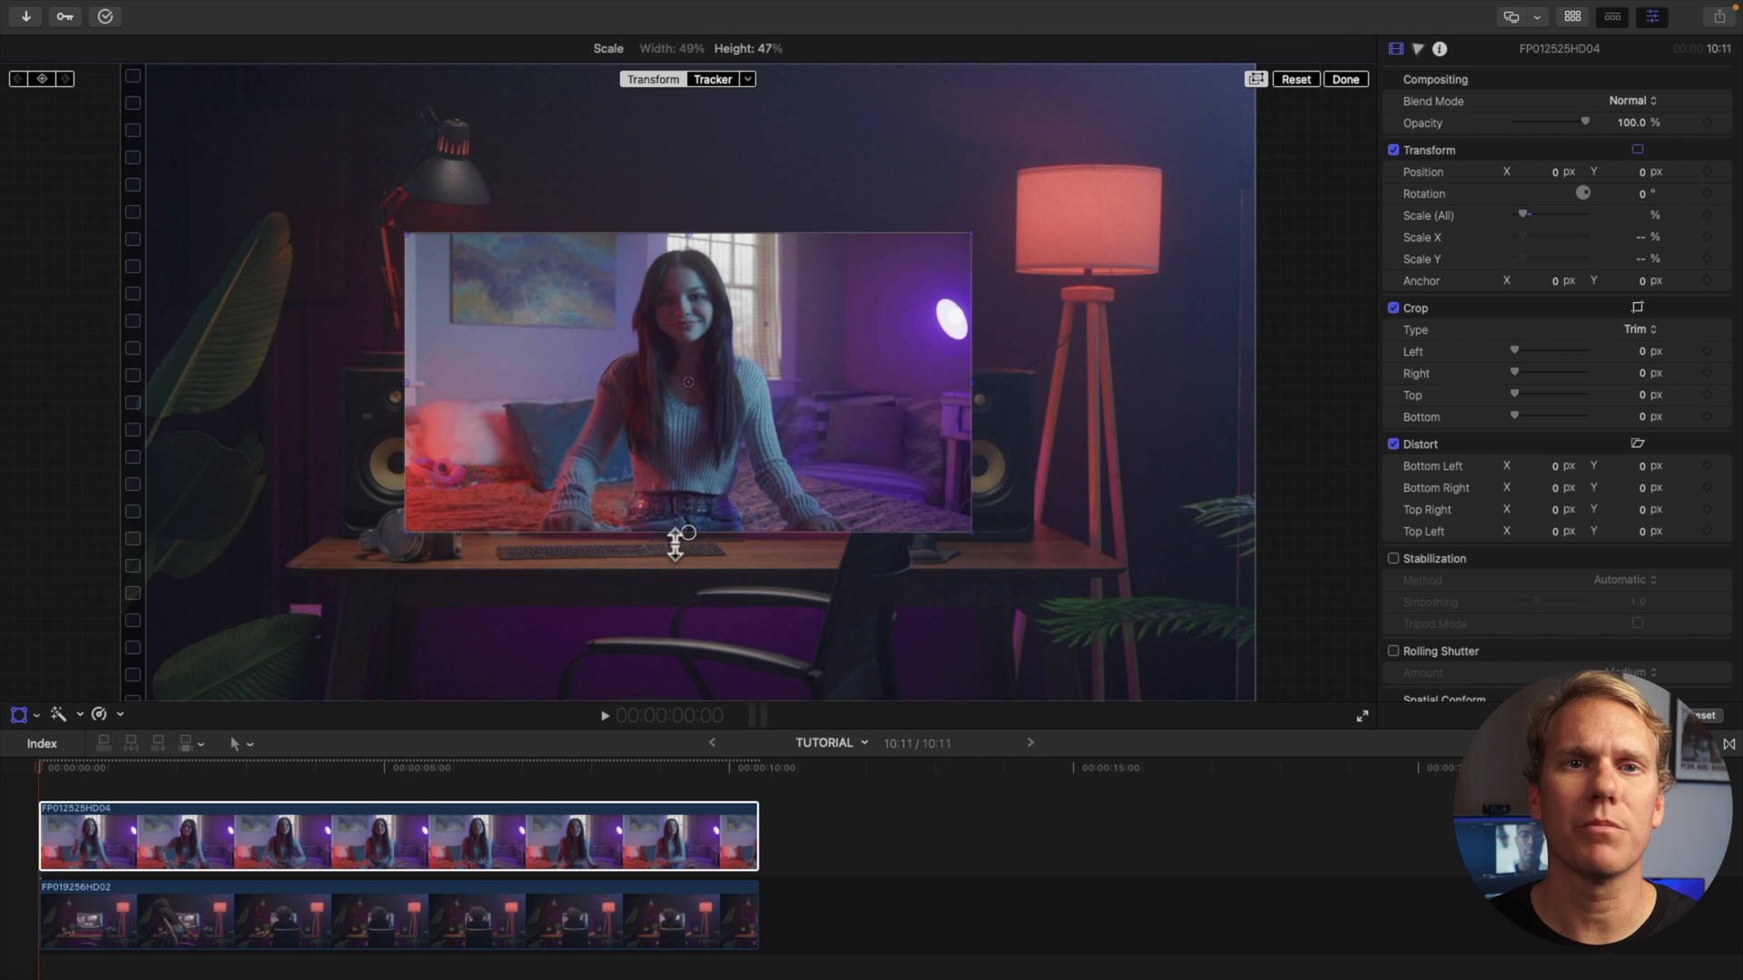
{"action": "key", "text": "cmd+z"}
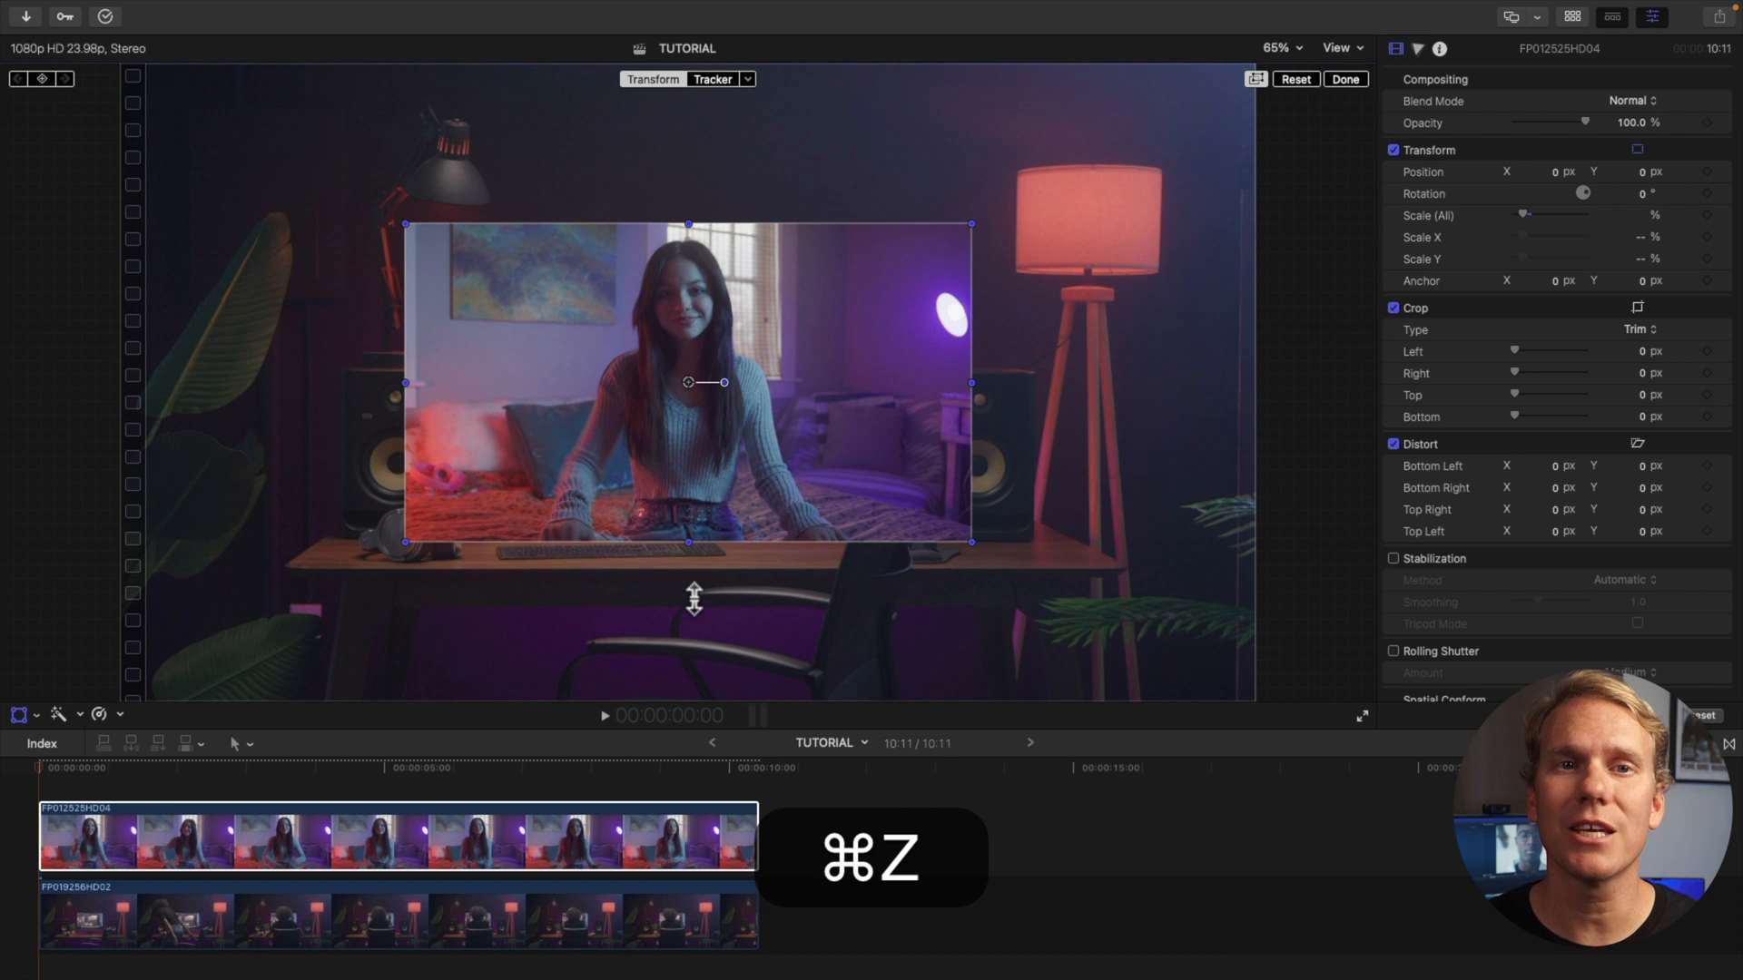
{"action": "left_click_drag", "start_coordinate": [972, 382], "coordinate": [900, 395]}
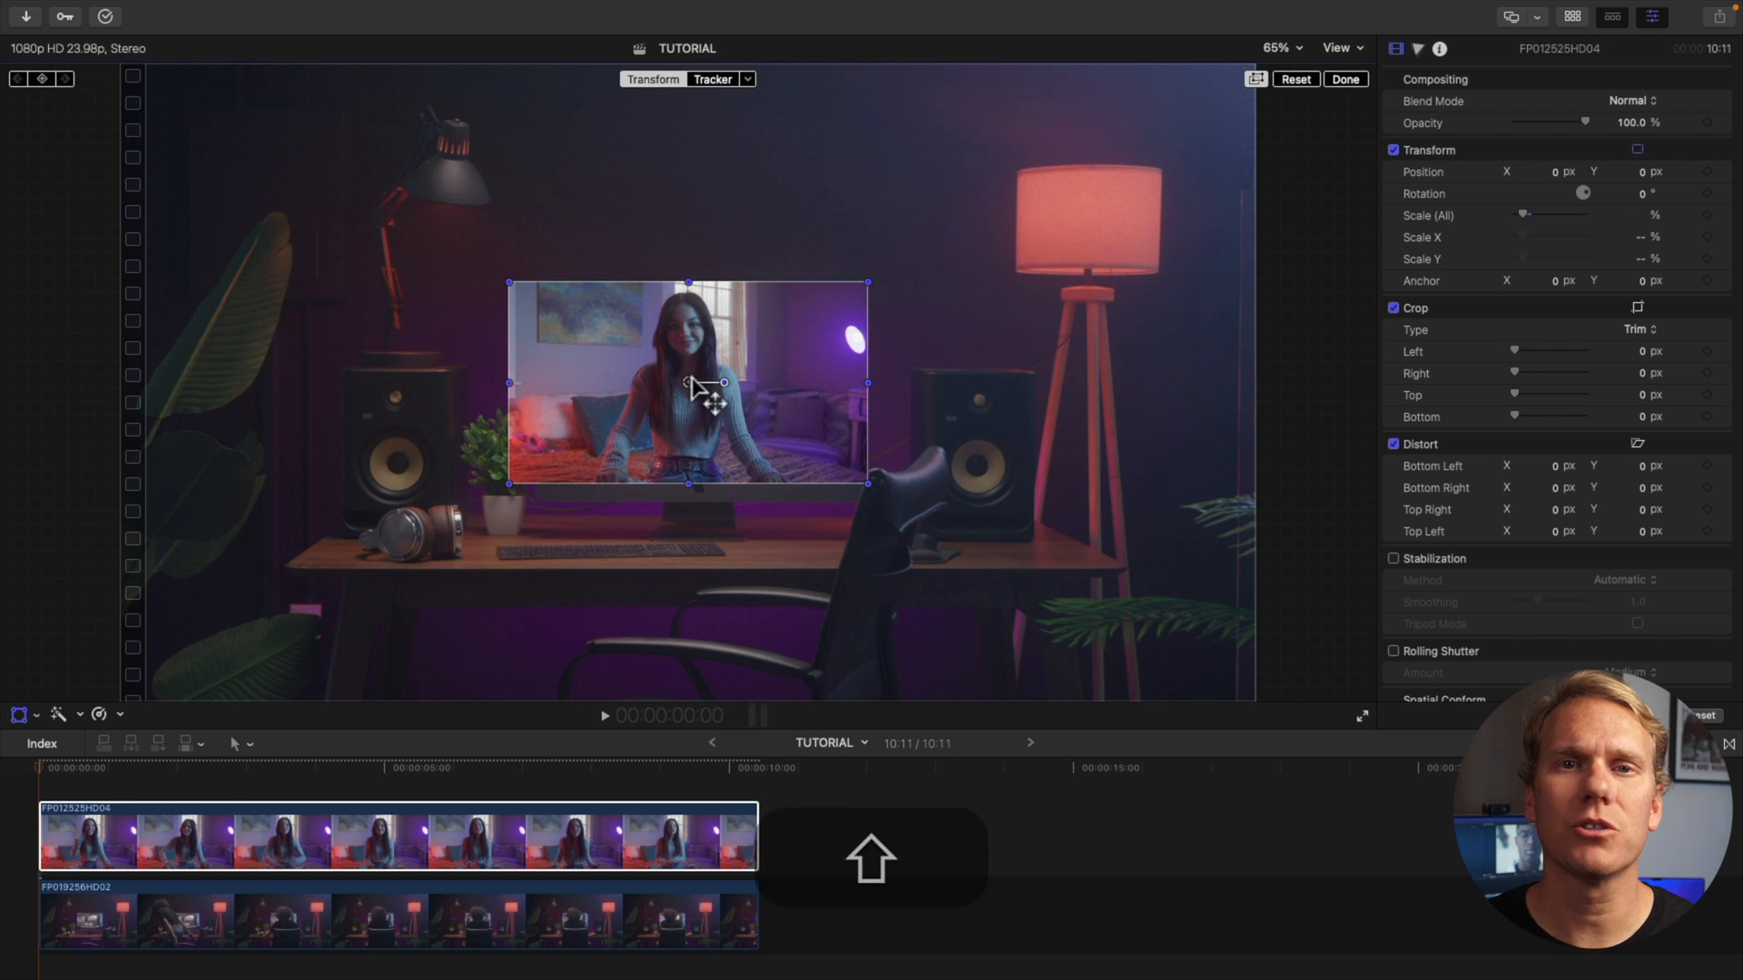
{"action": "left_click_drag", "start_coordinate": [687, 383], "coordinate": [1010, 208]}
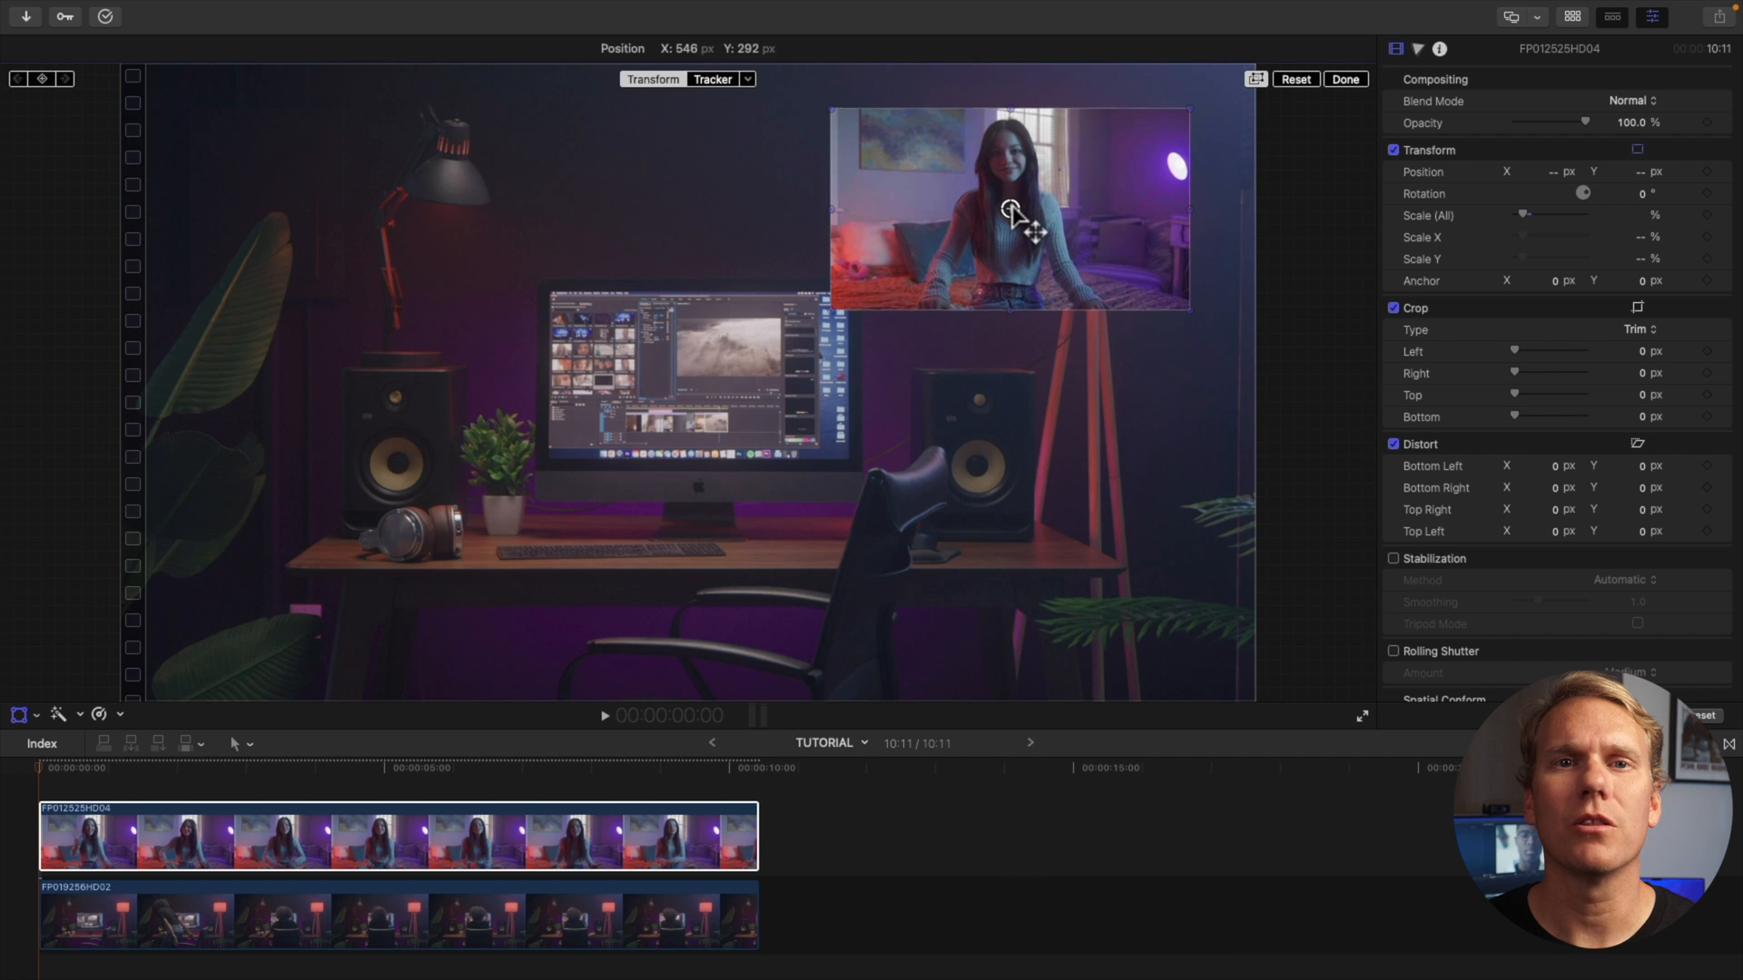
{"action": "left_click", "coordinate": [1345, 79]}
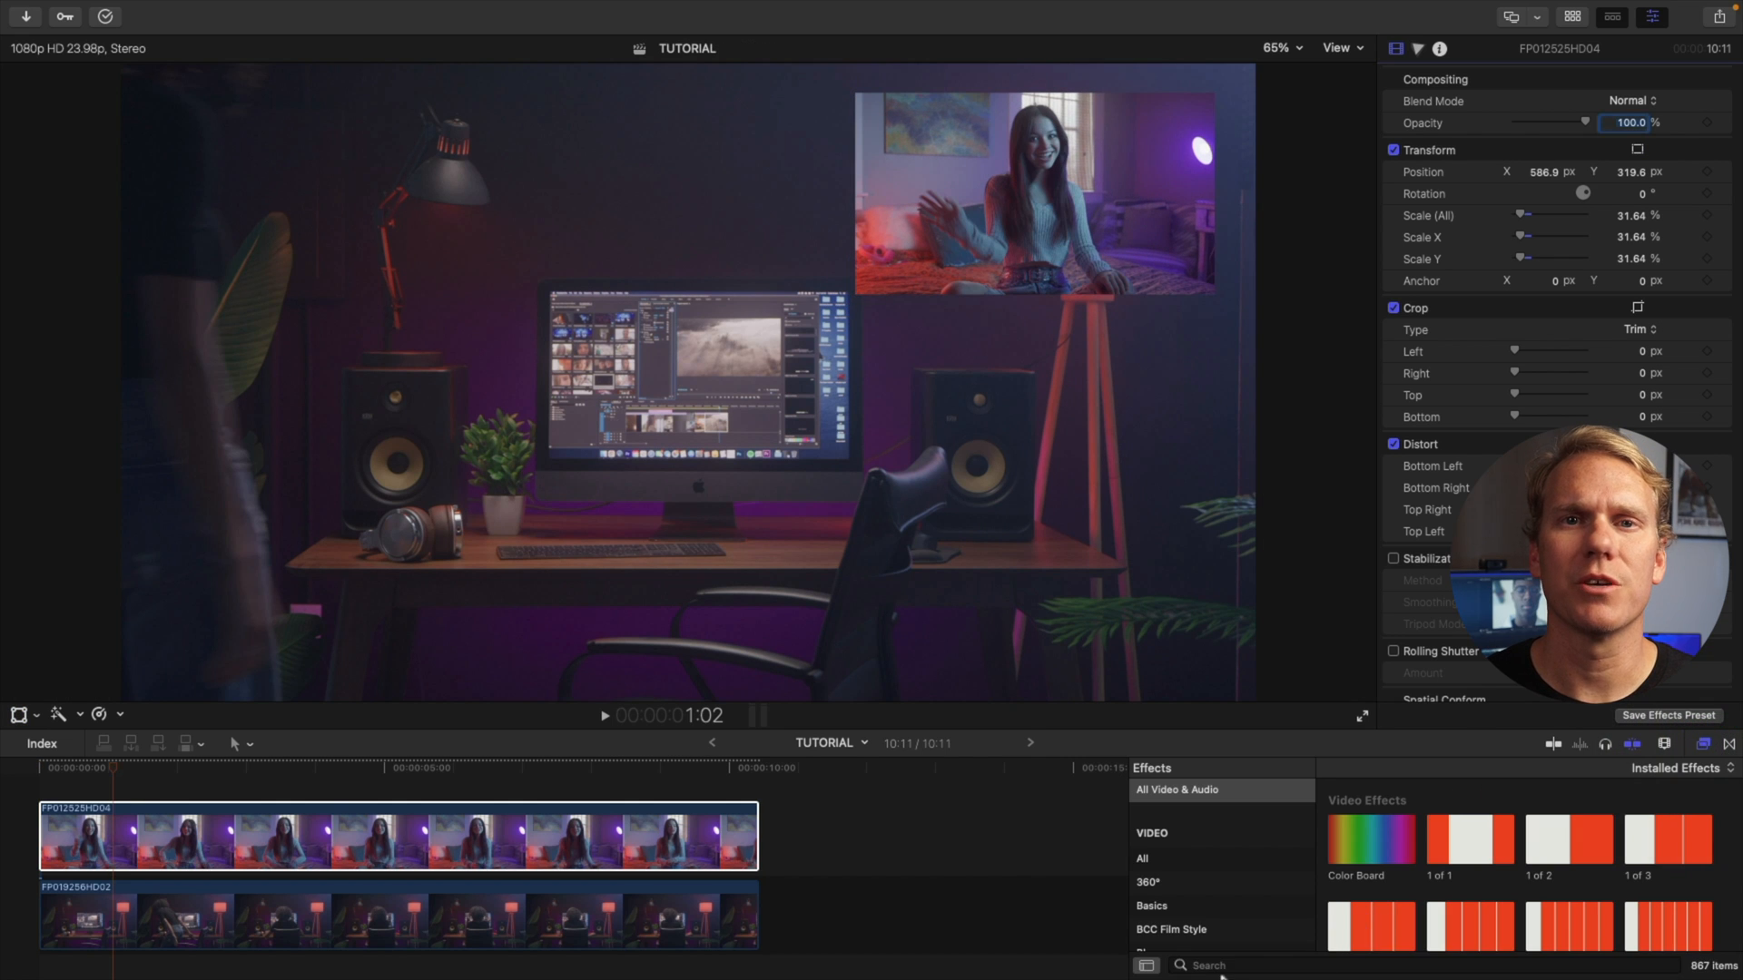
Step: Apply the Simple Border effect to the bedroom clip and set its colour to cyan
{"action": "type", "text": "simple"}
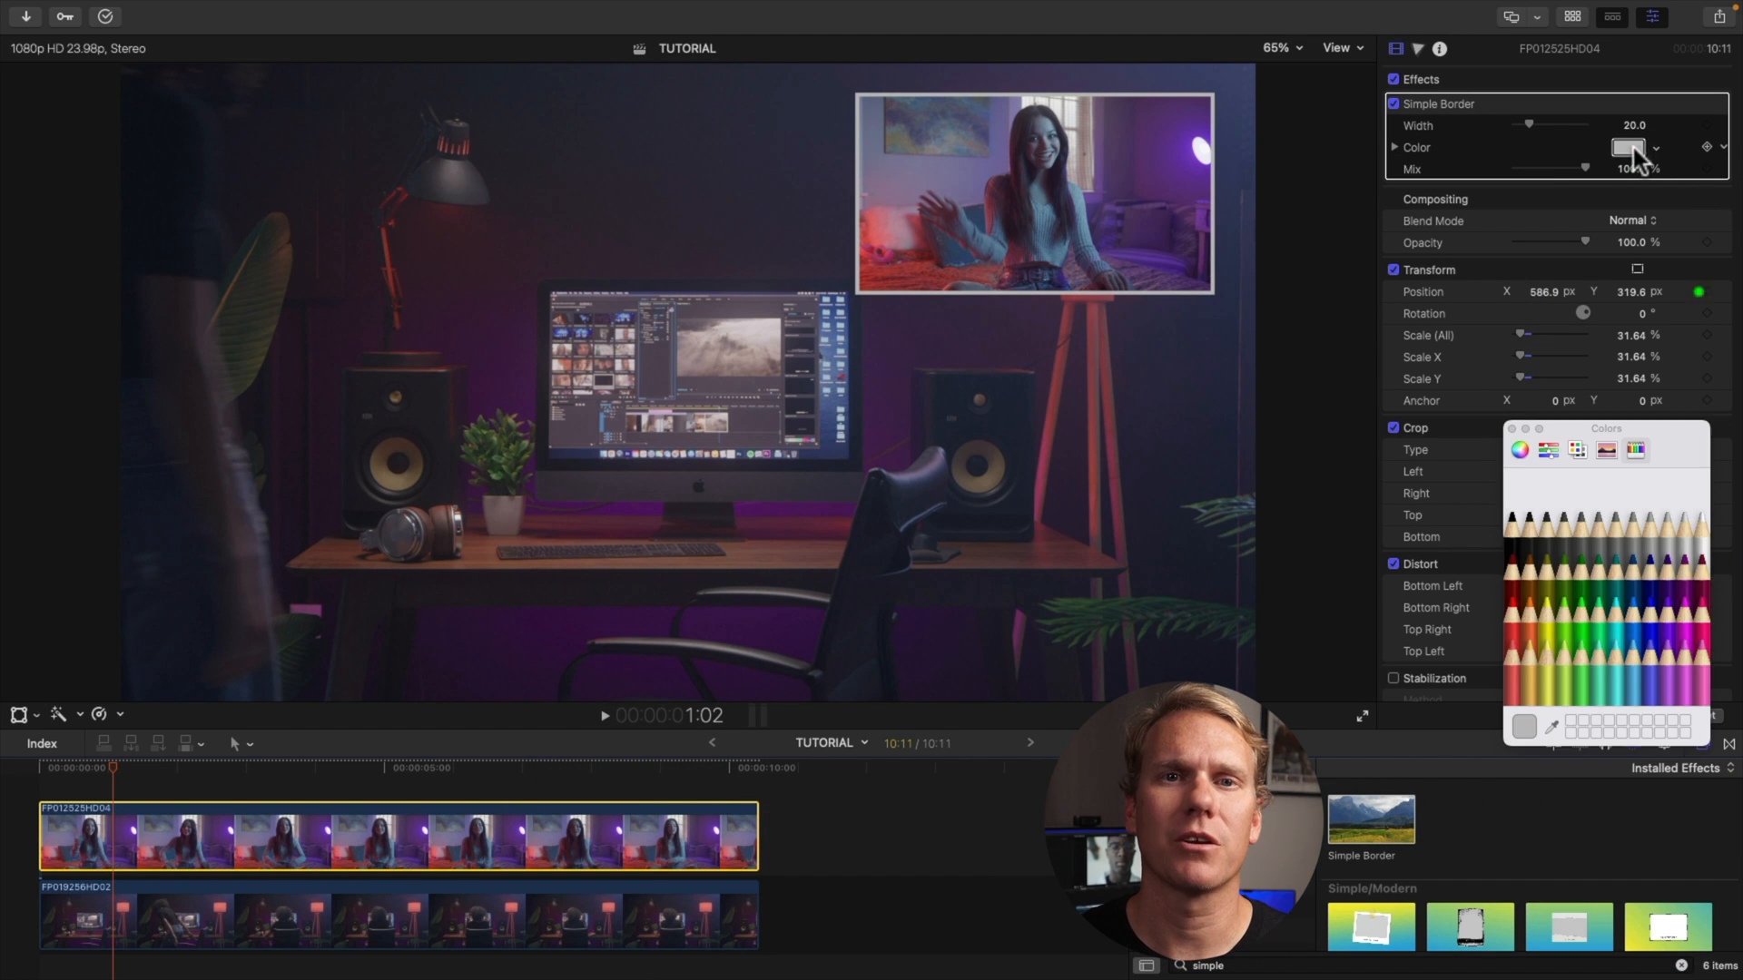
{"action": "left_click", "coordinate": [1654, 606]}
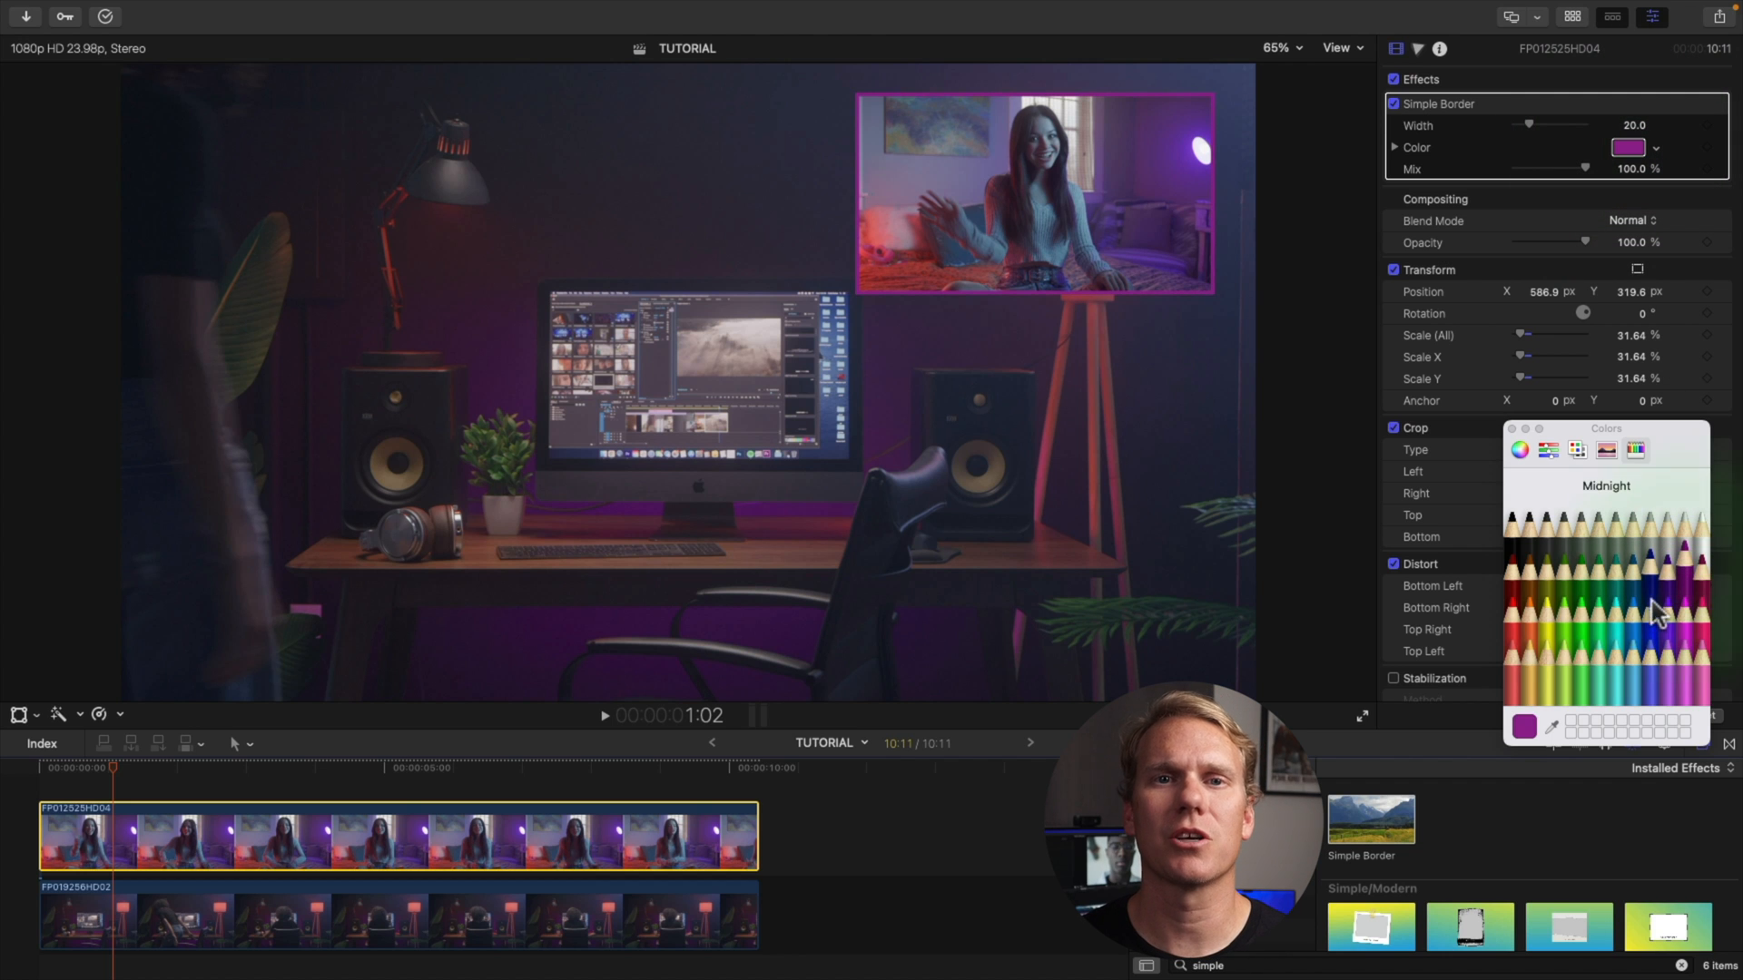
{"action": "left_click", "coordinate": [1609, 618]}
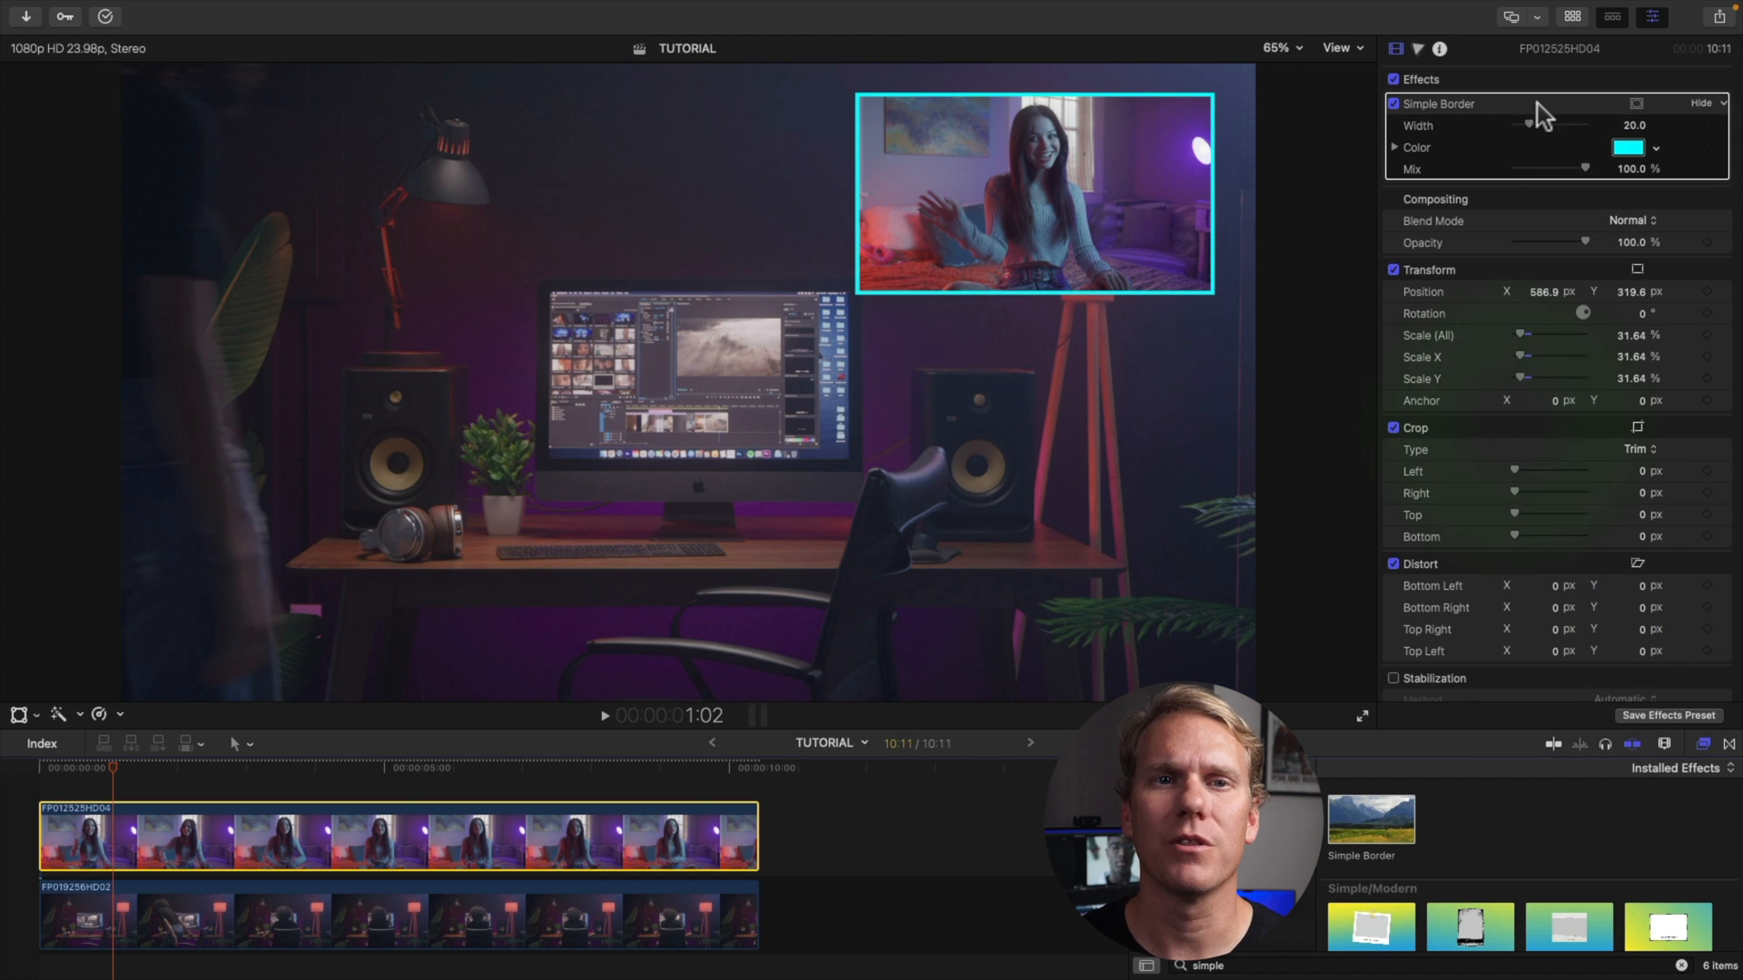
{"action": "left_click_drag", "start_coordinate": [1531, 124], "coordinate": [1524, 125]}
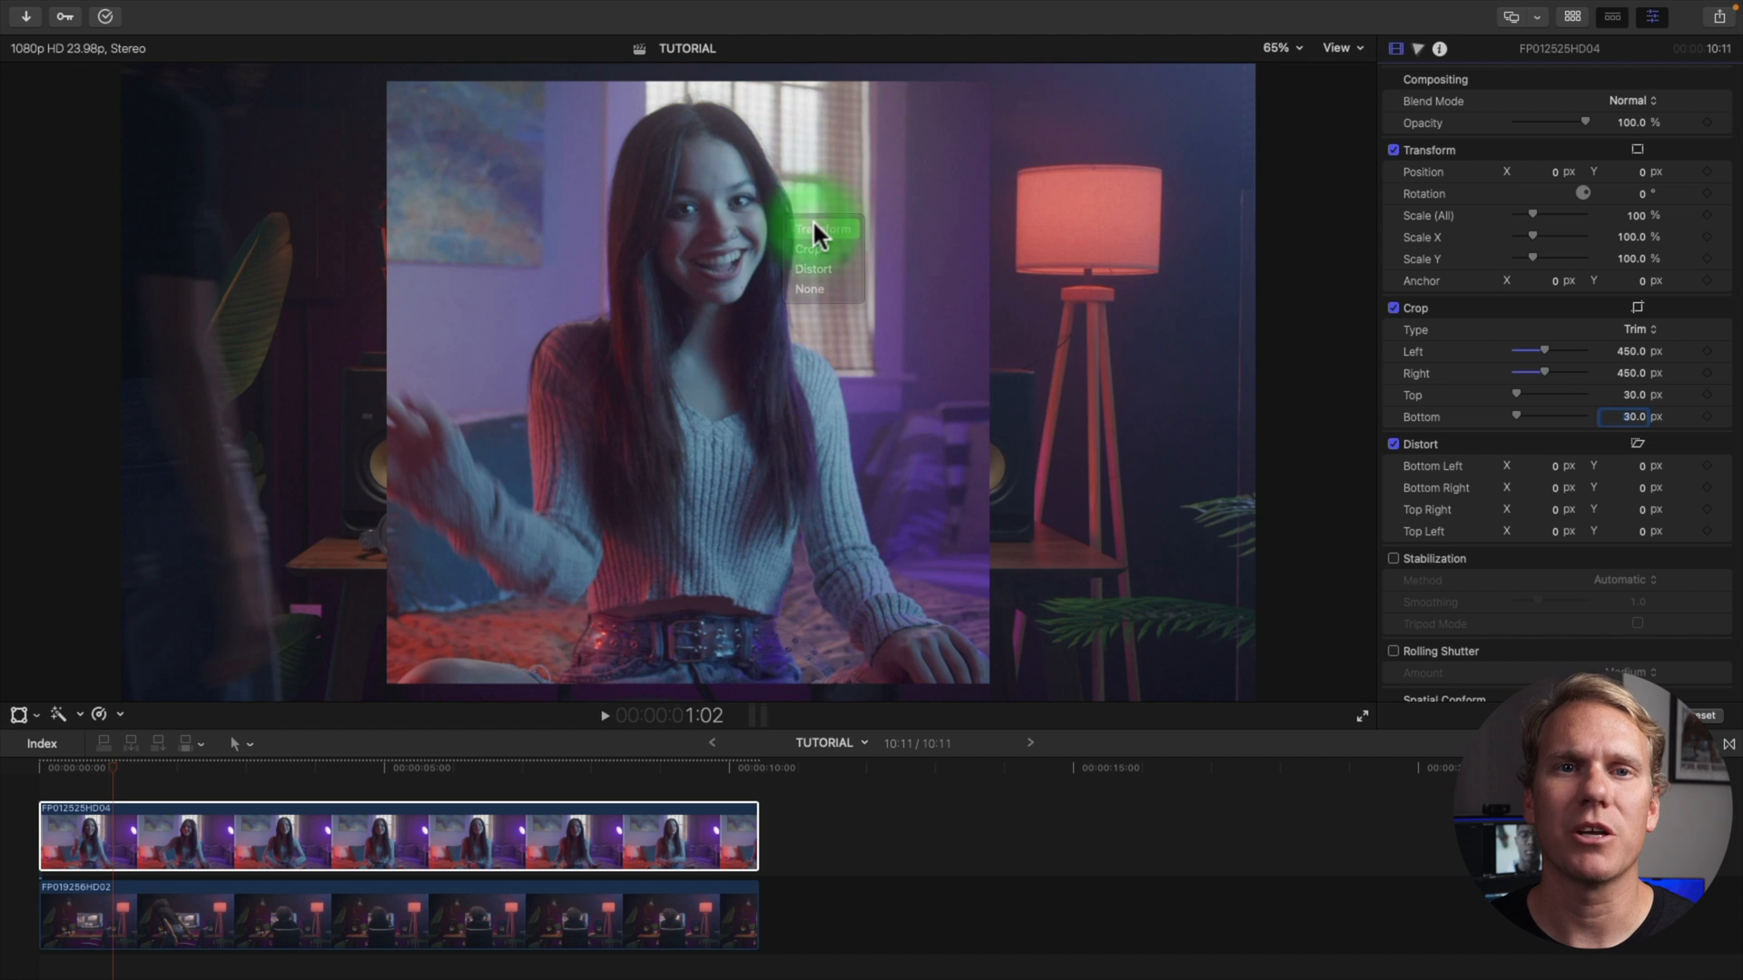
Step: Scale the tall cropped bedroom clip to about 42% and position it upper right
{"action": "left_click", "coordinate": [822, 229]}
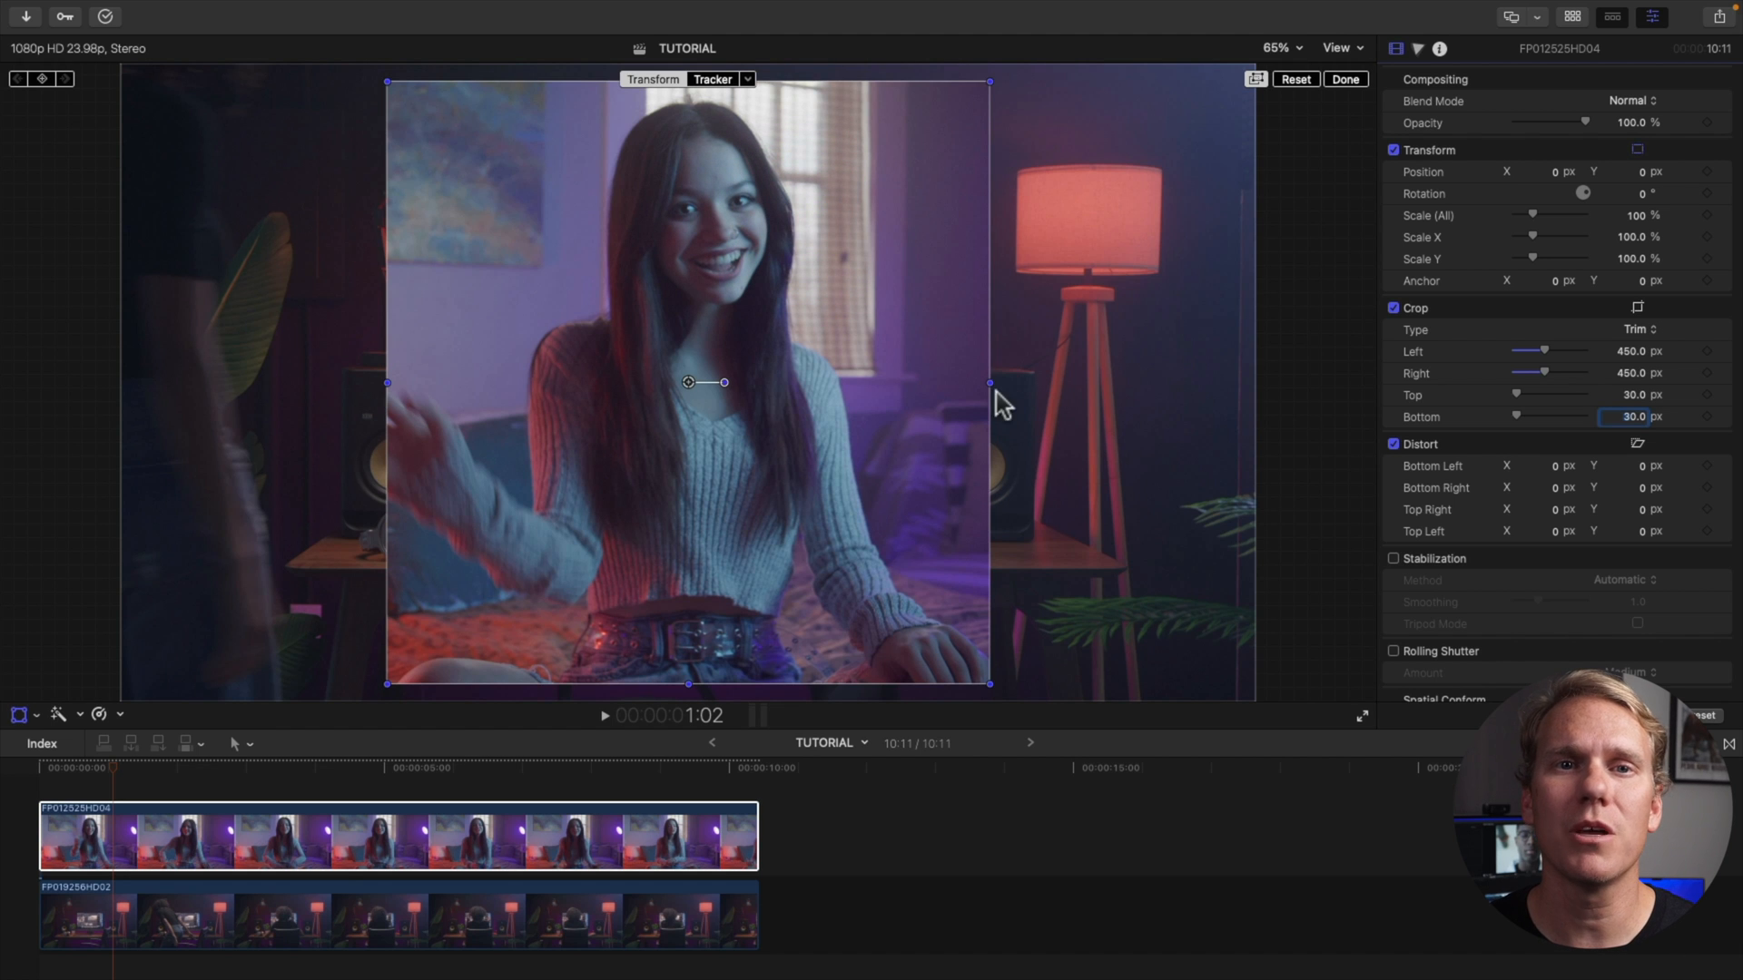
{"action": "left_click_drag", "start_coordinate": [989, 383], "coordinate": [956, 383]}
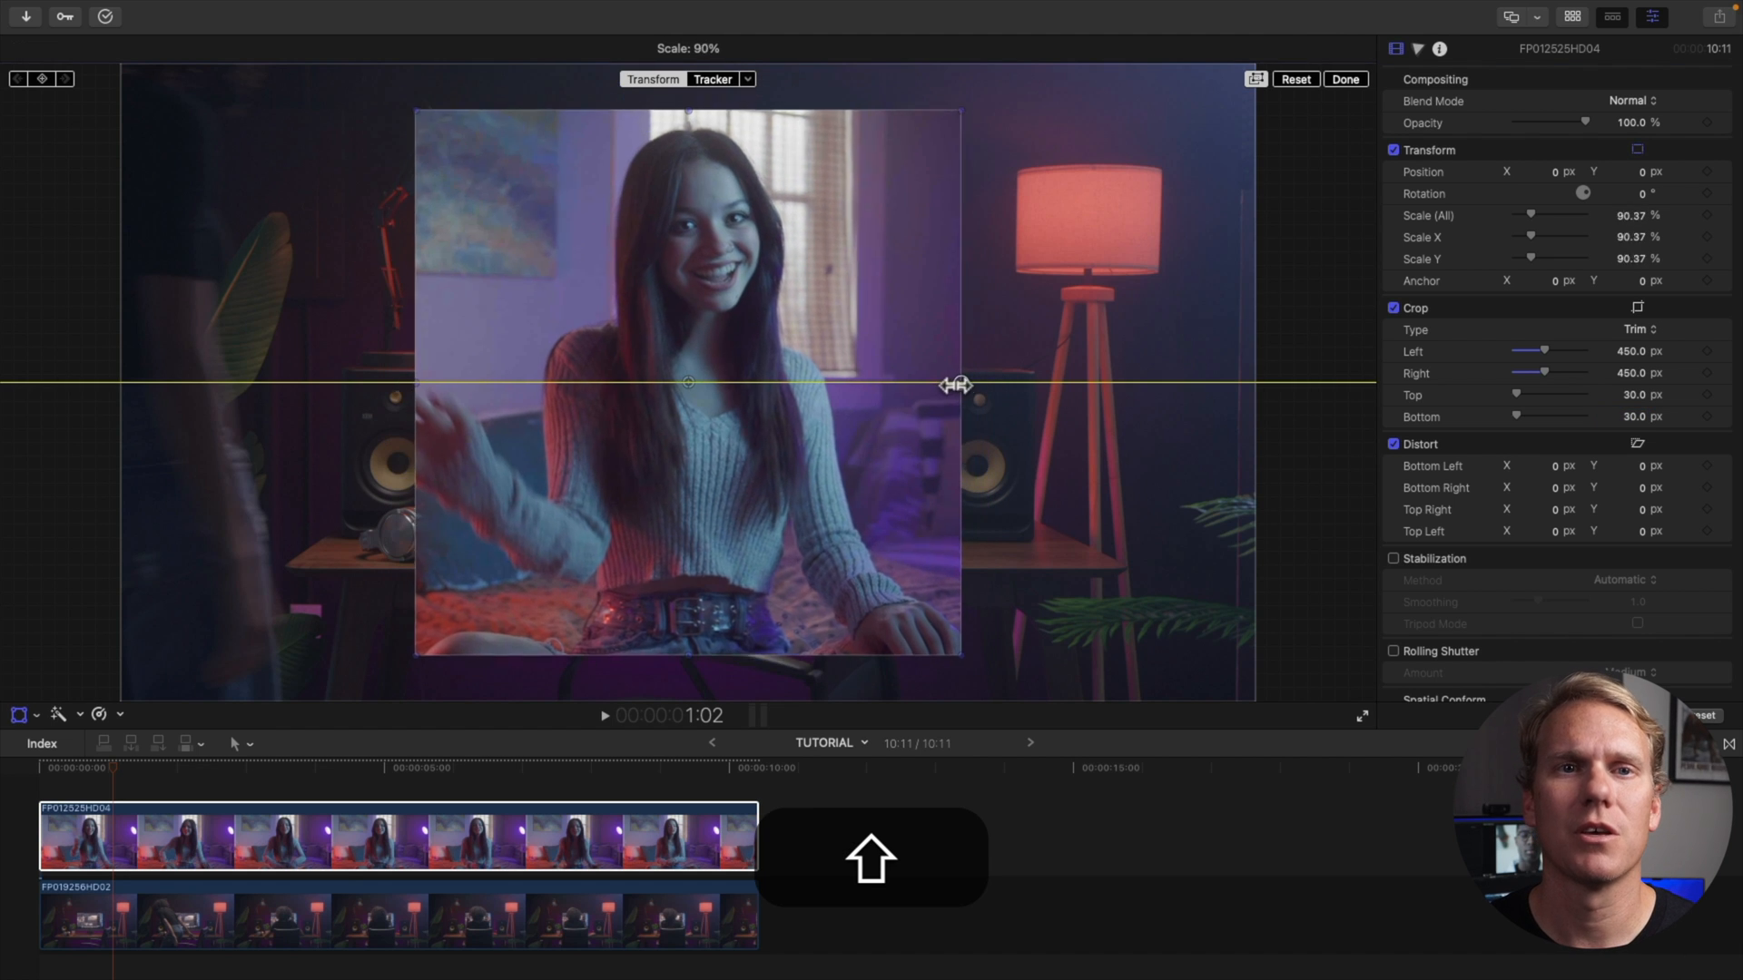
{"action": "left_click_drag", "start_coordinate": [956, 384], "coordinate": [815, 402]}
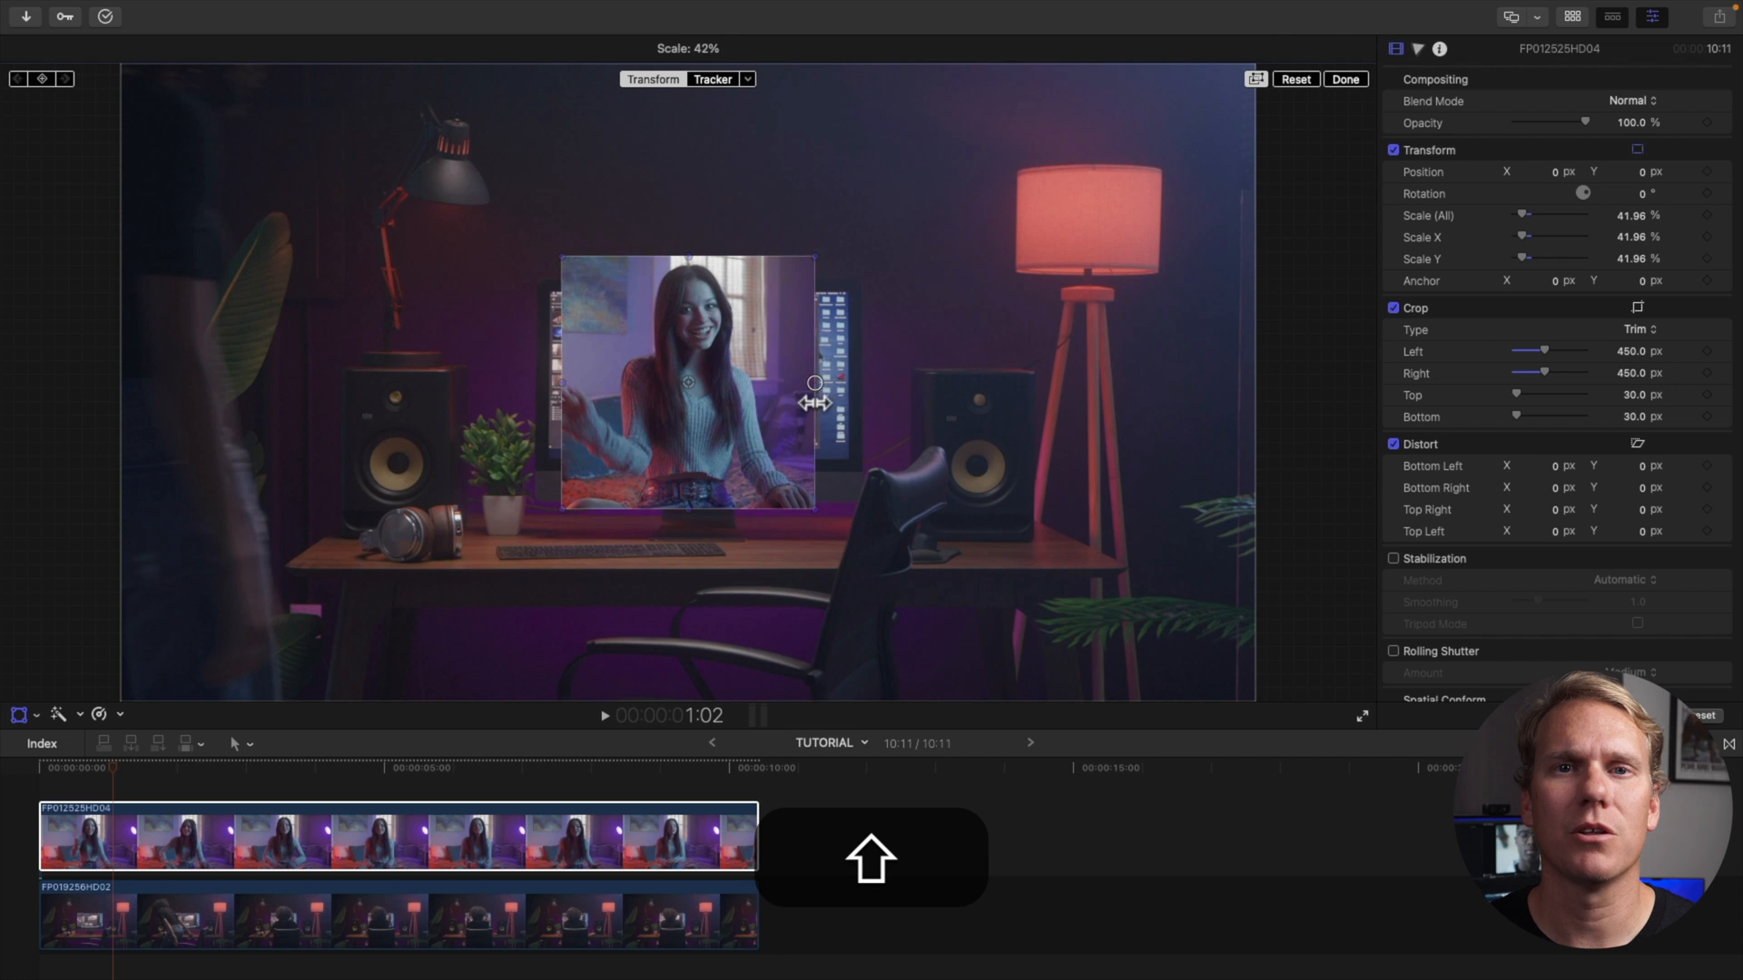
{"action": "left_click_drag", "start_coordinate": [687, 378], "coordinate": [1029, 244]}
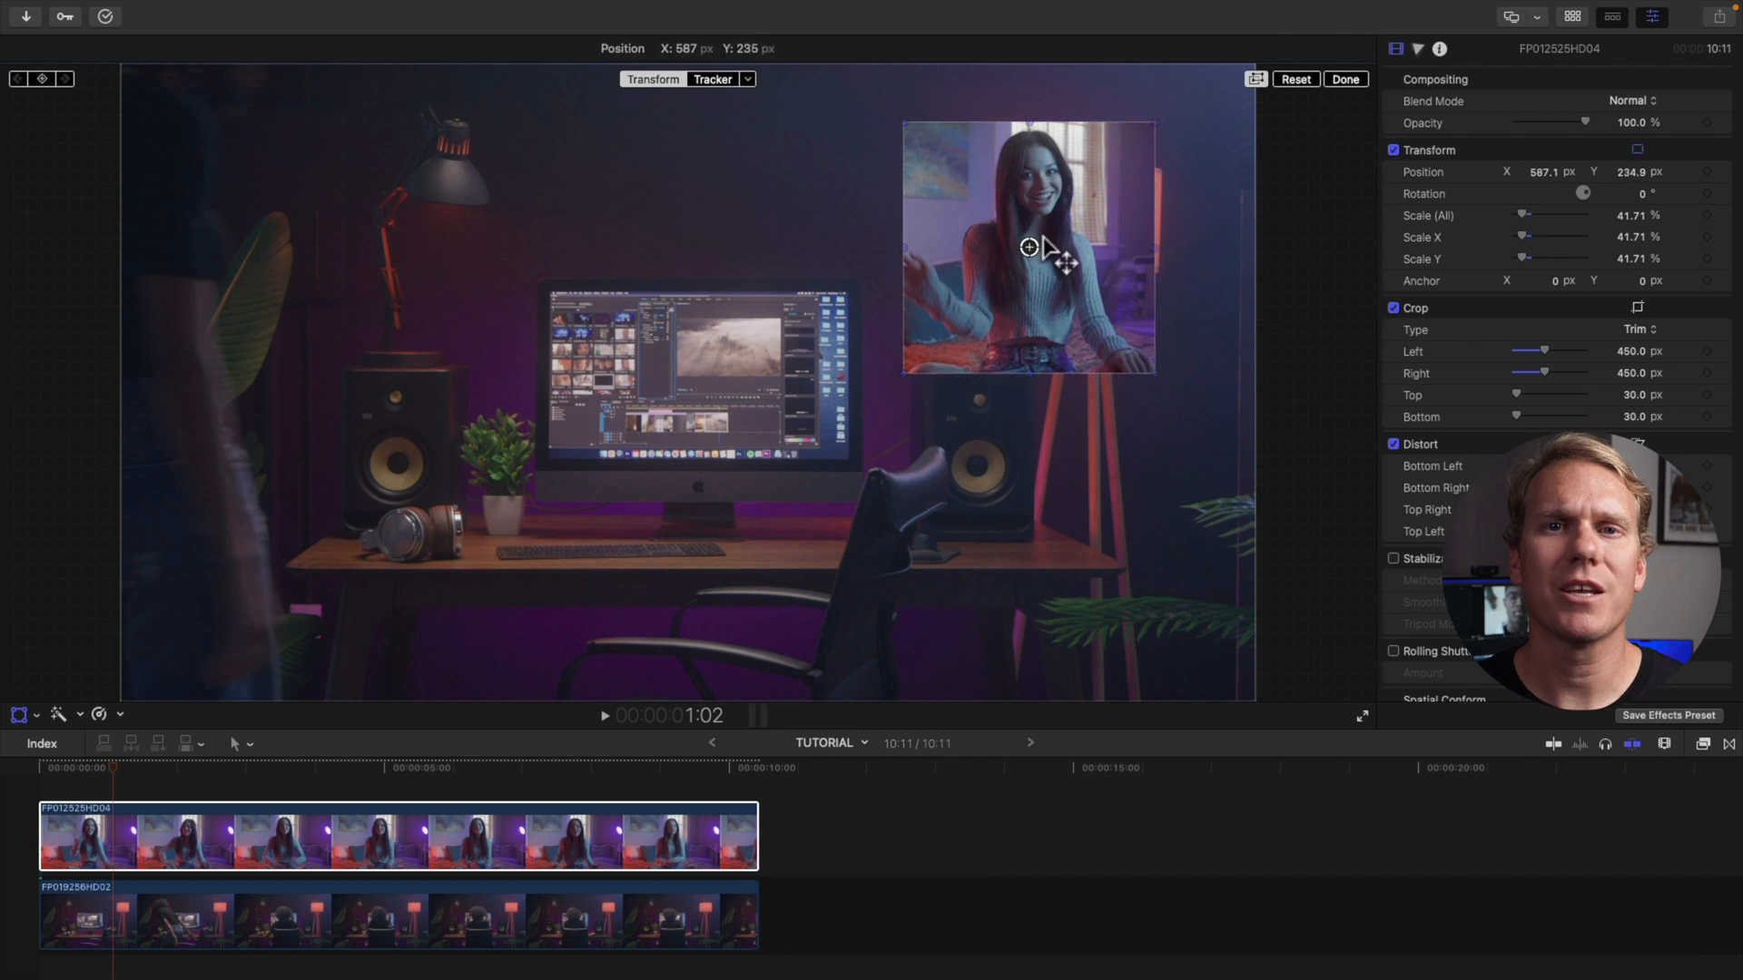
{"action": "left_click_drag", "start_coordinate": [1028, 247], "coordinate": [1095, 211]}
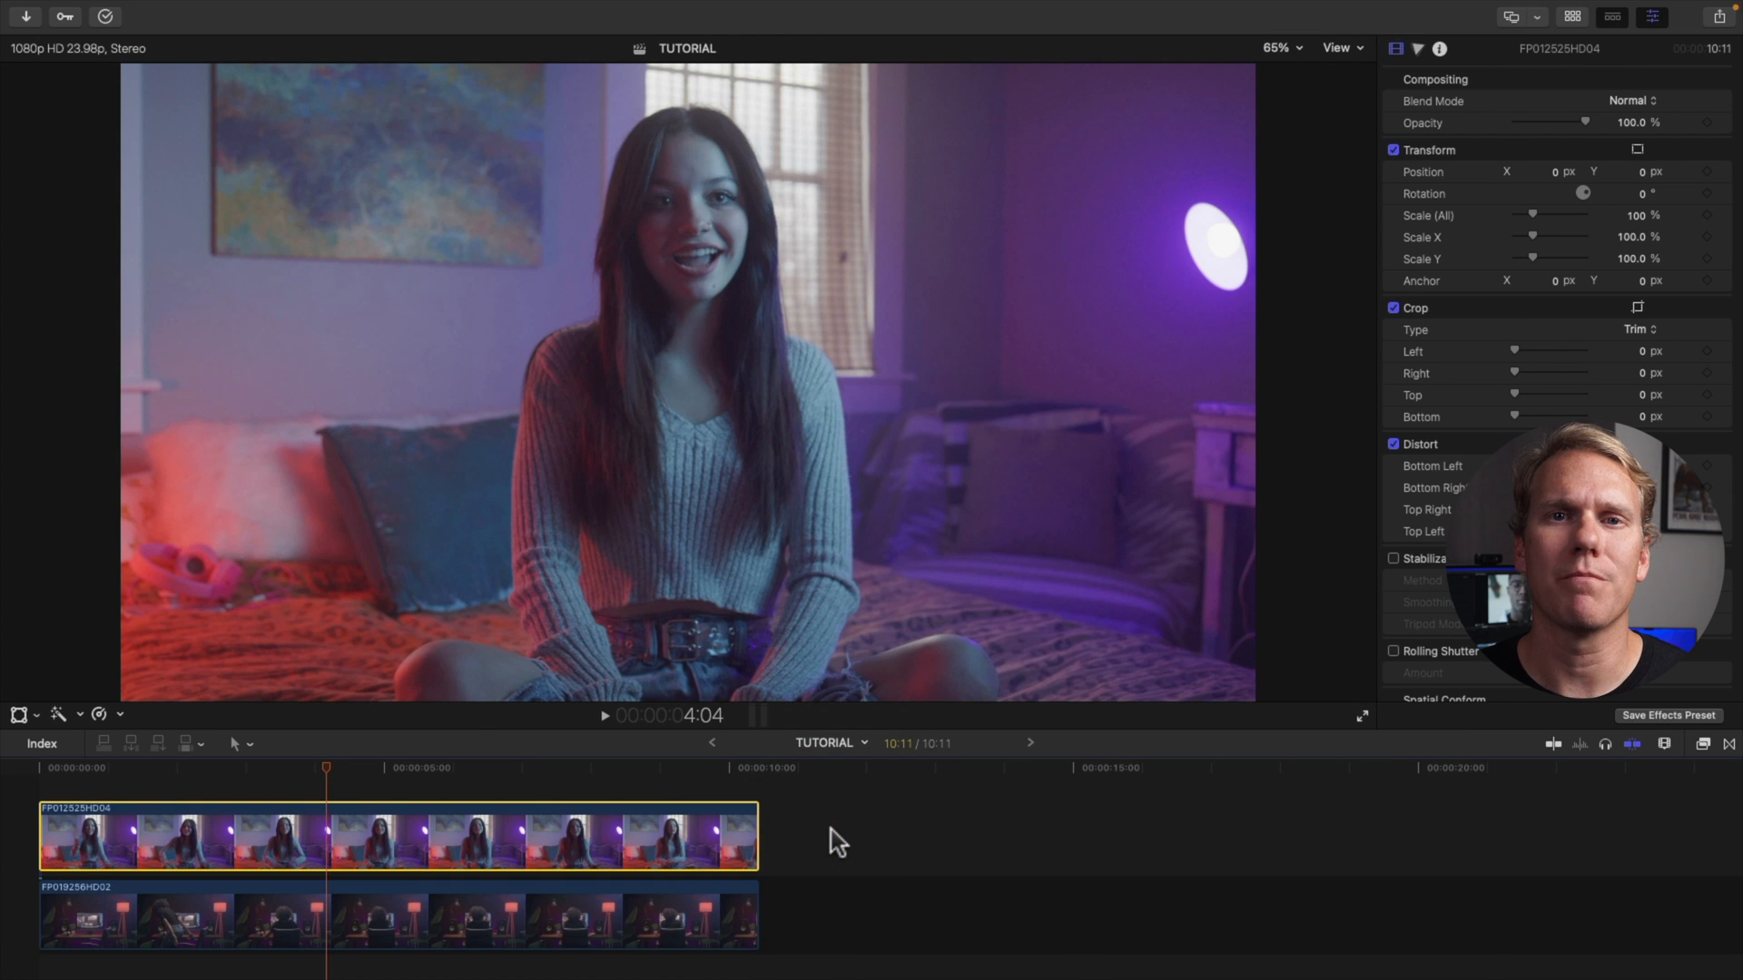
{"action": "mouse_move", "coordinate": [1704, 756]}
{"action": "type", "text": "shape"}
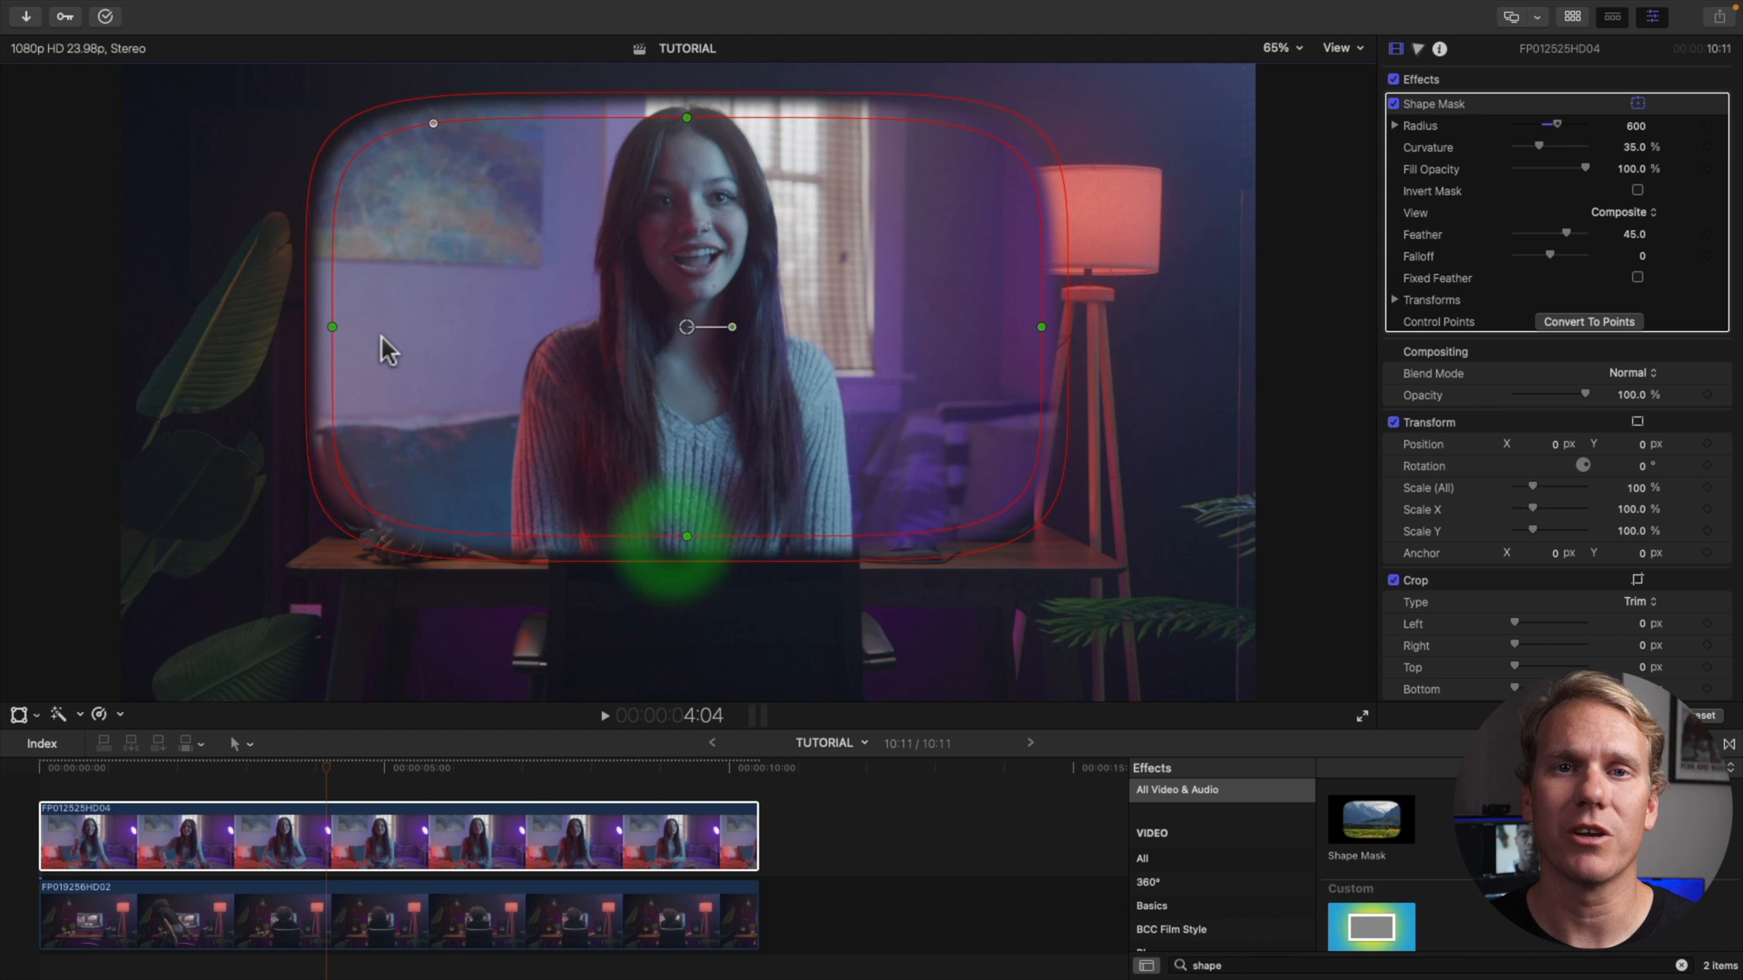
Step: Reshape the Shape Mask into a soft oval and reposition it around the woman
{"action": "left_click_drag", "start_coordinate": [332, 326], "coordinate": [424, 327]}
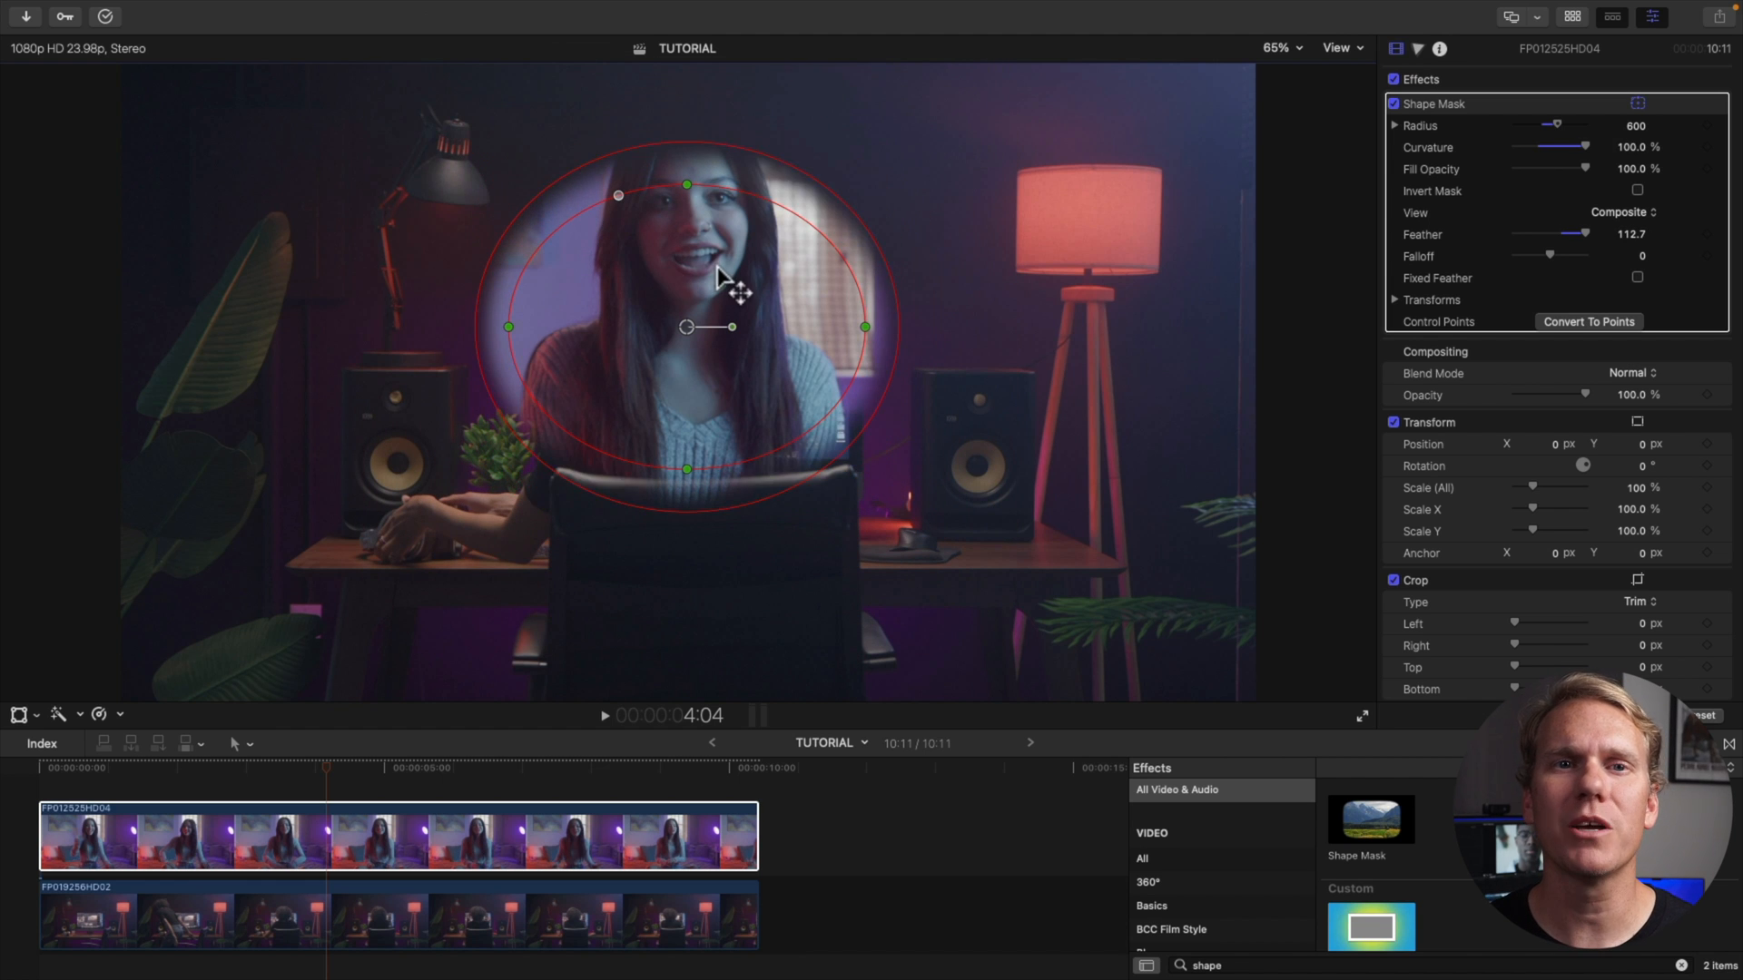
{"action": "left_click_drag", "start_coordinate": [1584, 145], "coordinate": [1528, 145]}
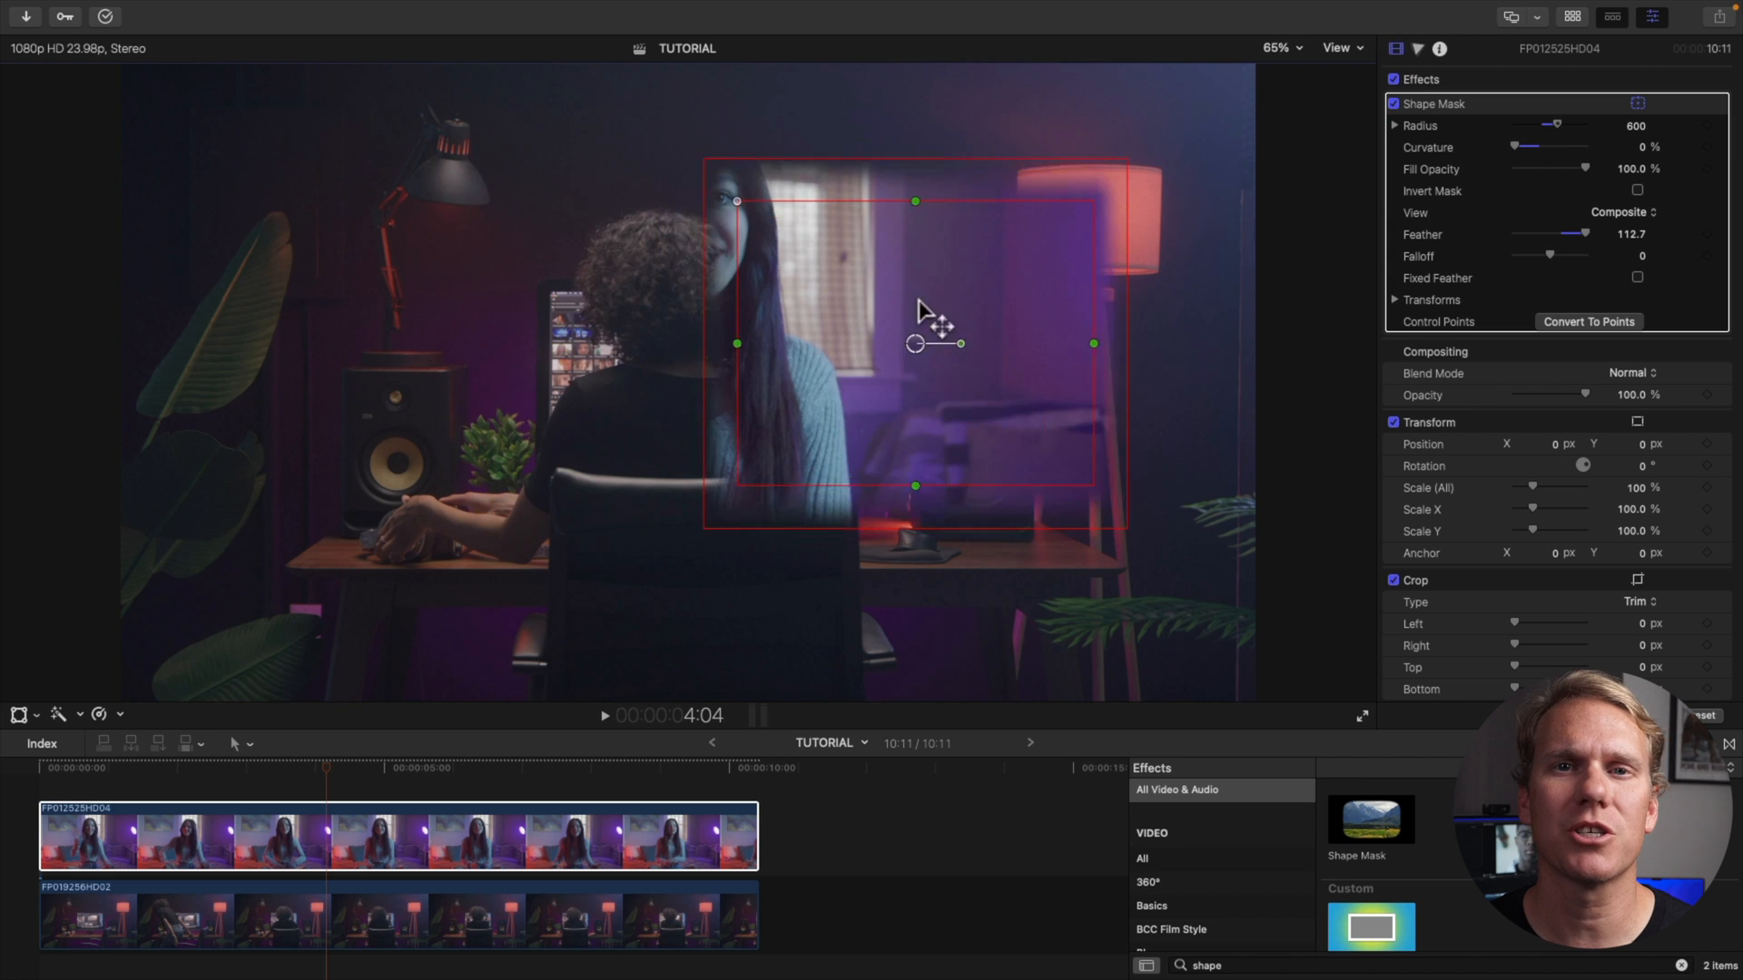
{"action": "left_click_drag", "start_coordinate": [915, 328], "coordinate": [697, 247]}
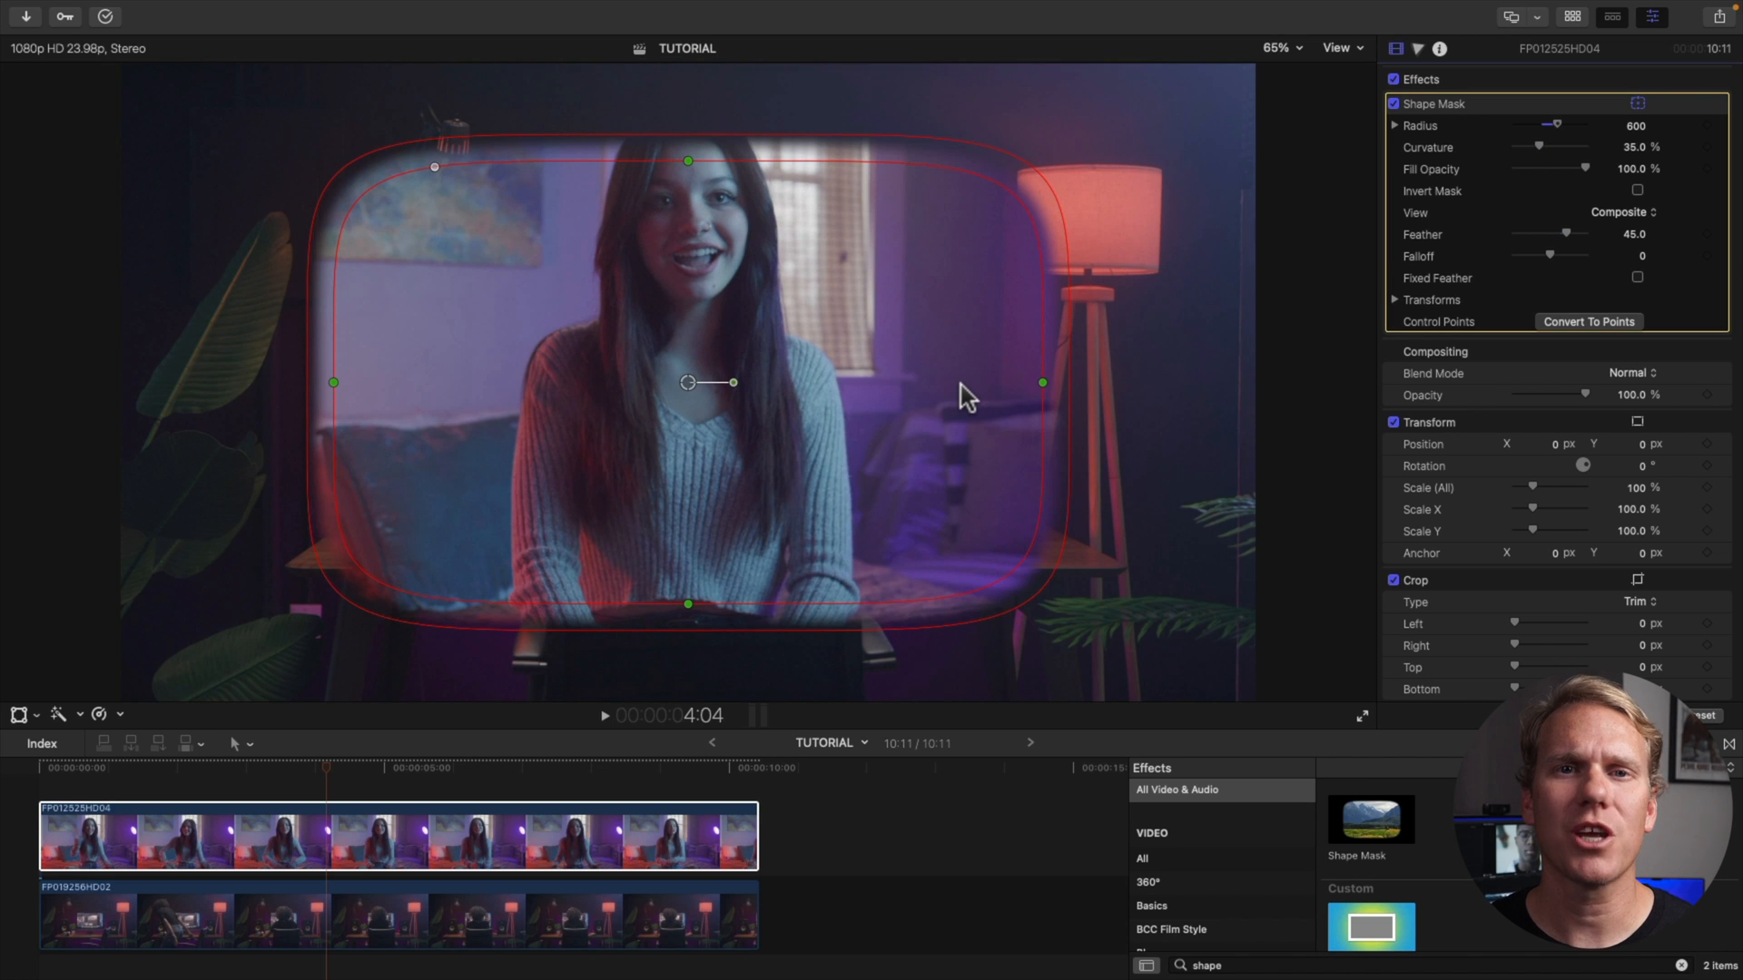
{"action": "mouse_move", "coordinate": [675, 377]}
{"action": "type", "text": "200"}
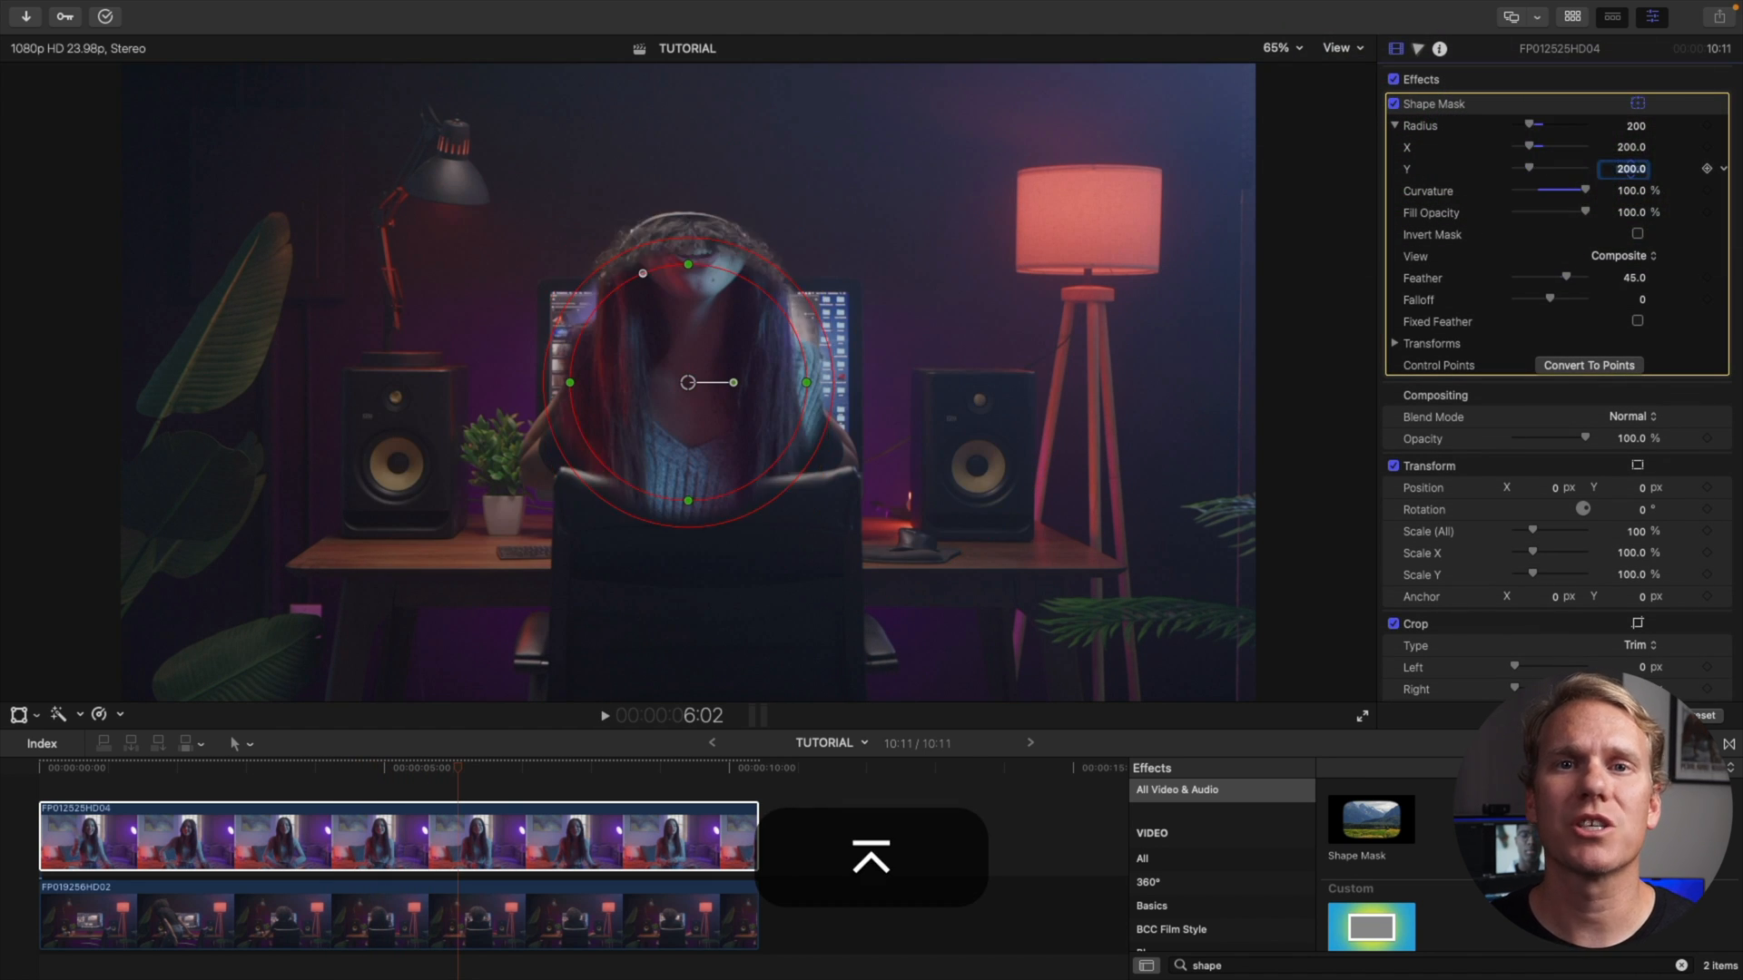
Step: Center the circular mask on the girl's face and adjust the clip's overall scale
{"action": "left_click_drag", "start_coordinate": [688, 382], "coordinate": [682, 274]}
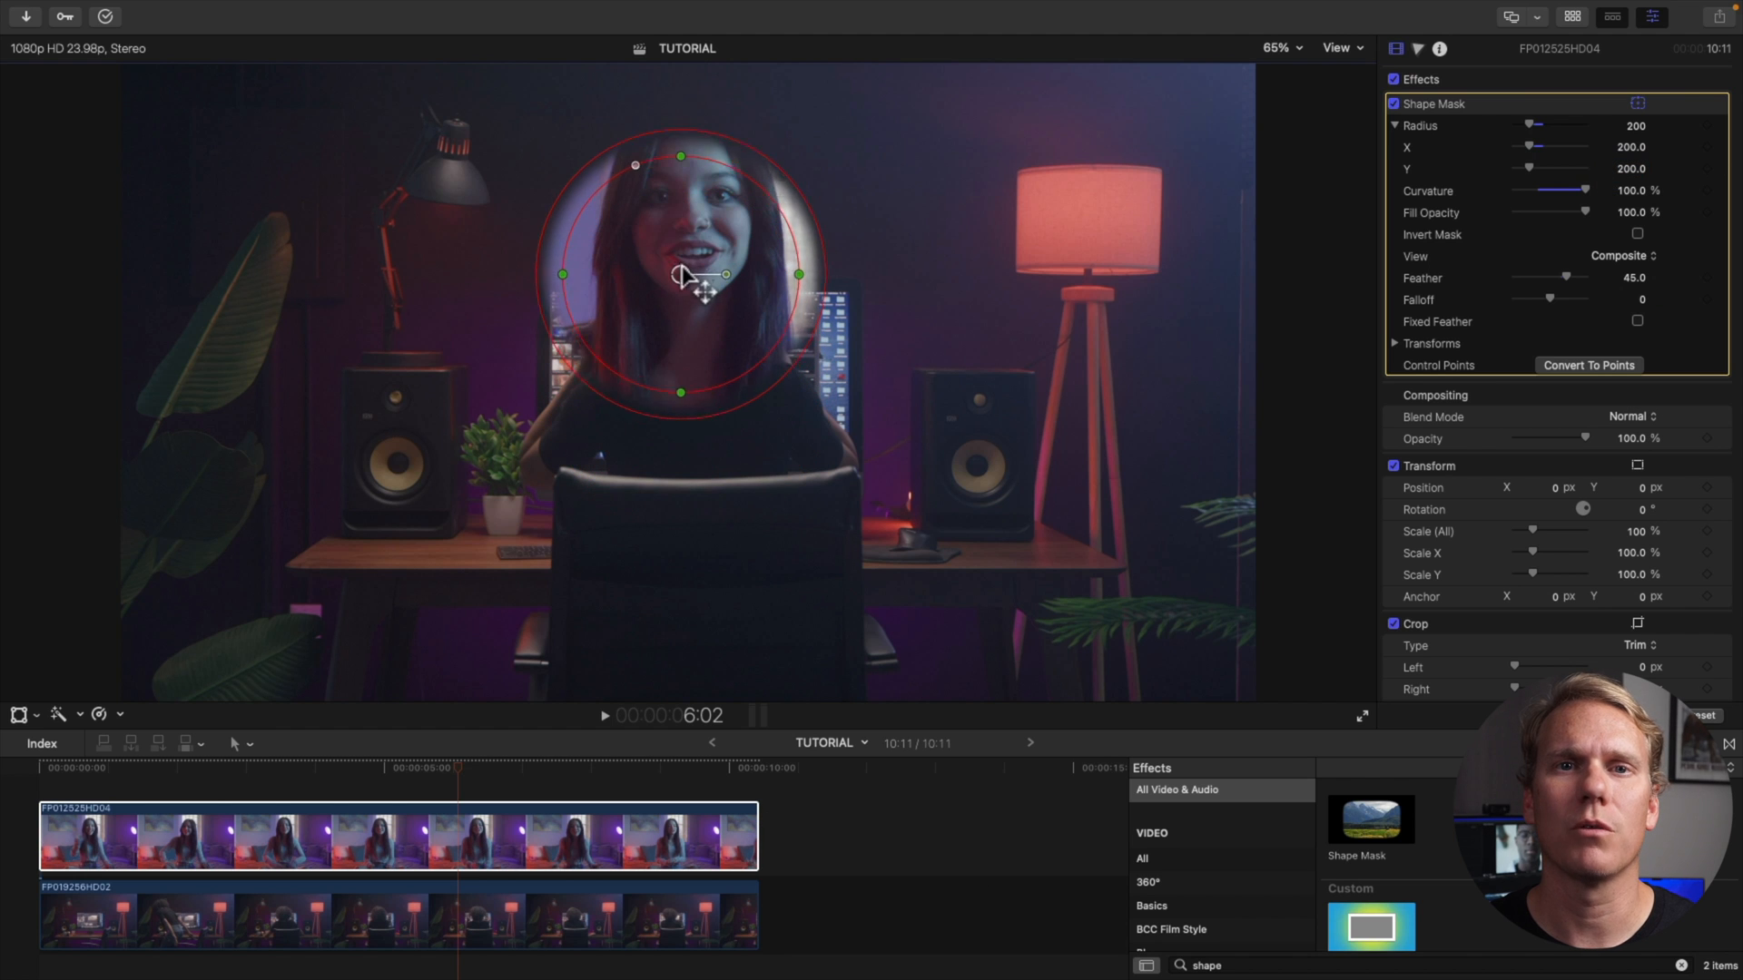
{"action": "left_click_drag", "start_coordinate": [689, 276], "coordinate": [692, 224]}
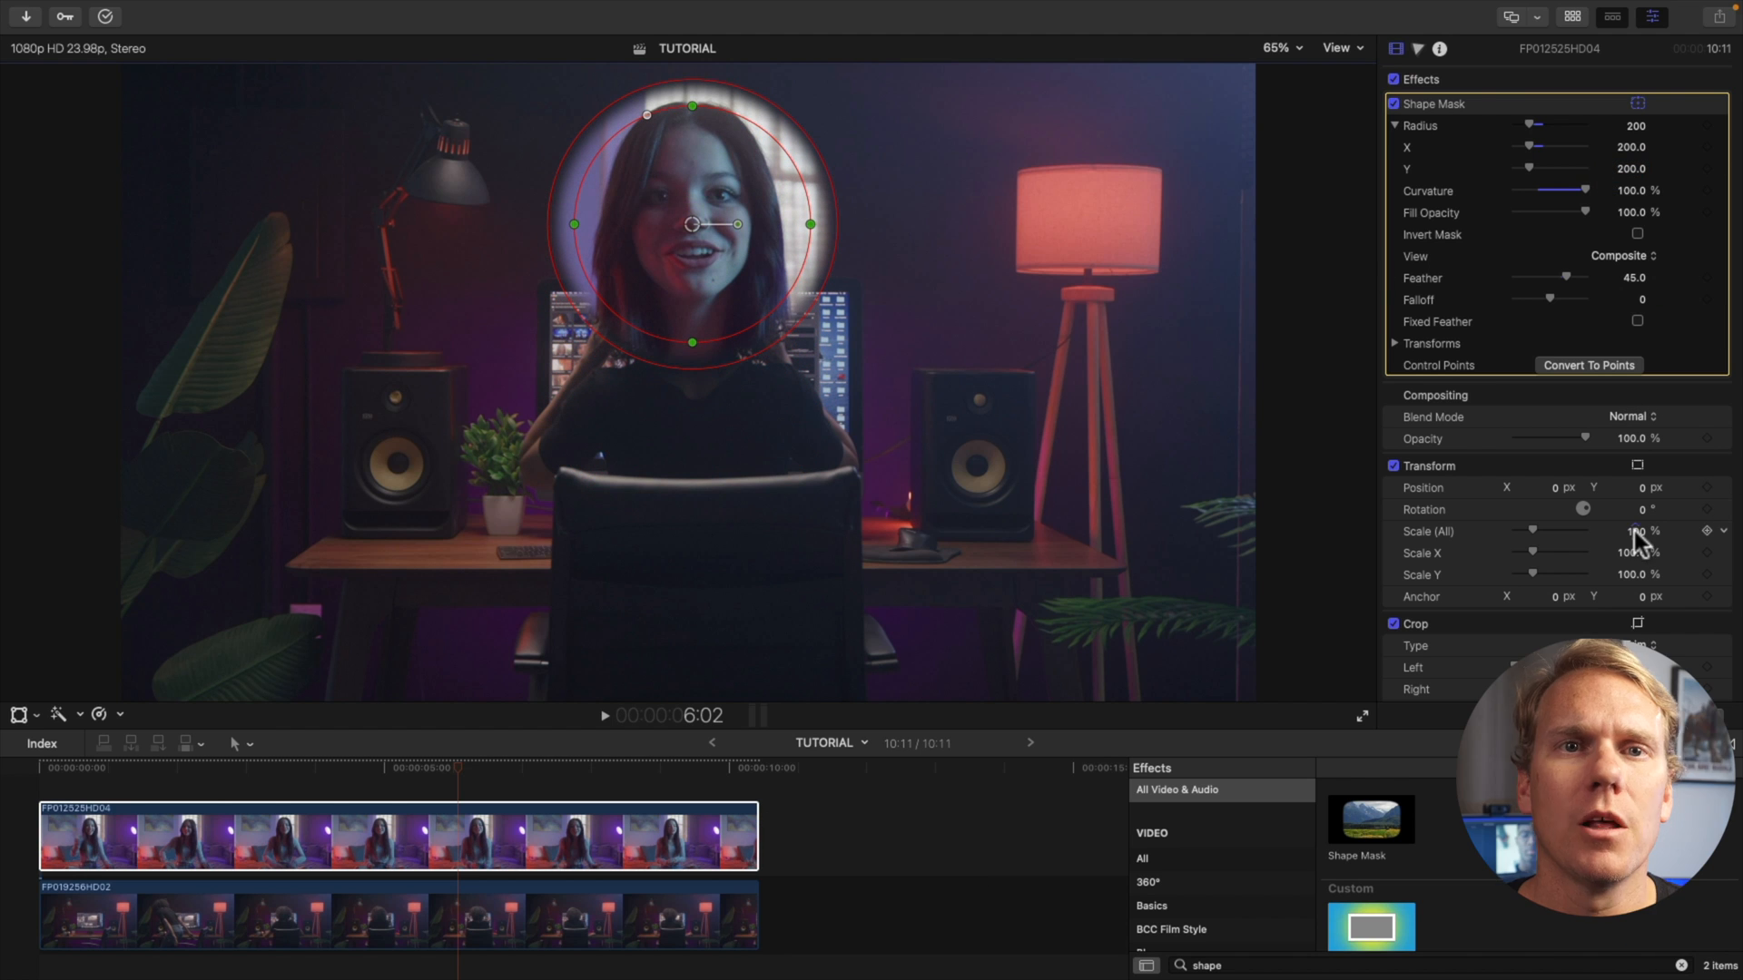
{"action": "left_click", "coordinate": [1633, 531]}
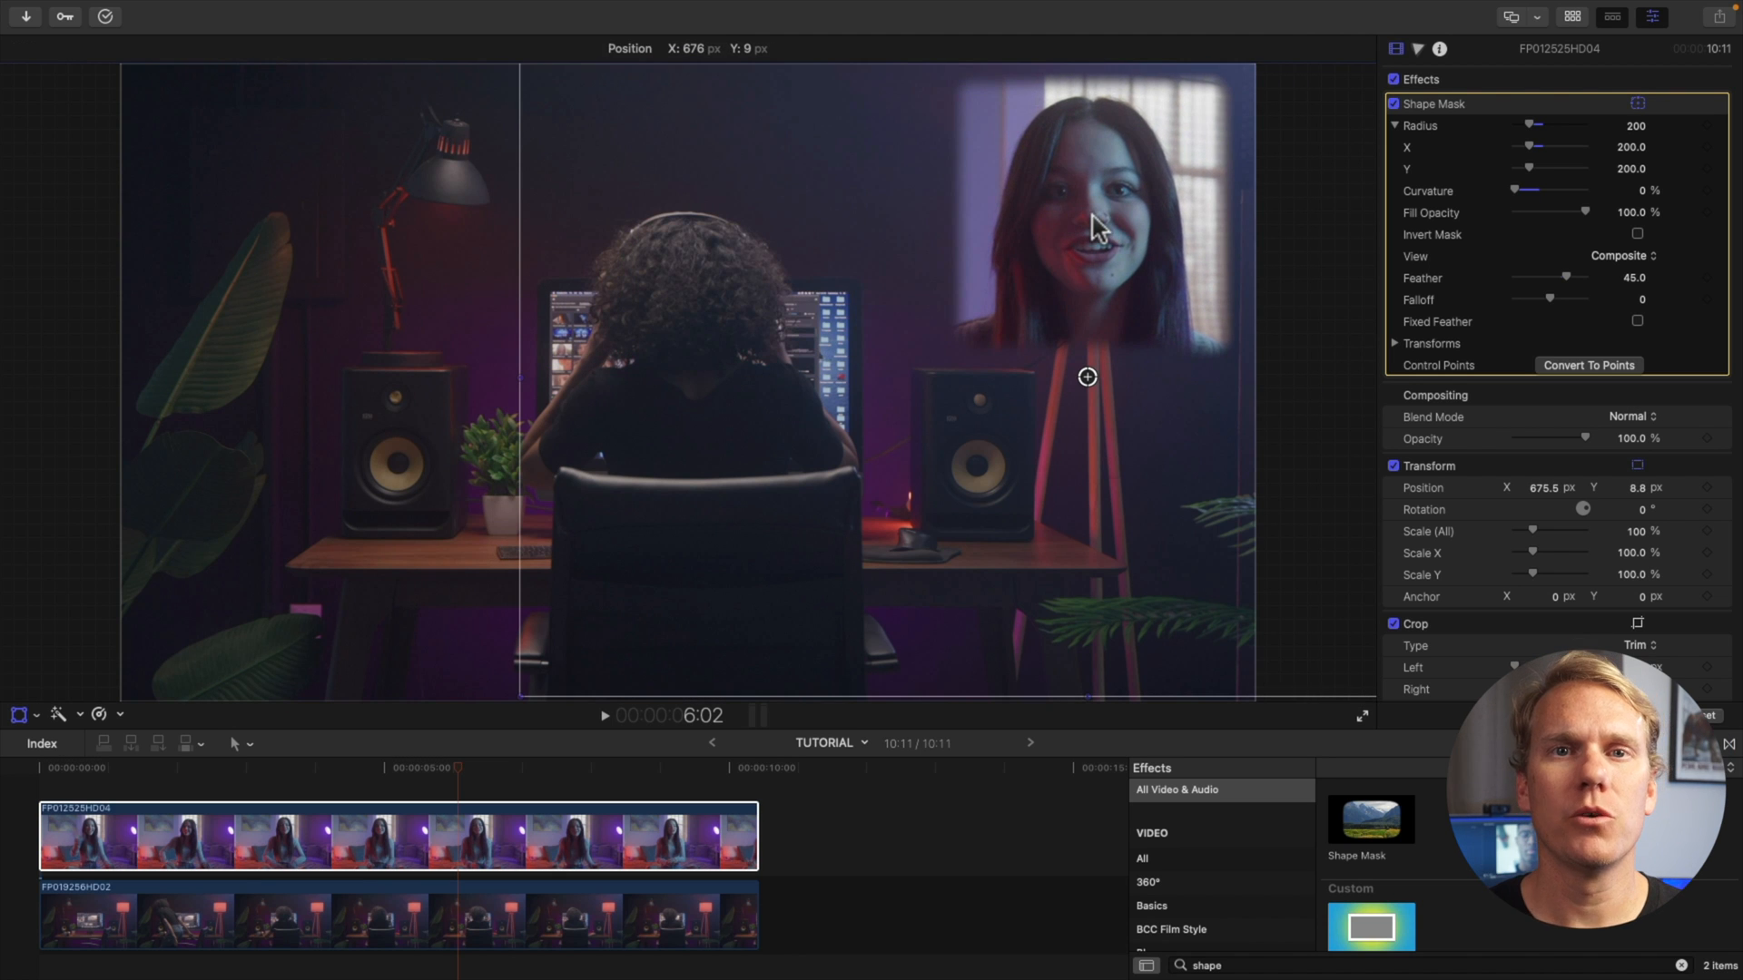
Step: Toggle the viewer Transform controls and step the playhead back to review the face window
{"action": "left_click", "coordinate": [1088, 377]}
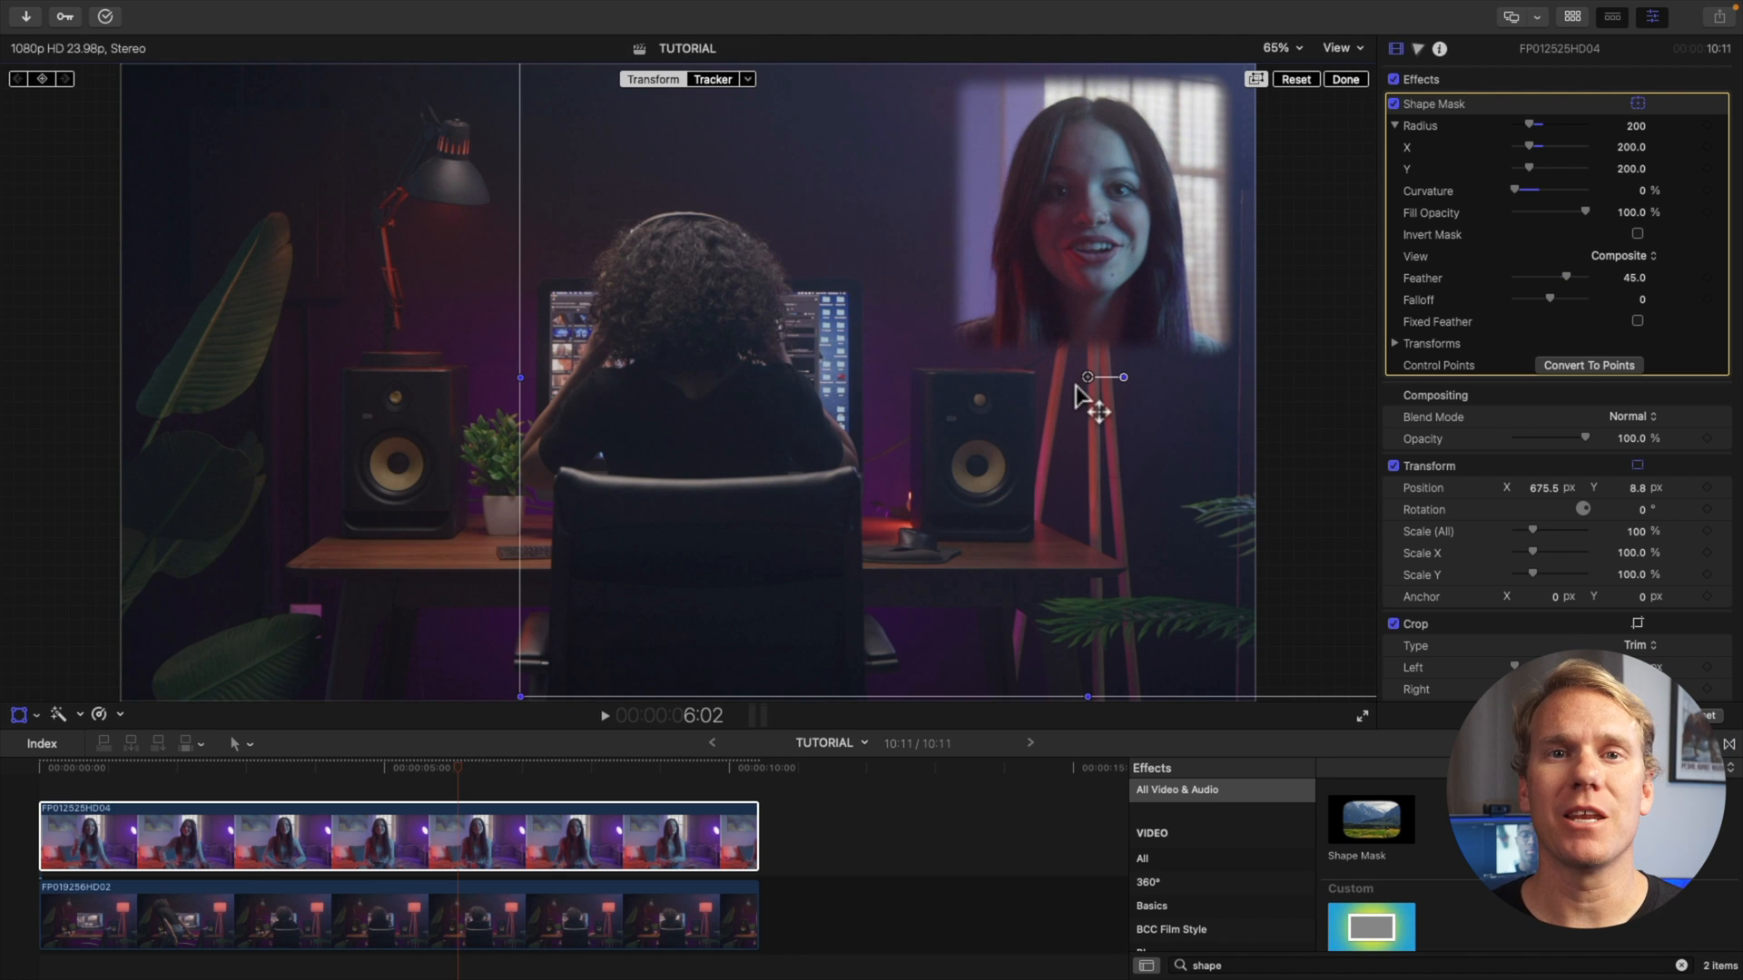
{"action": "left_click", "coordinate": [1345, 79]}
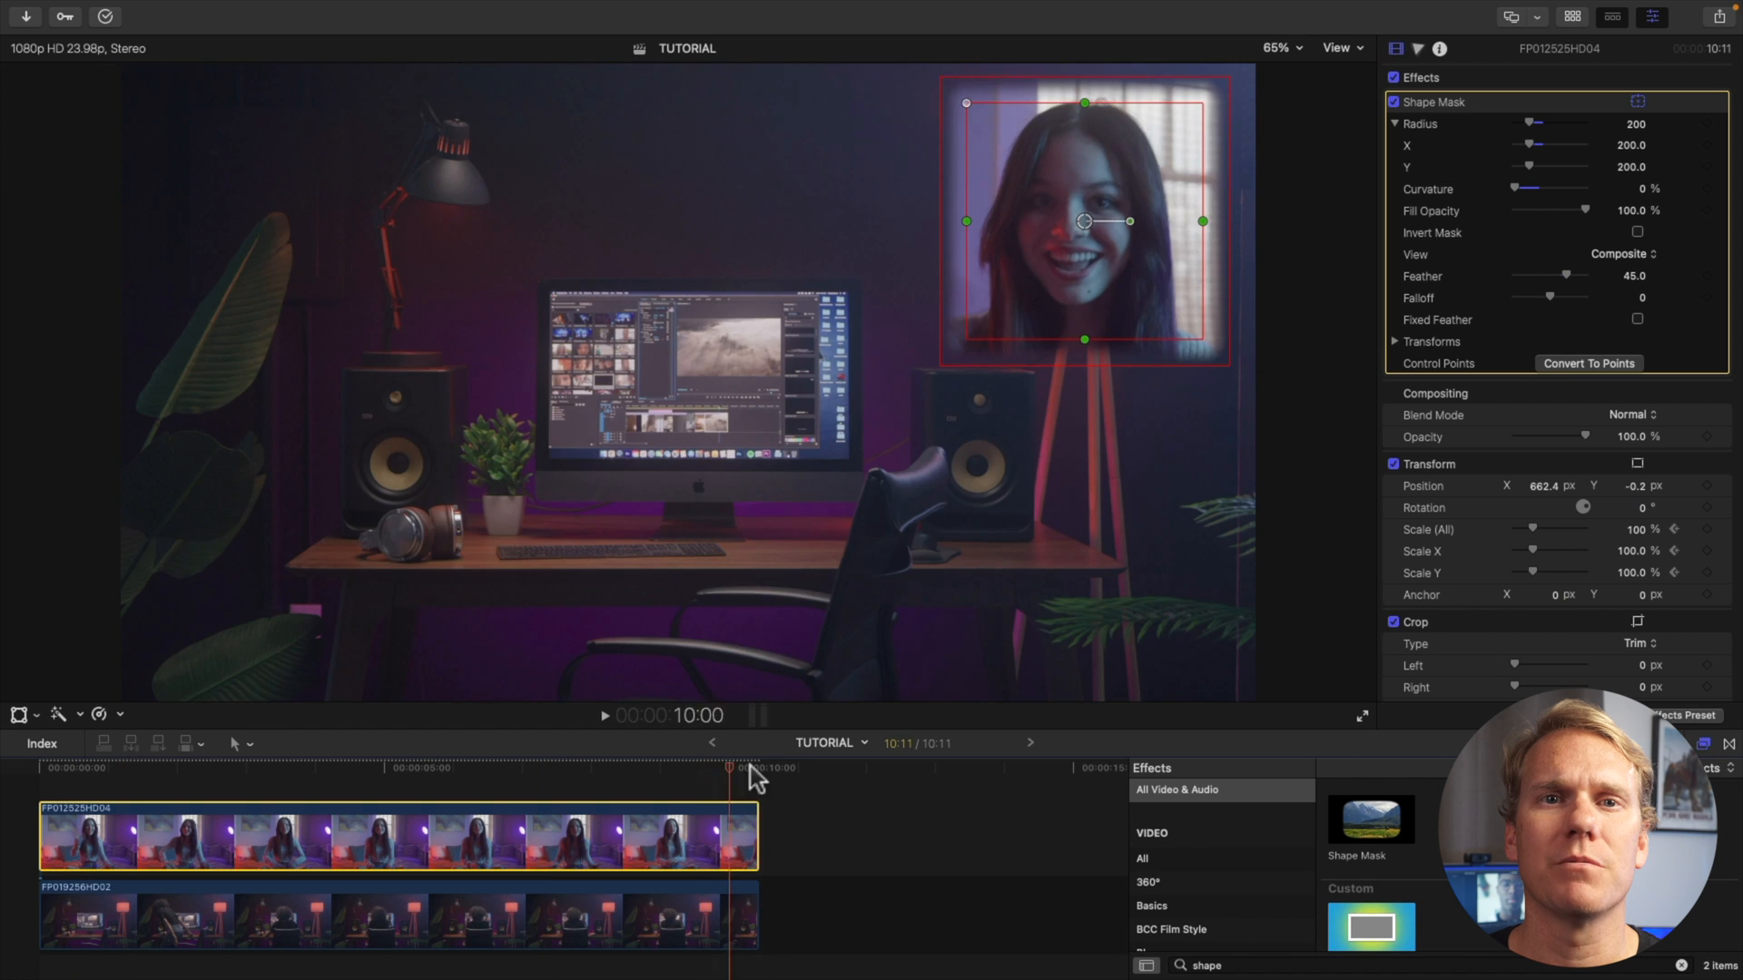
{"action": "key", "text": "shift+left"}
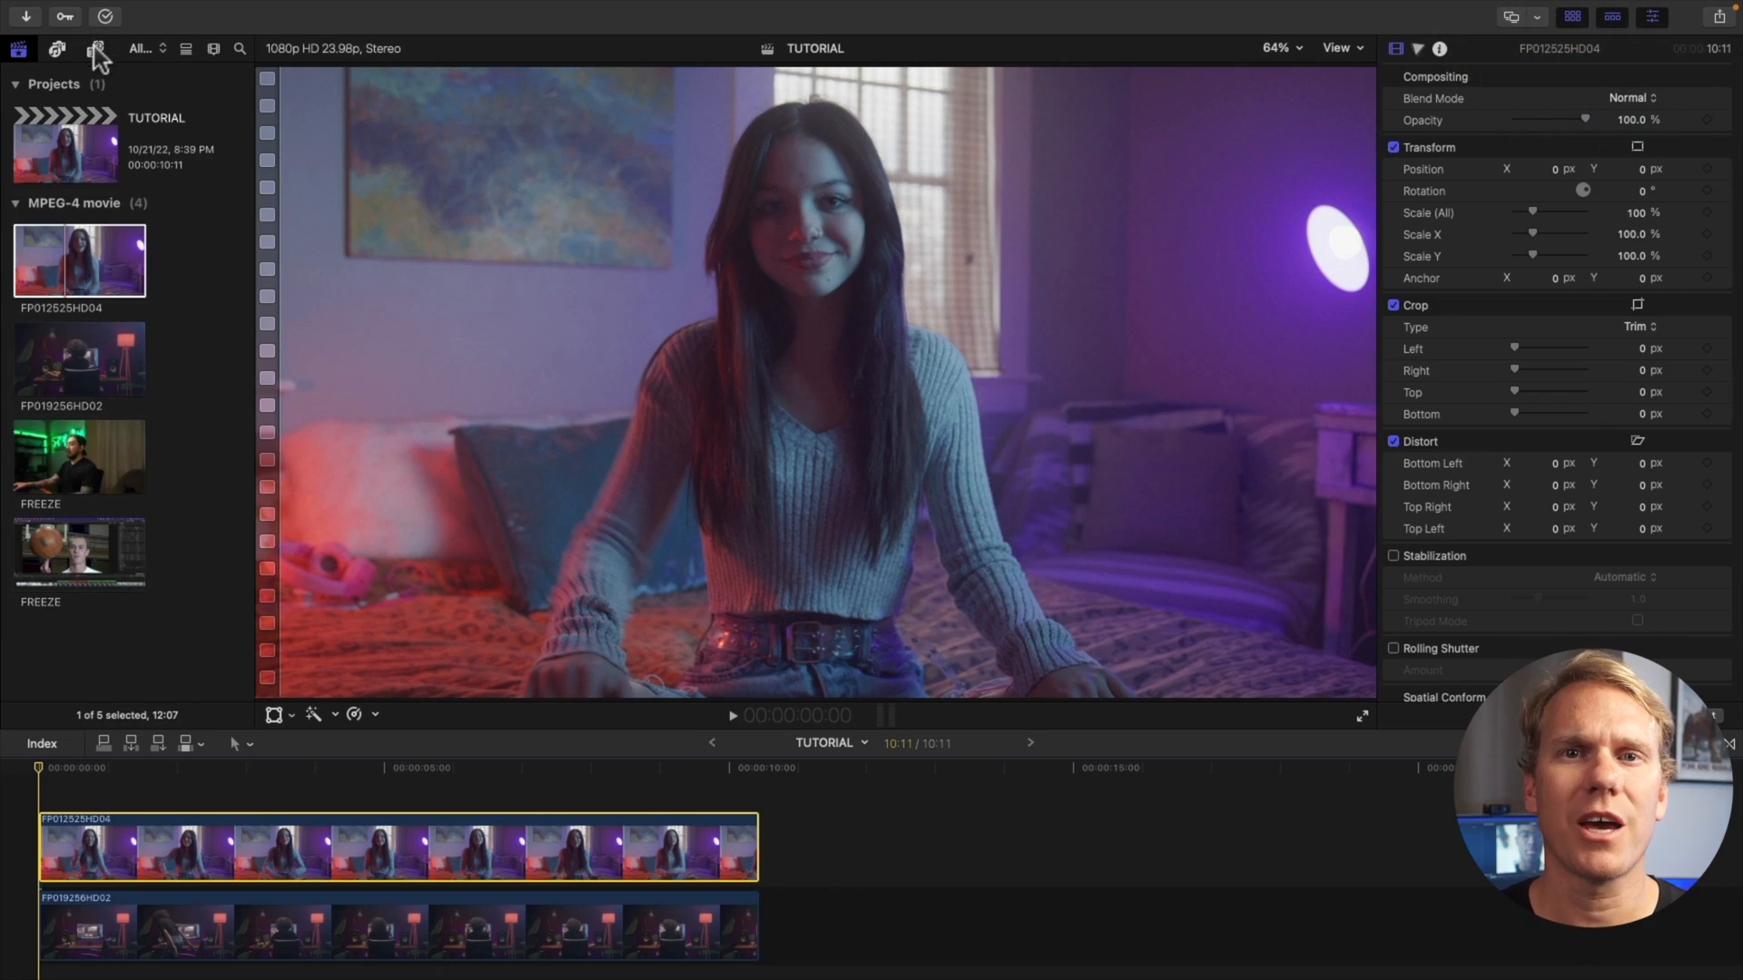
Step: Add a Shapes generator circle to the project and filter Effects for 'imag'
{"action": "left_click", "coordinate": [95, 48]}
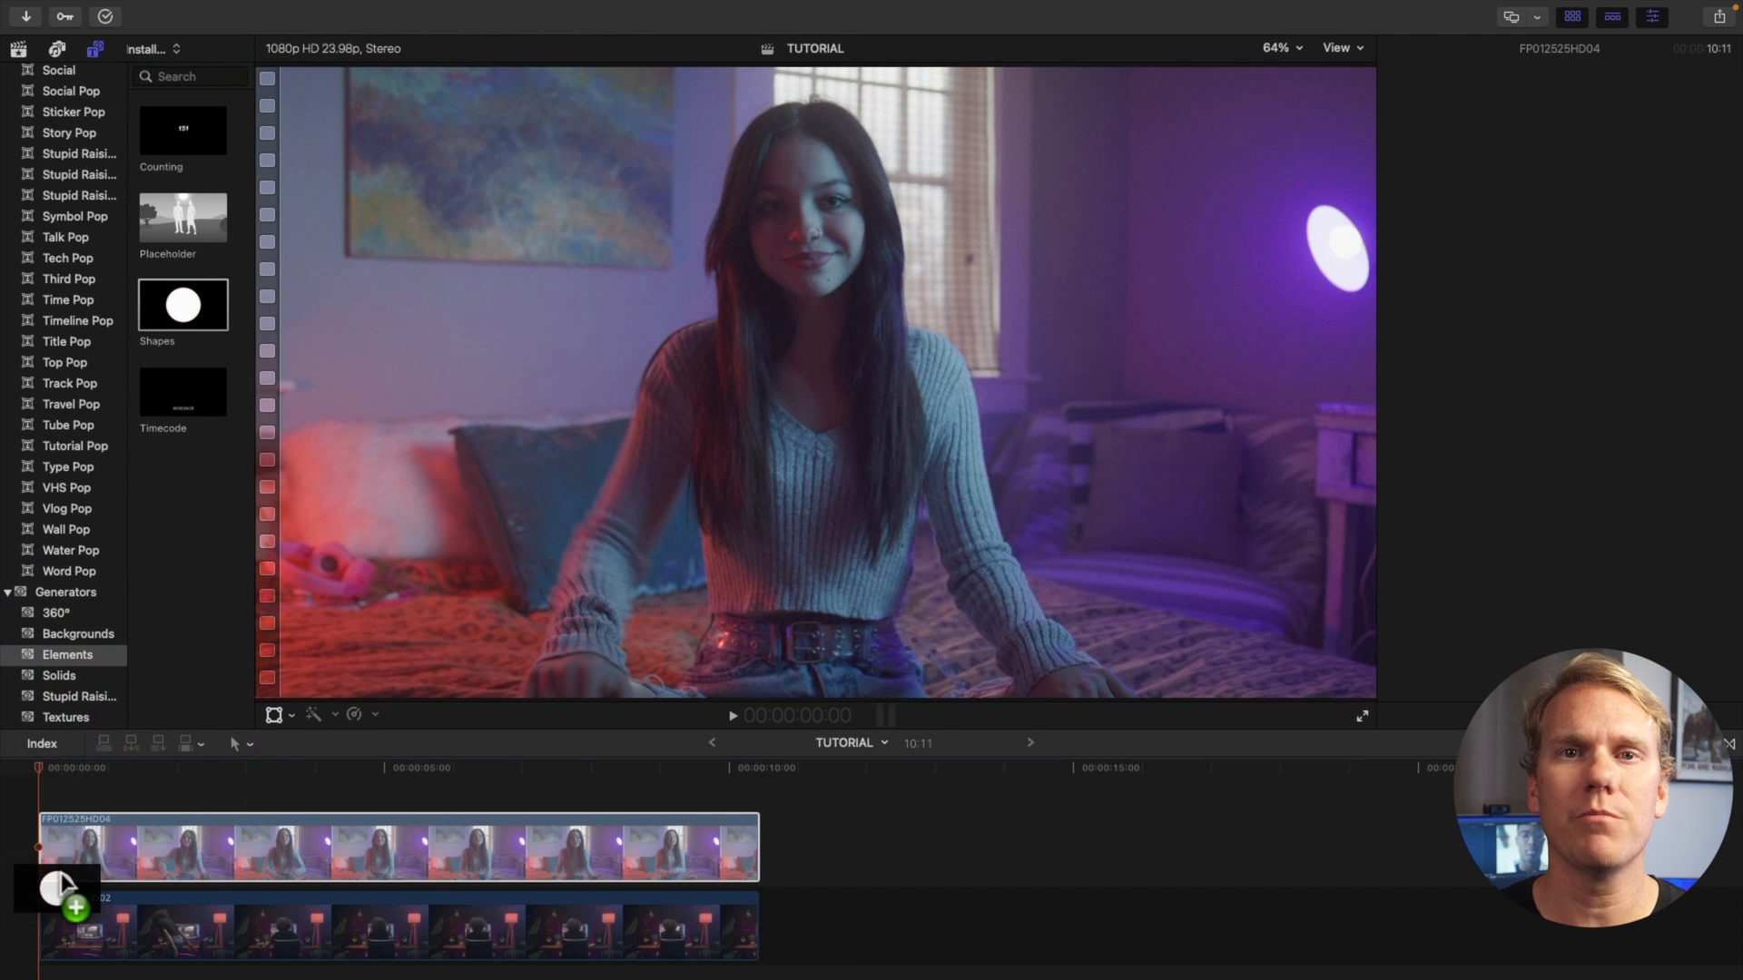
{"action": "left_click", "coordinate": [1645, 101]}
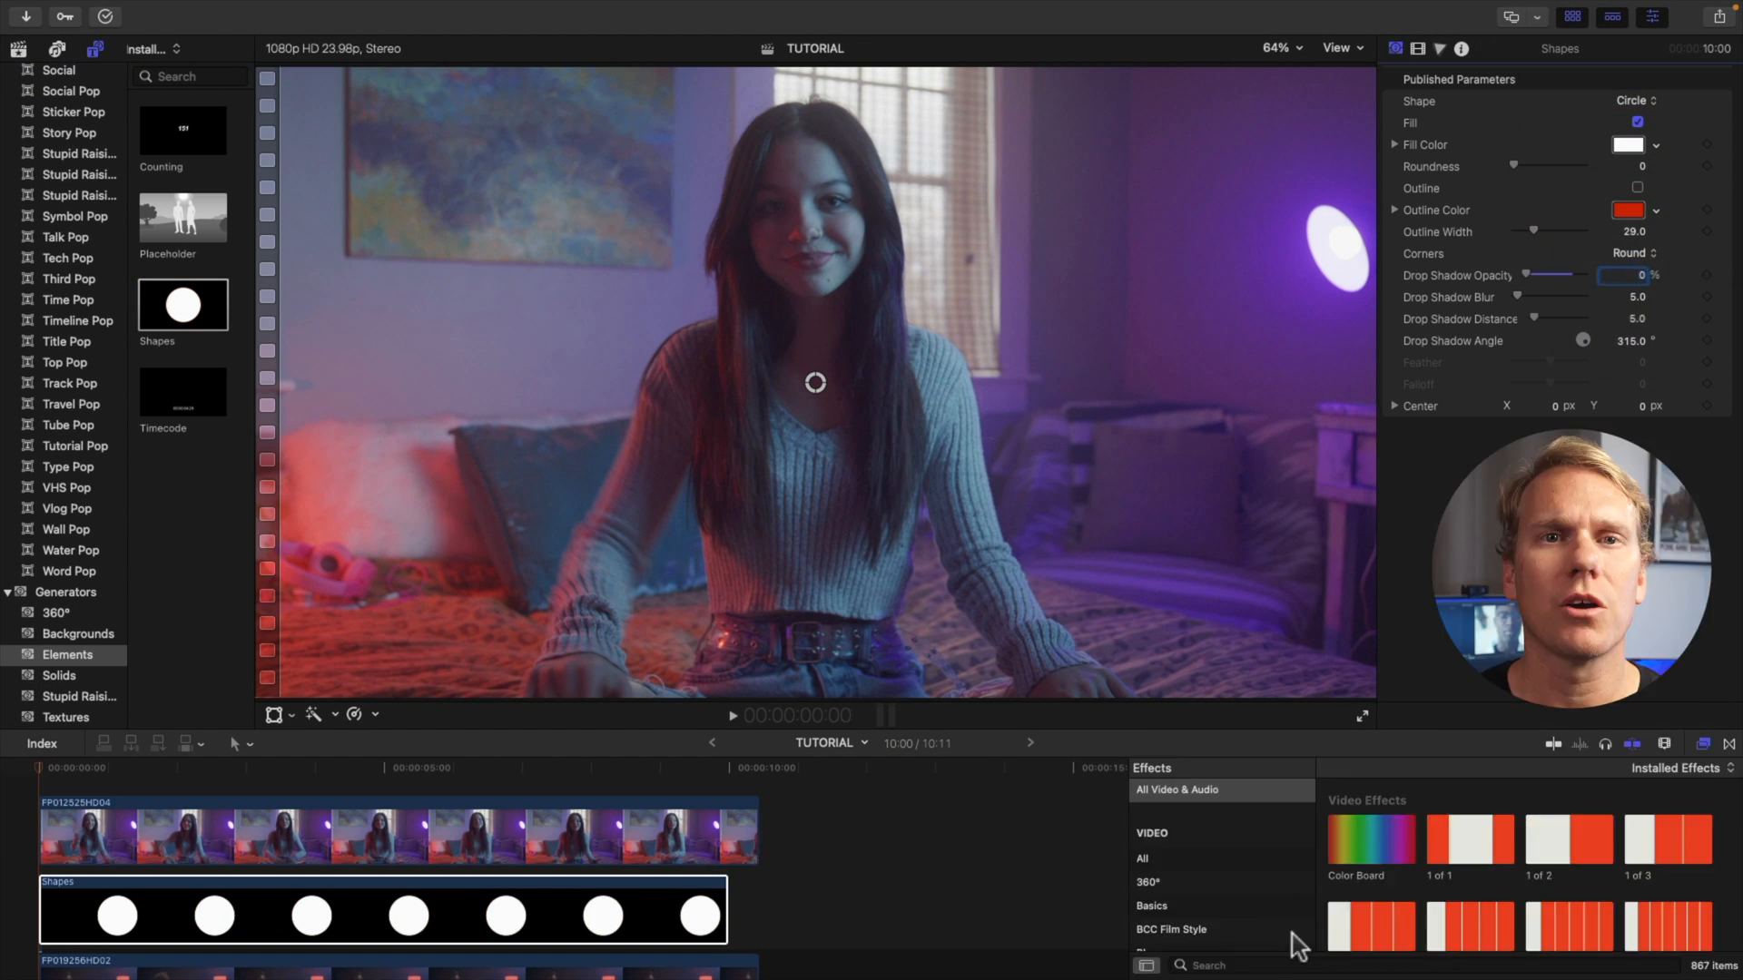
{"action": "type", "text": "imag"}
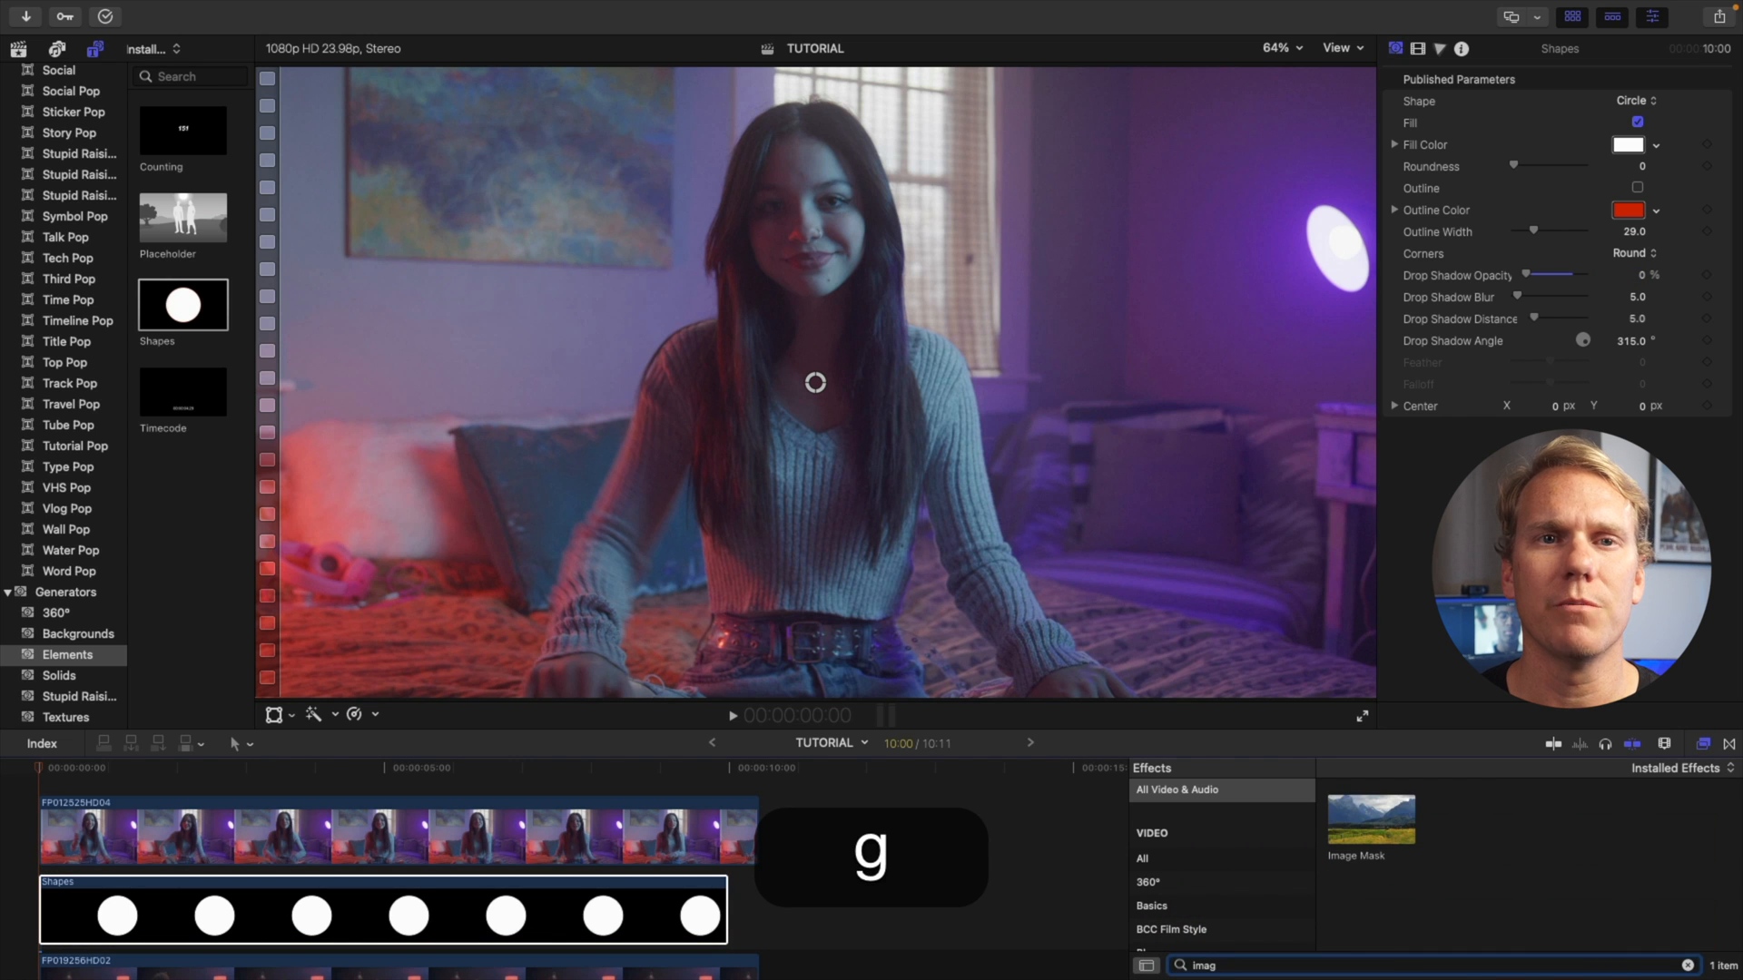
Step: Apply Image Mask to the bedroom clip with the circle Shapes clip as its source
{"action": "left_click", "coordinate": [550, 833]}
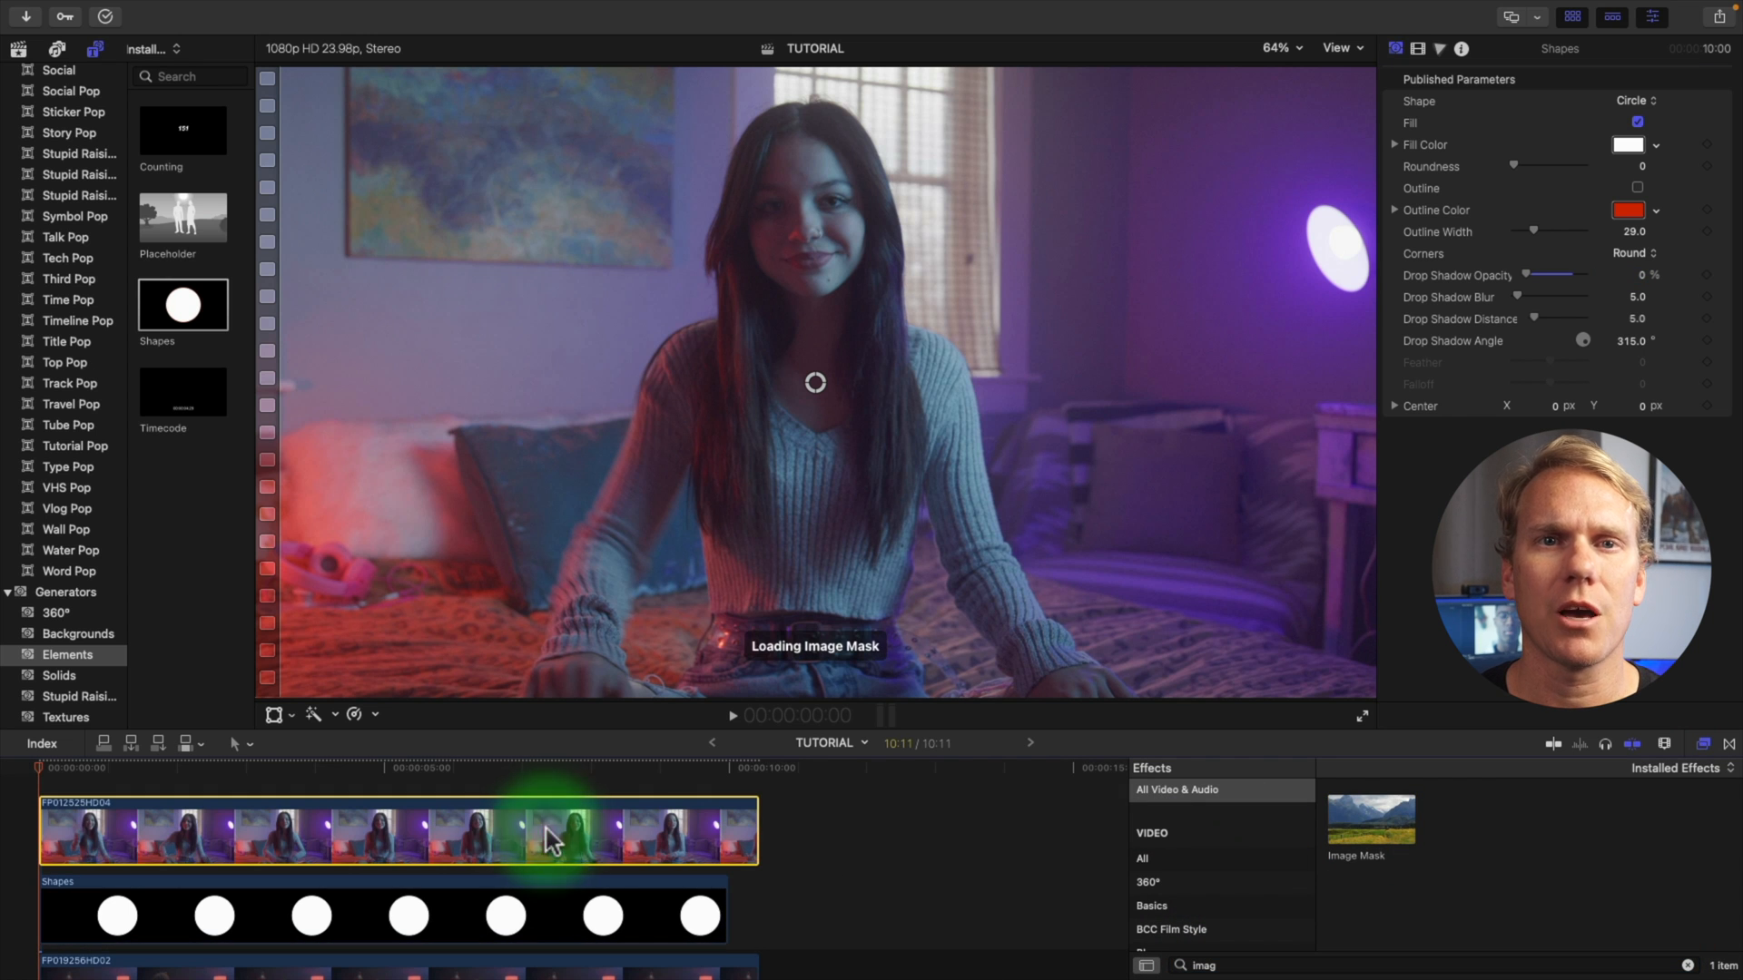
{"action": "left_click", "coordinate": [544, 832]}
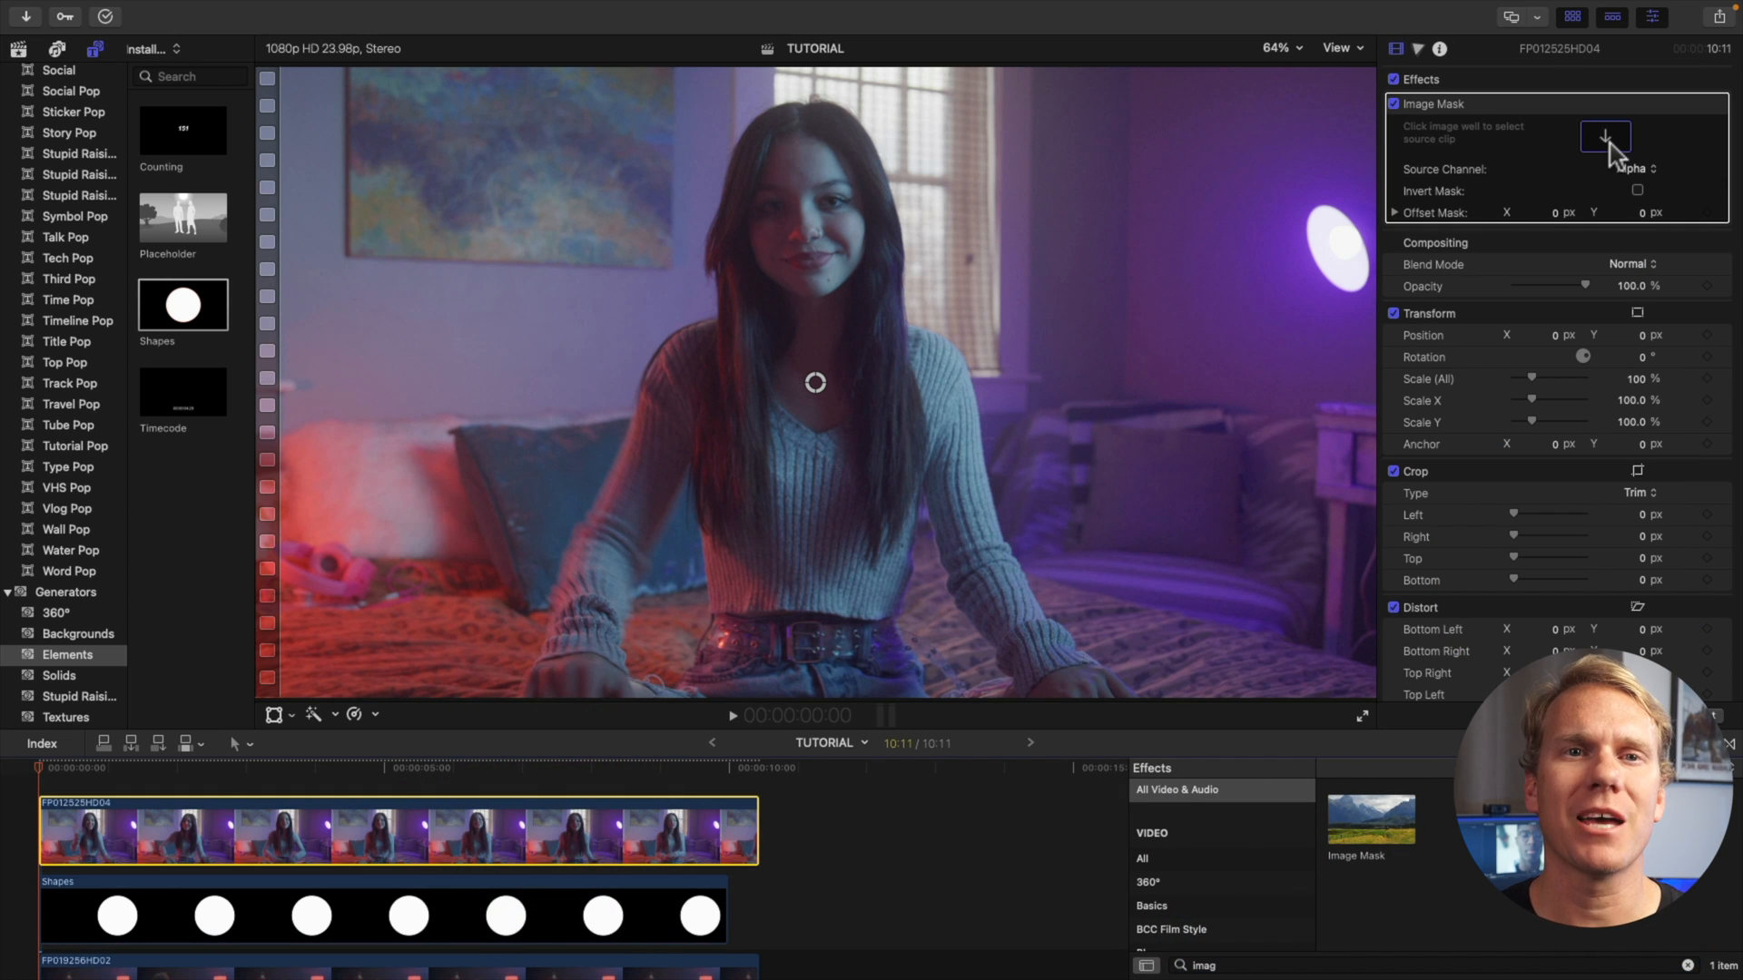
{"action": "left_click", "coordinate": [1605, 137]}
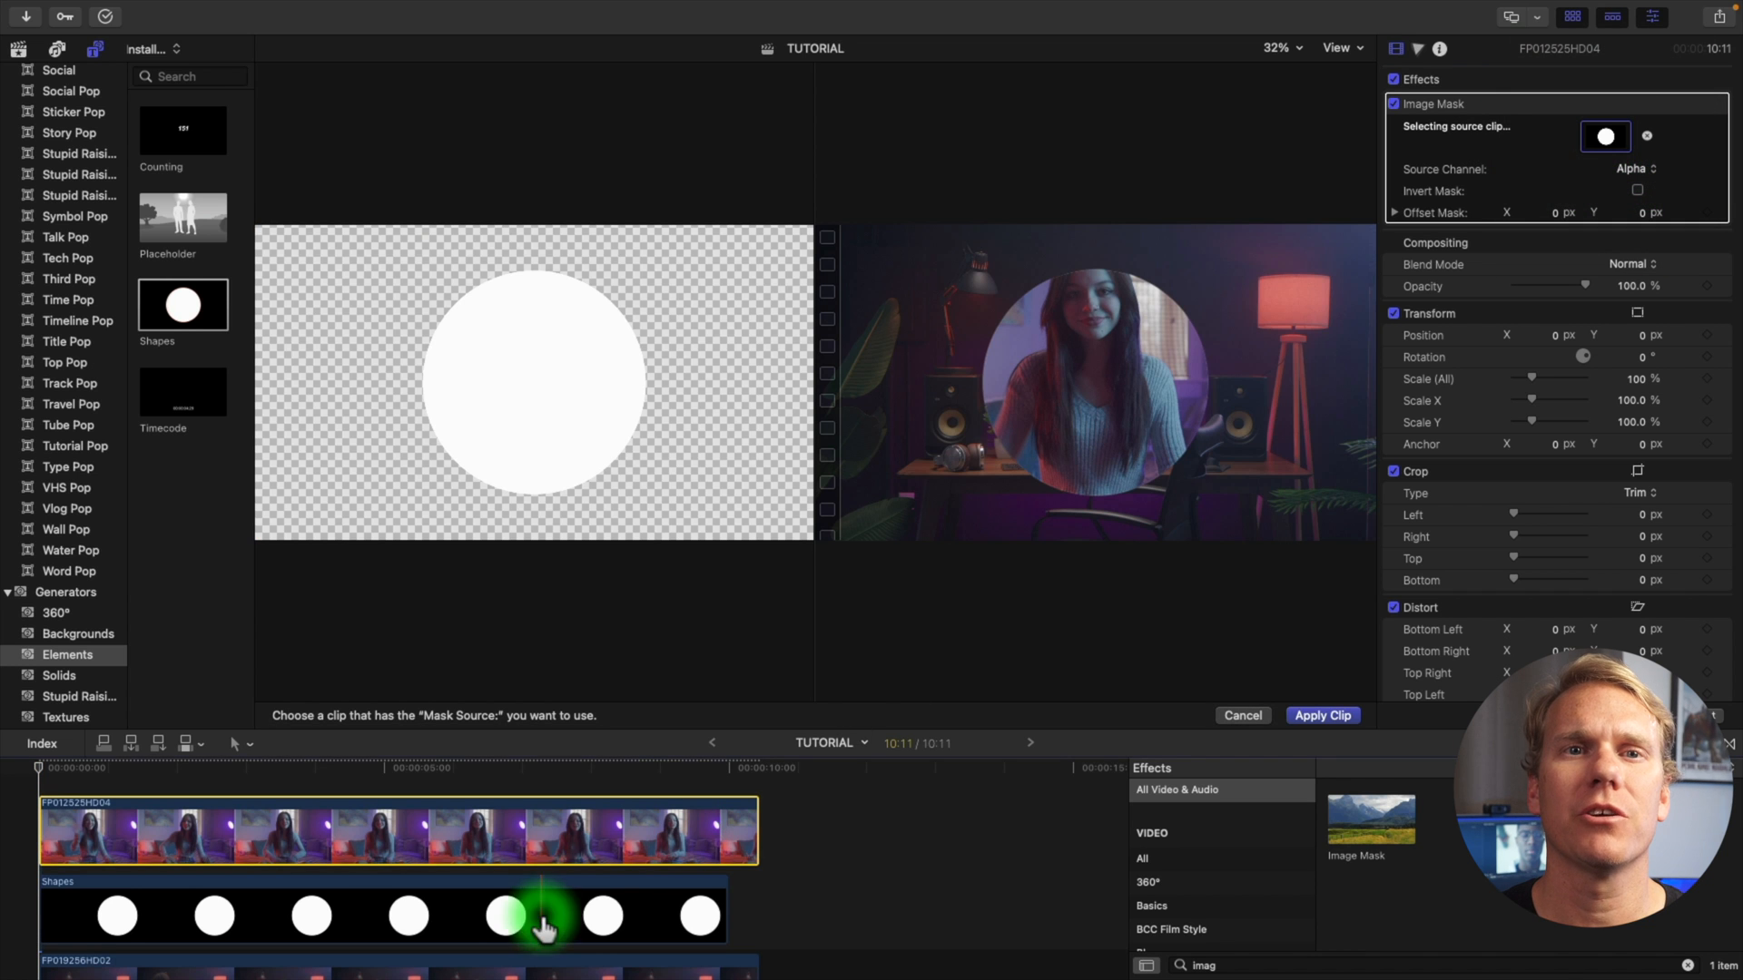
{"action": "left_click", "coordinate": [1322, 714]}
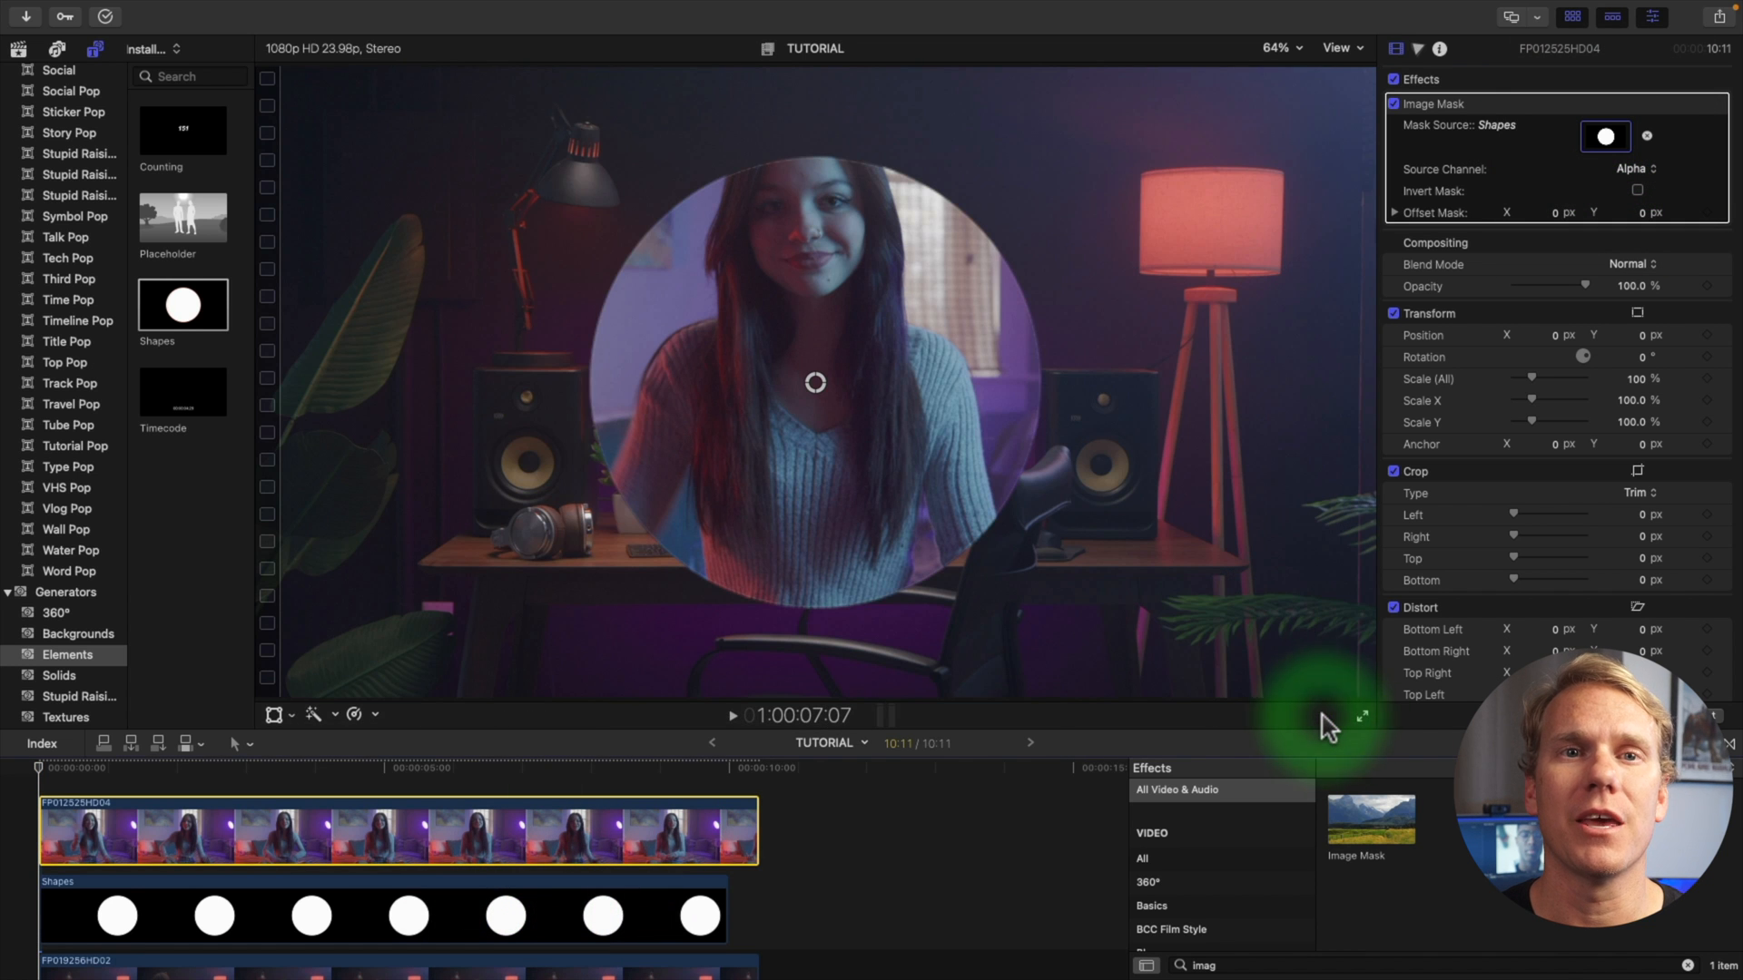
{"action": "left_click", "coordinate": [389, 911]}
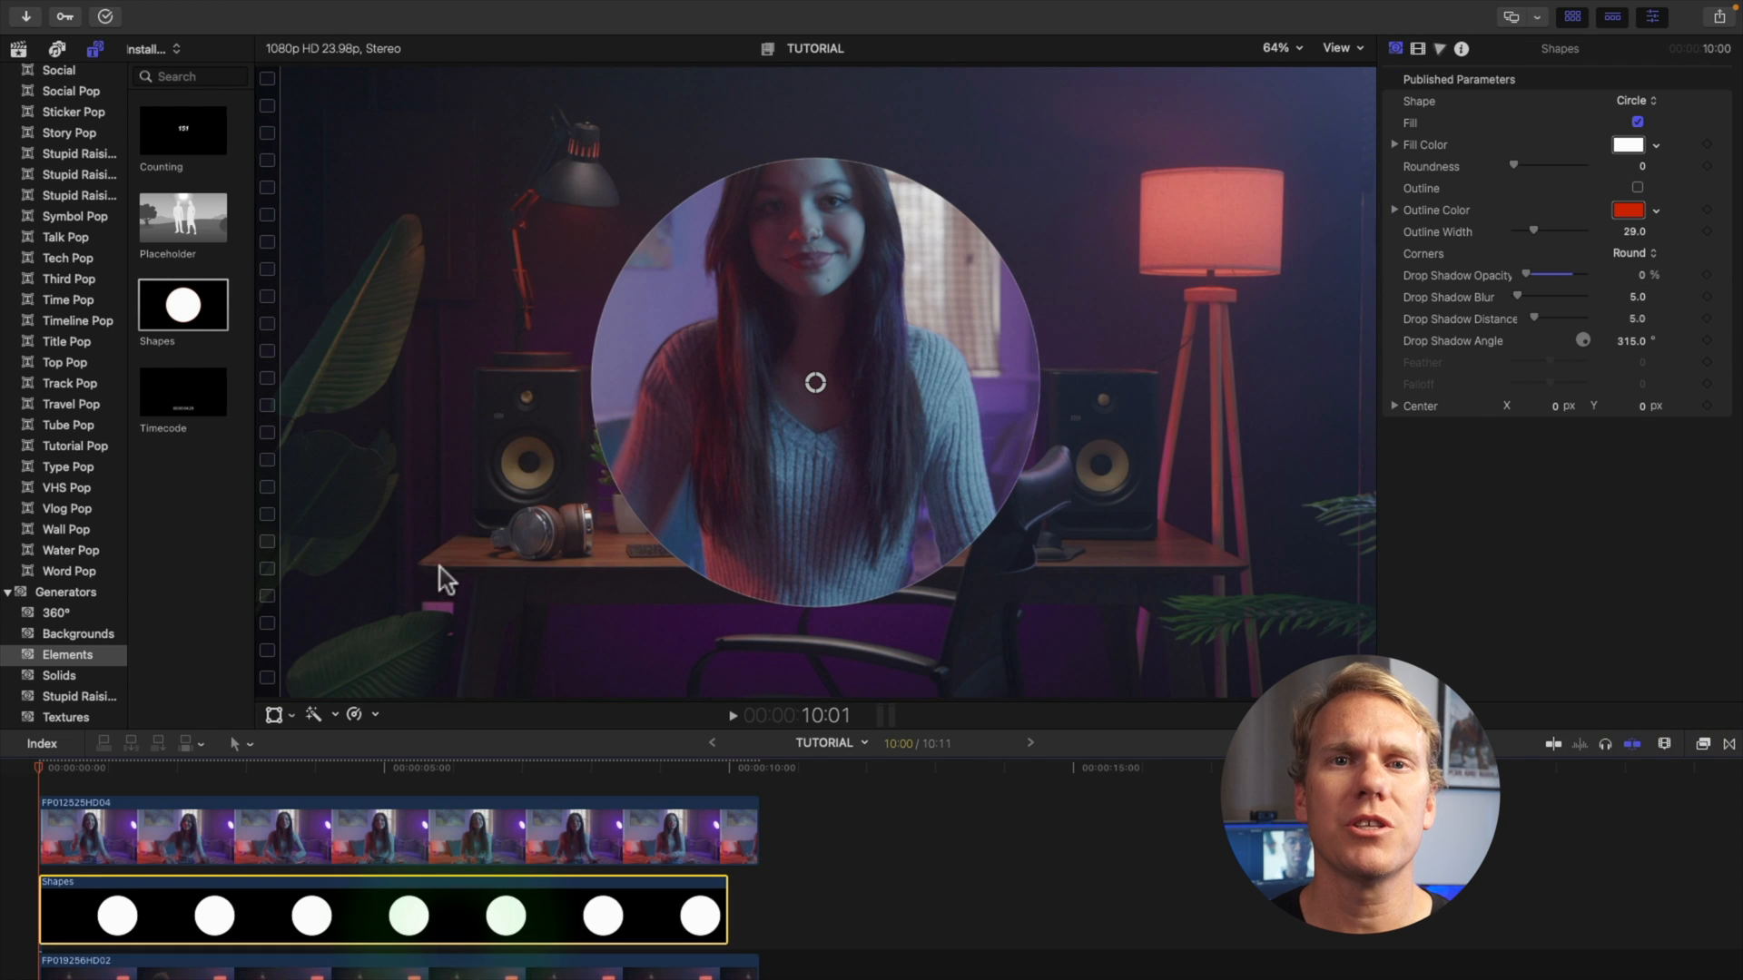
Step: Set the circle's fill colour to red, then search Effects for 'draw'
{"action": "left_click", "coordinate": [1633, 144]}
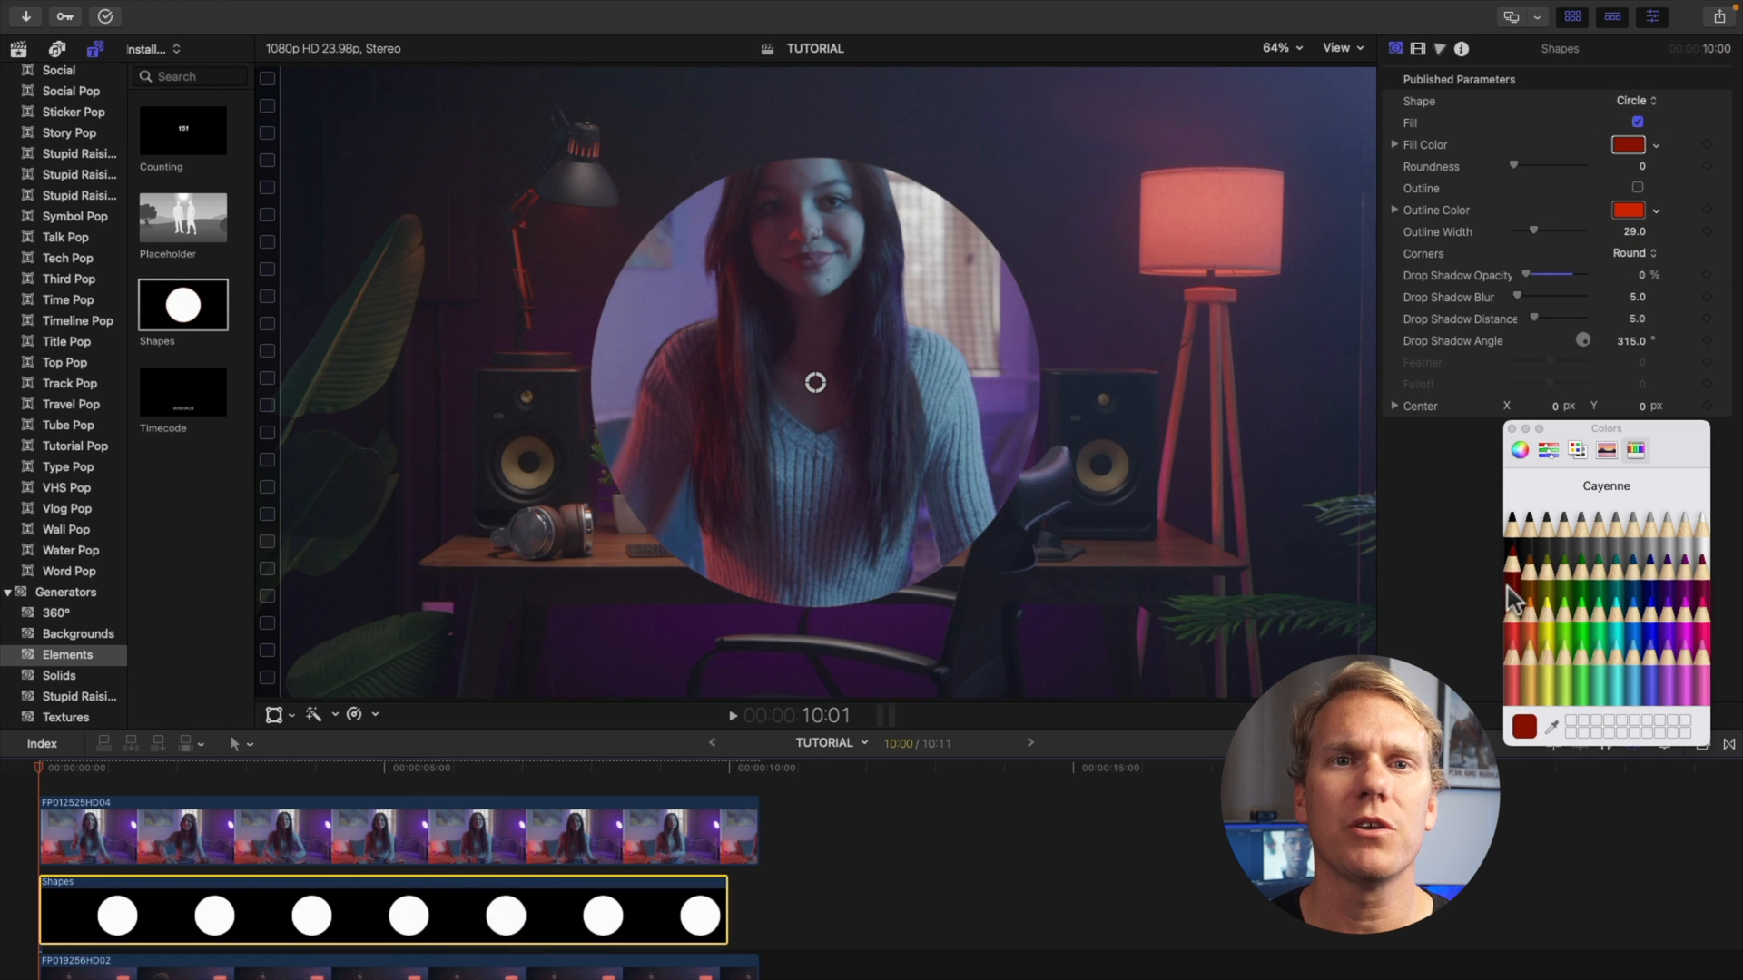
{"action": "left_click", "coordinate": [1609, 614]}
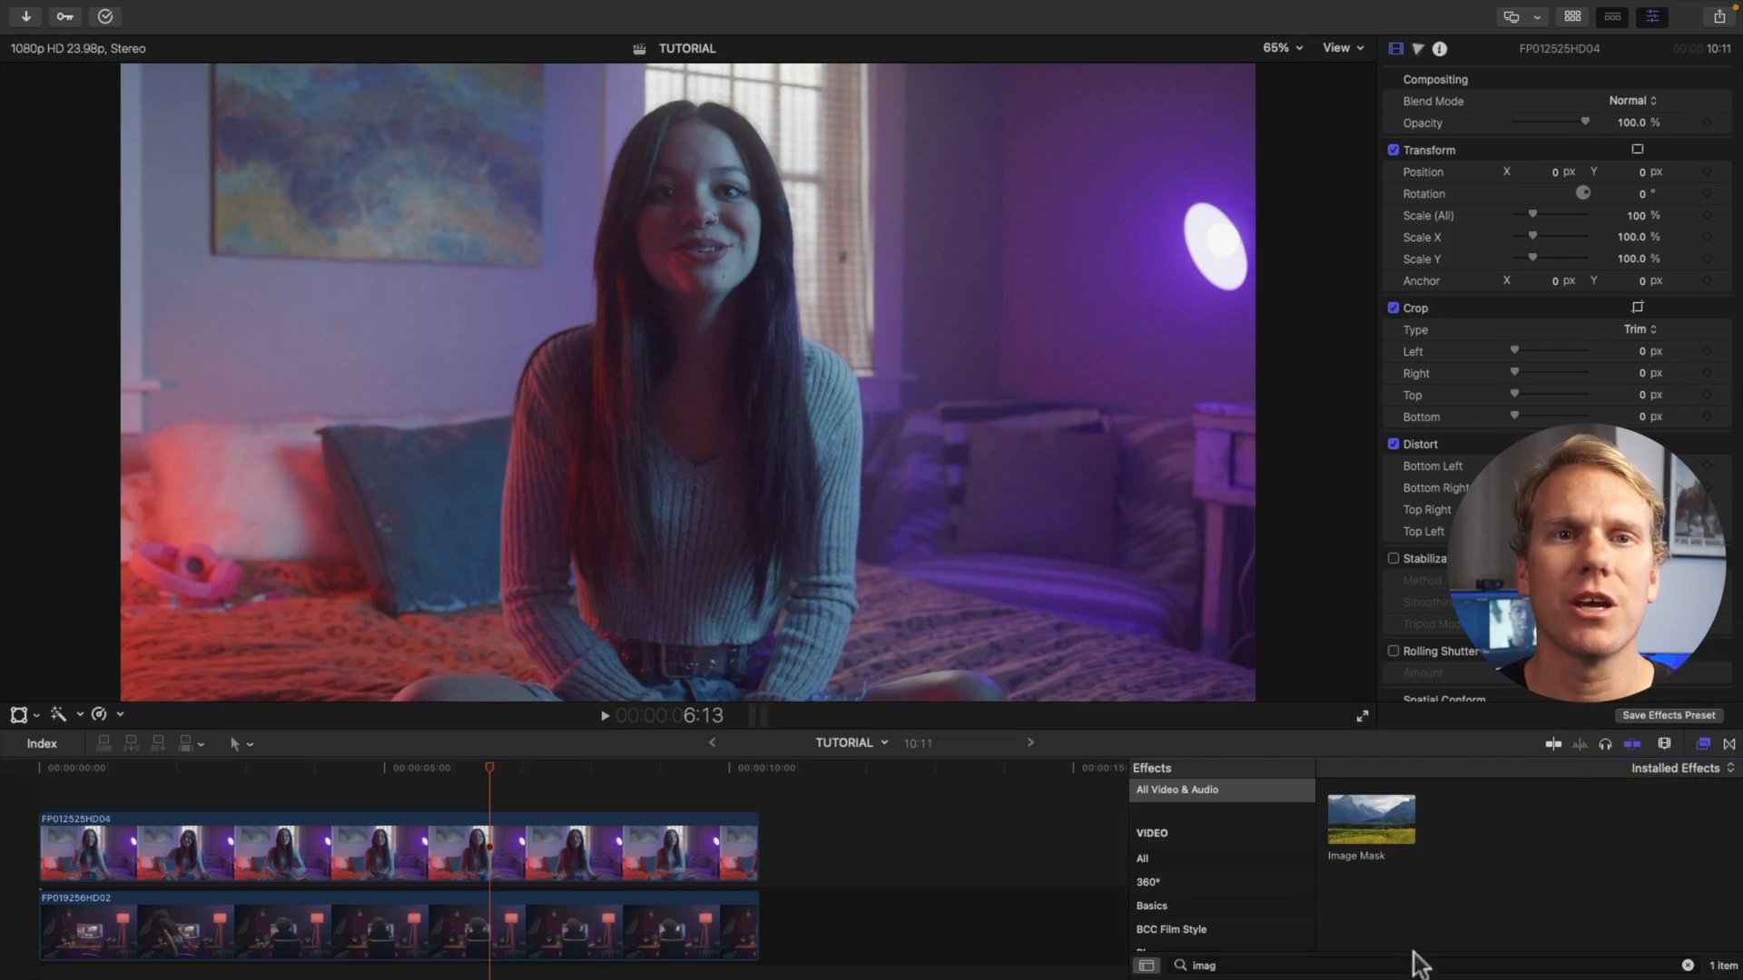
{"action": "type", "text": "draw"}
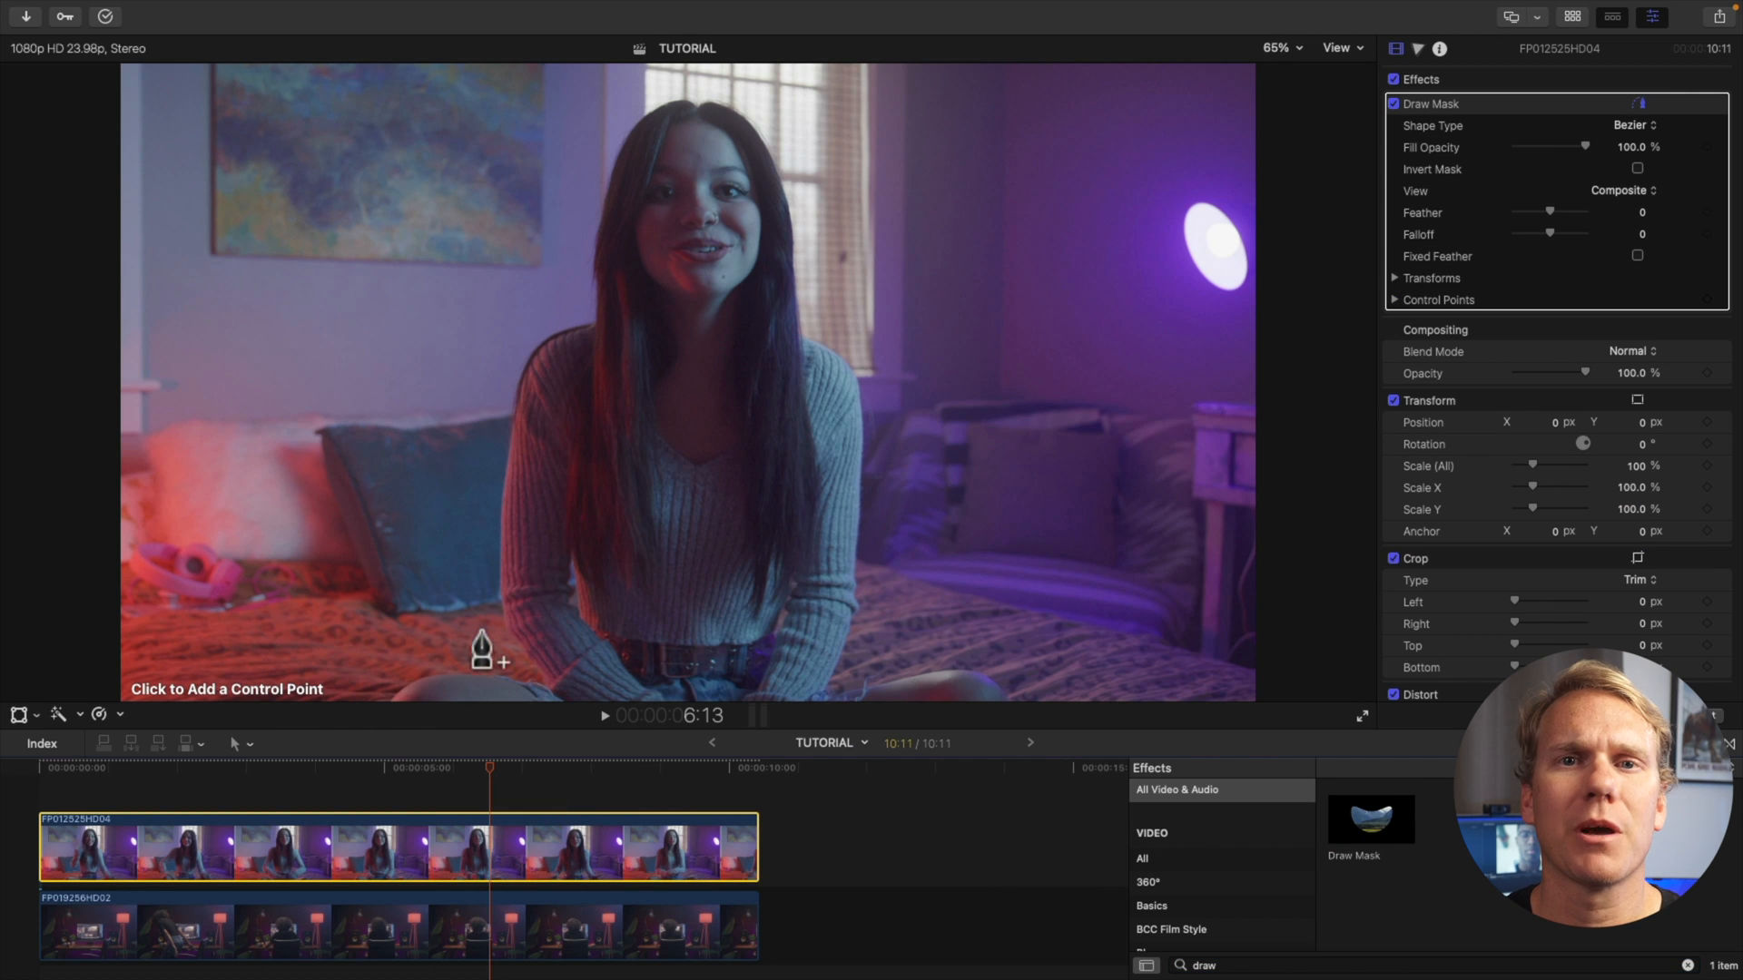
{"action": "mouse_move", "coordinate": [565, 484]}
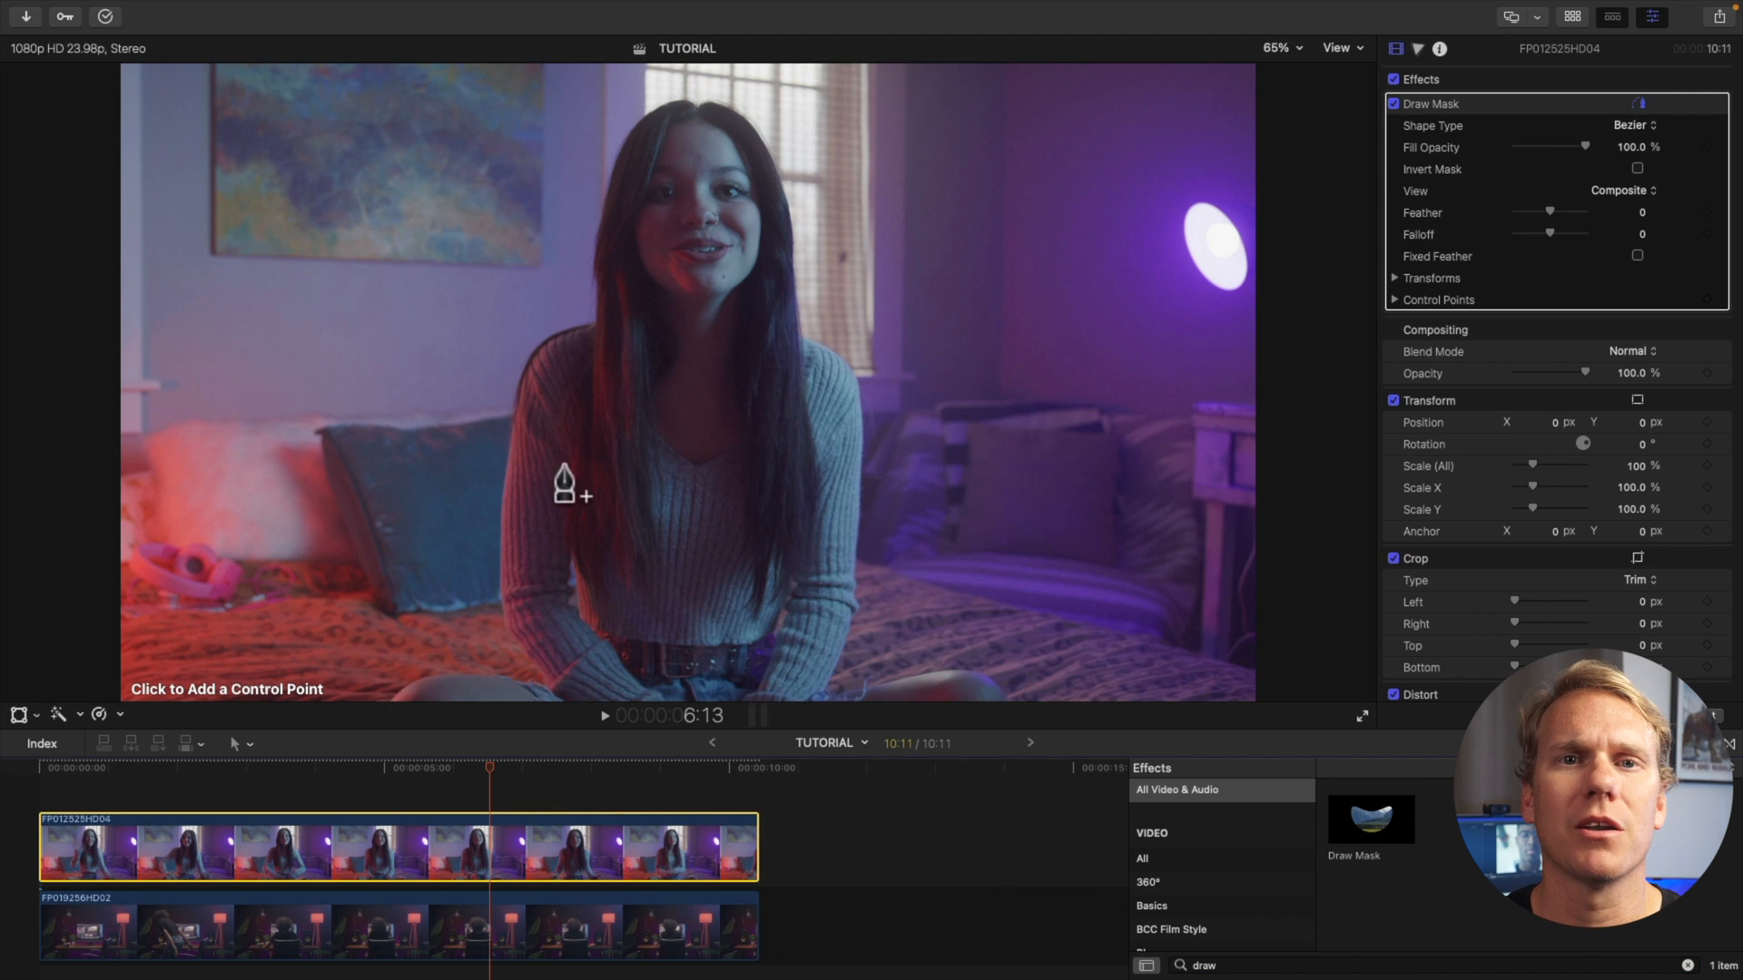
Step: Draw a closed, curved Bezier mask in a heart-like shape around the woman
{"action": "left_click", "coordinate": [556, 456]}
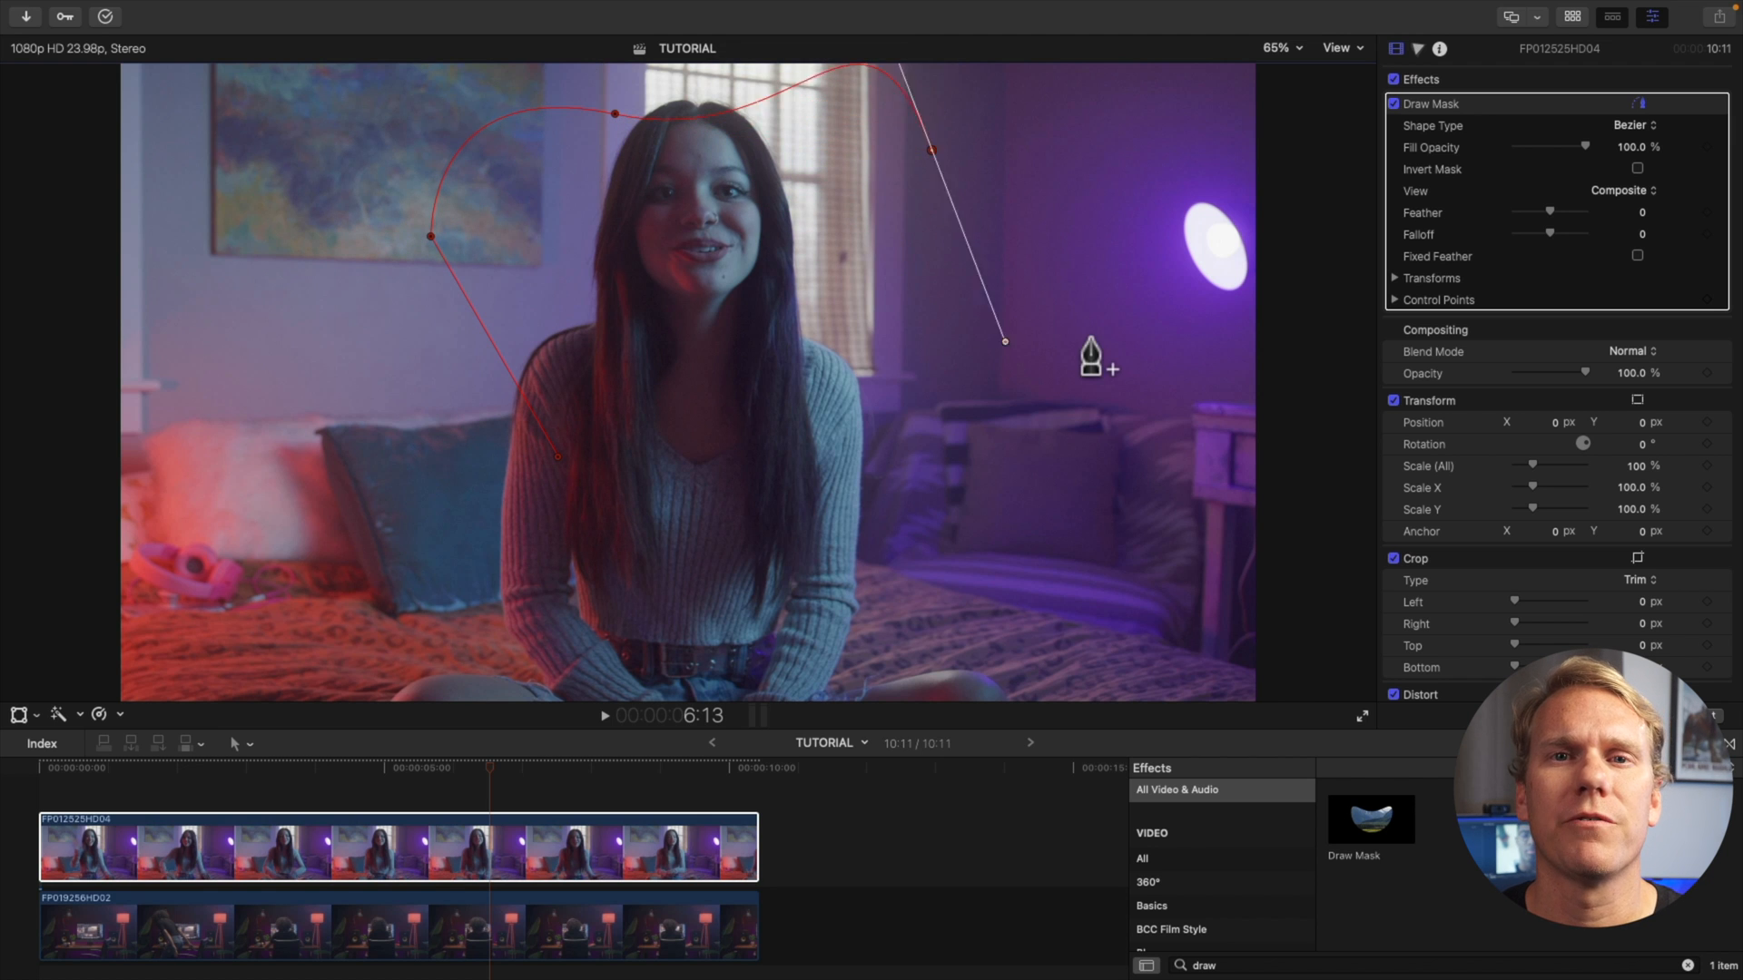
{"action": "left_click_drag", "start_coordinate": [1004, 341], "coordinate": [722, 465]}
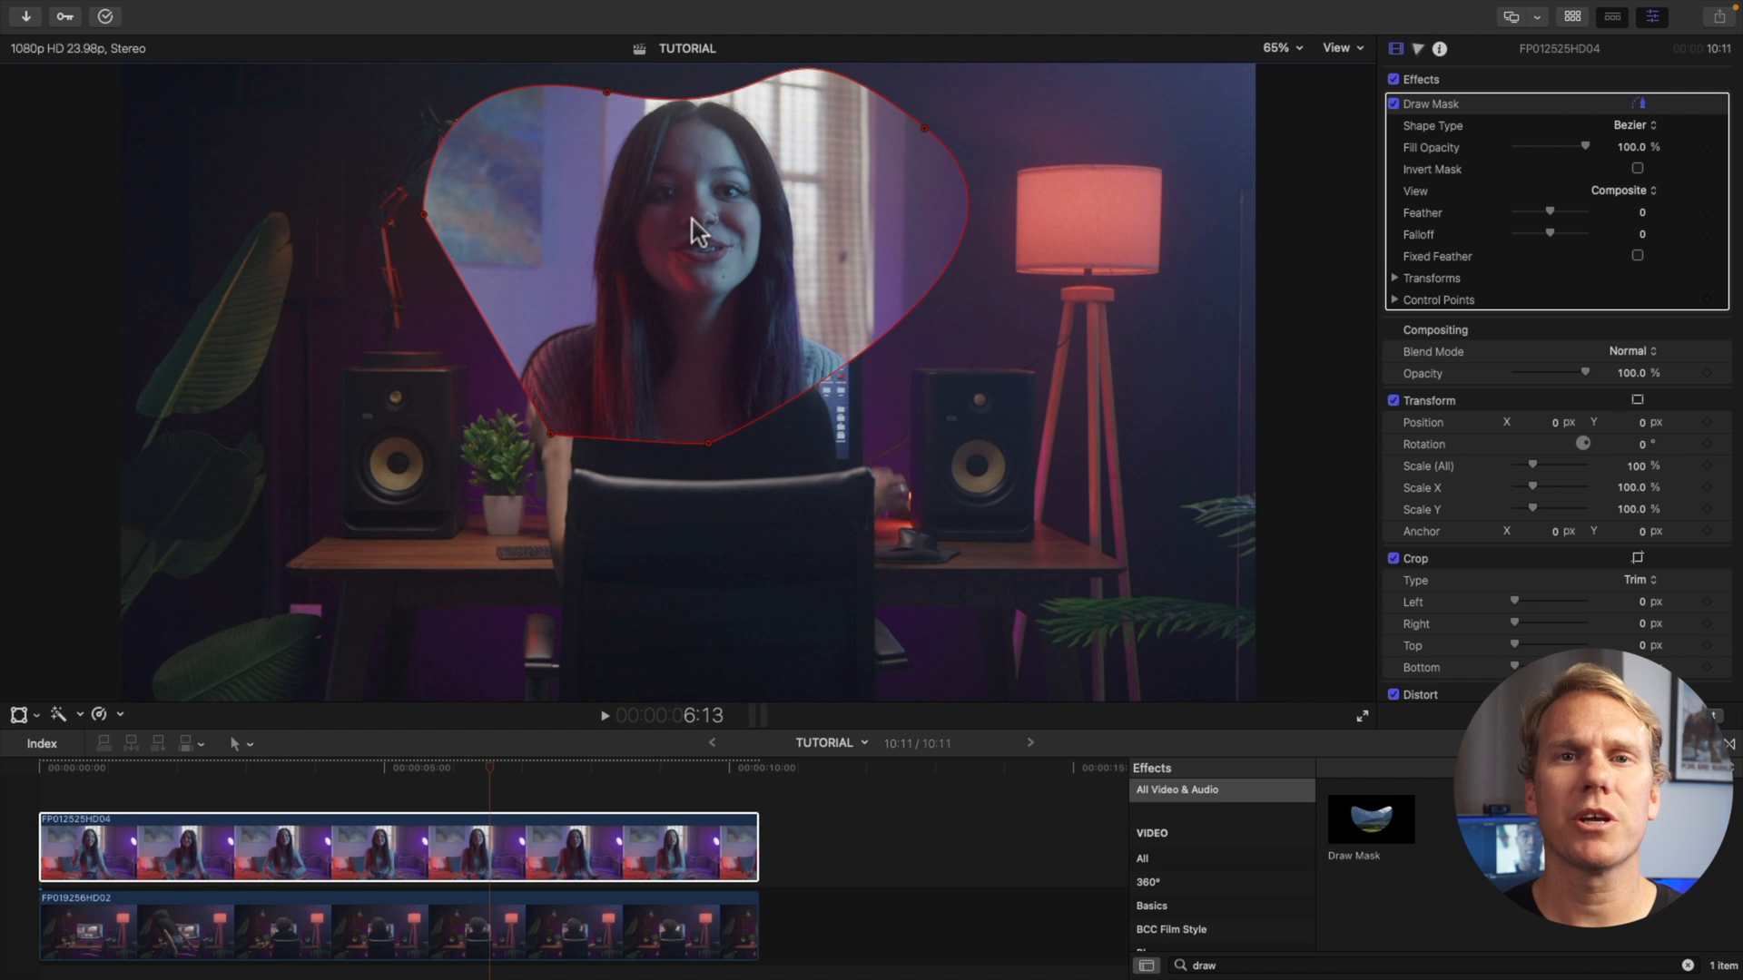
{"action": "right_click", "coordinate": [700, 230]}
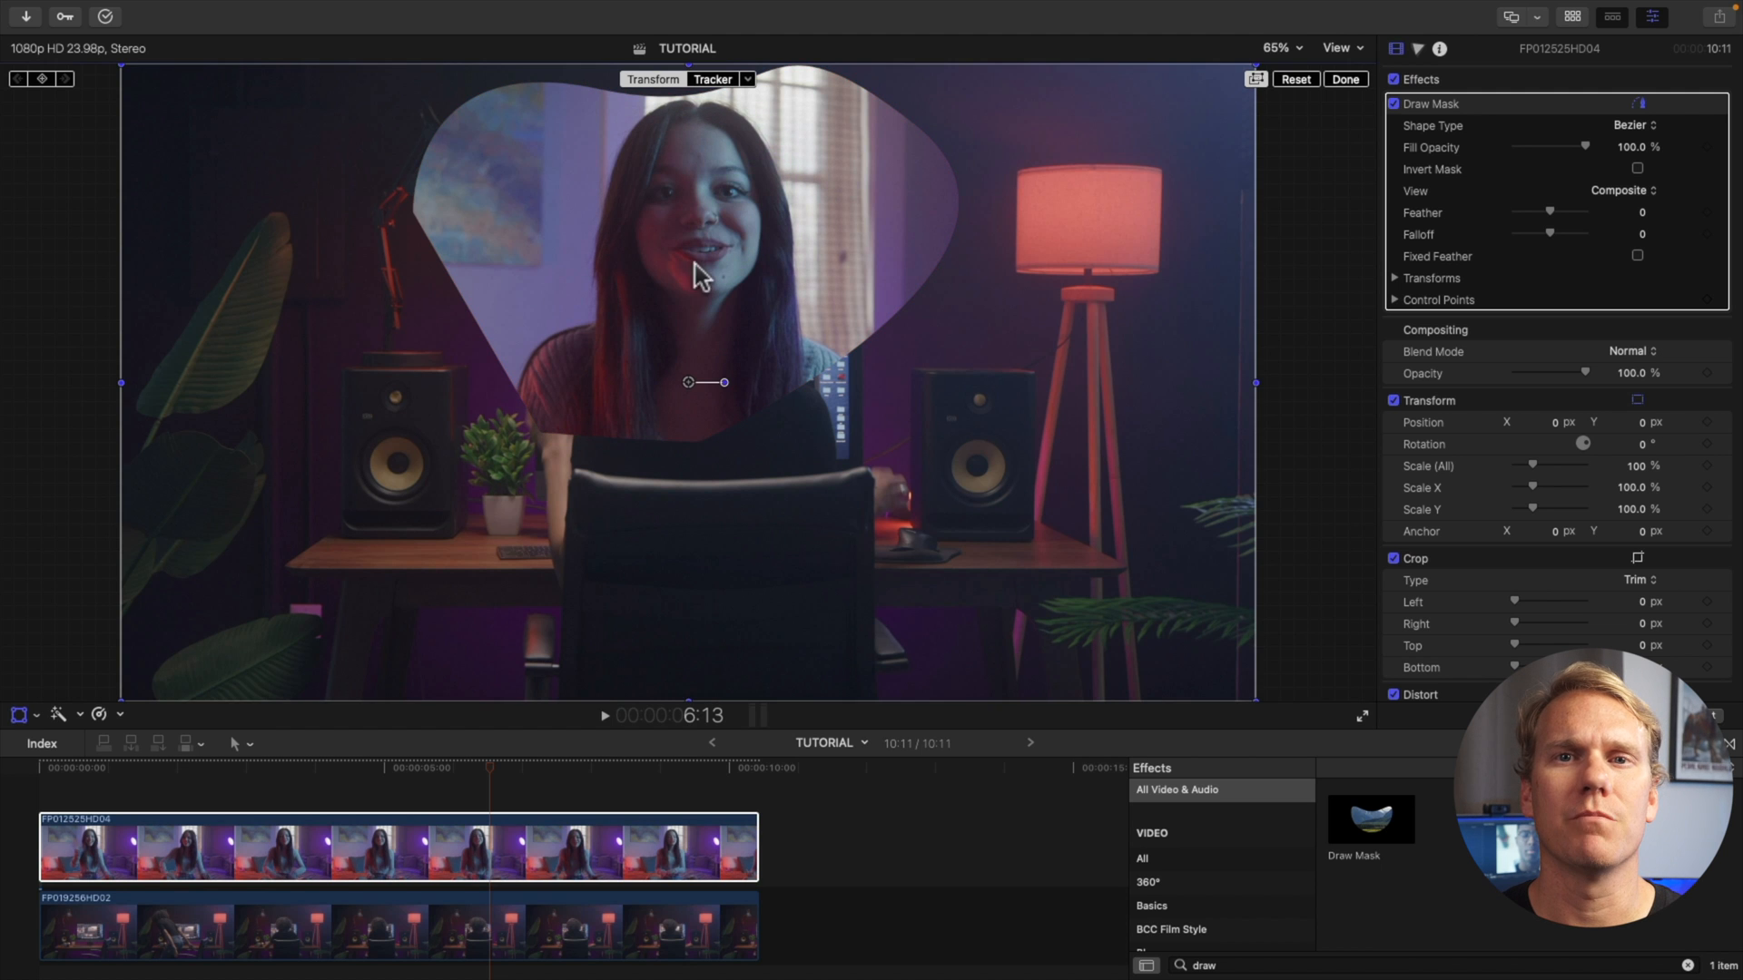
Step: Shrink the heart-masked bedroom clip to 69% and move it right
{"action": "left_click_drag", "start_coordinate": [687, 382], "coordinate": [954, 416]}
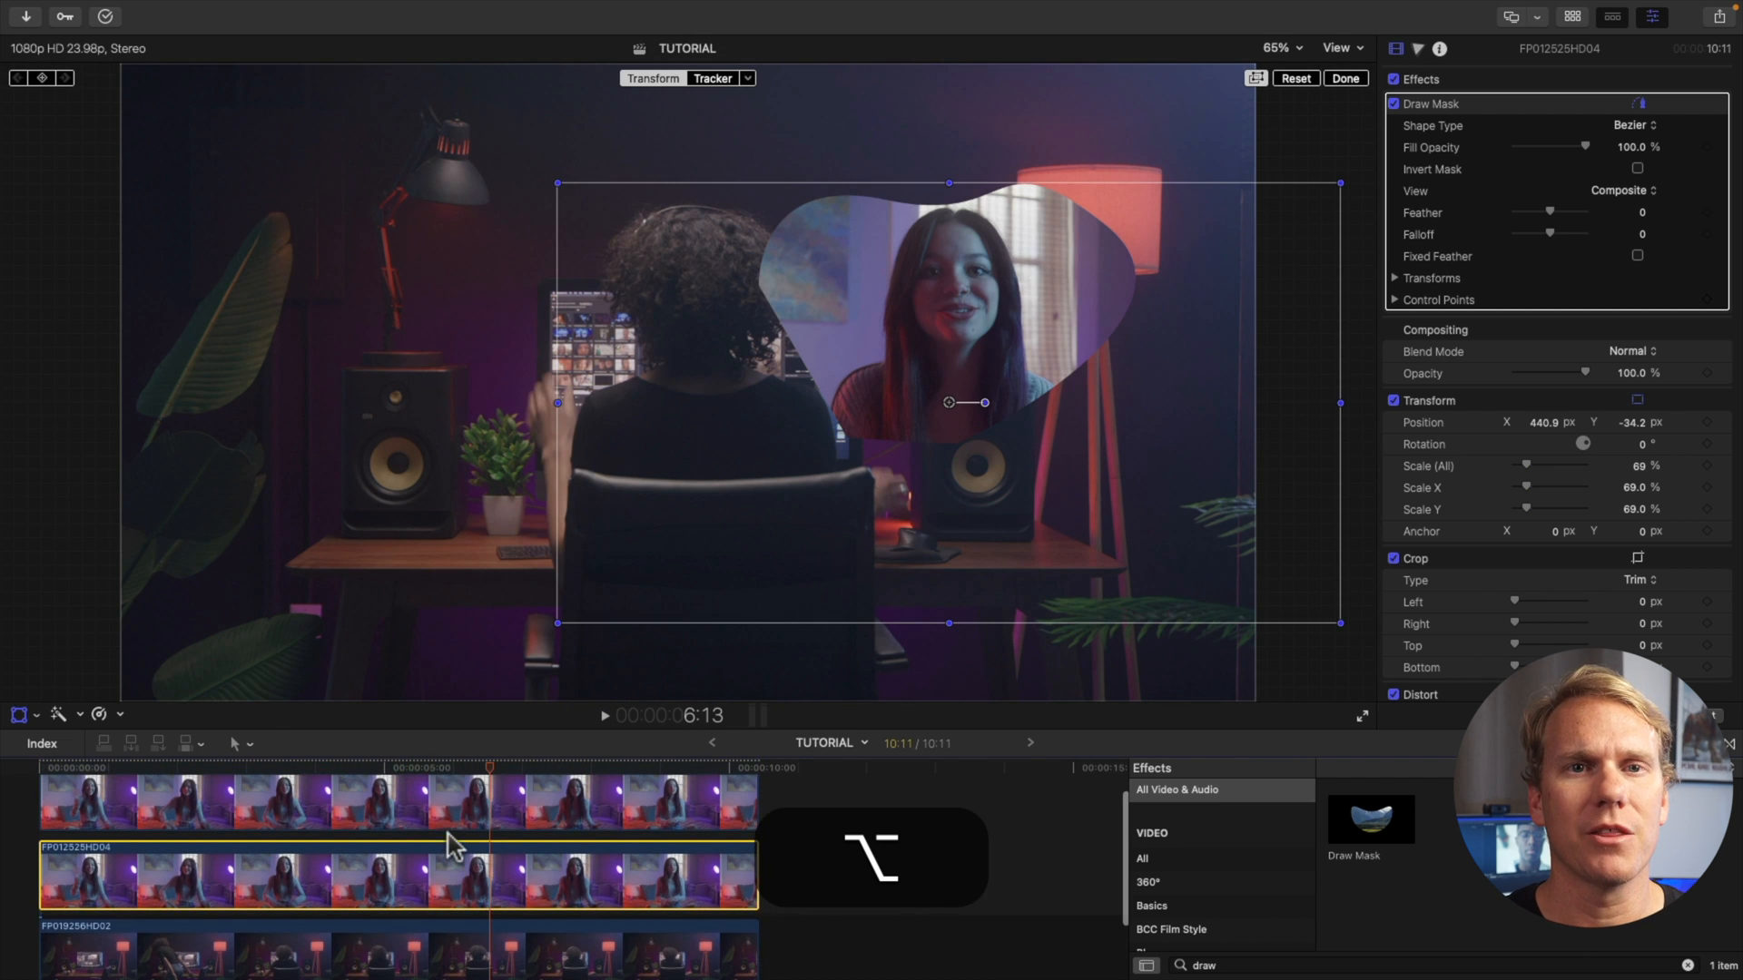
{"action": "left_click", "coordinate": [1345, 79]}
{"action": "type", "text": "focus"}
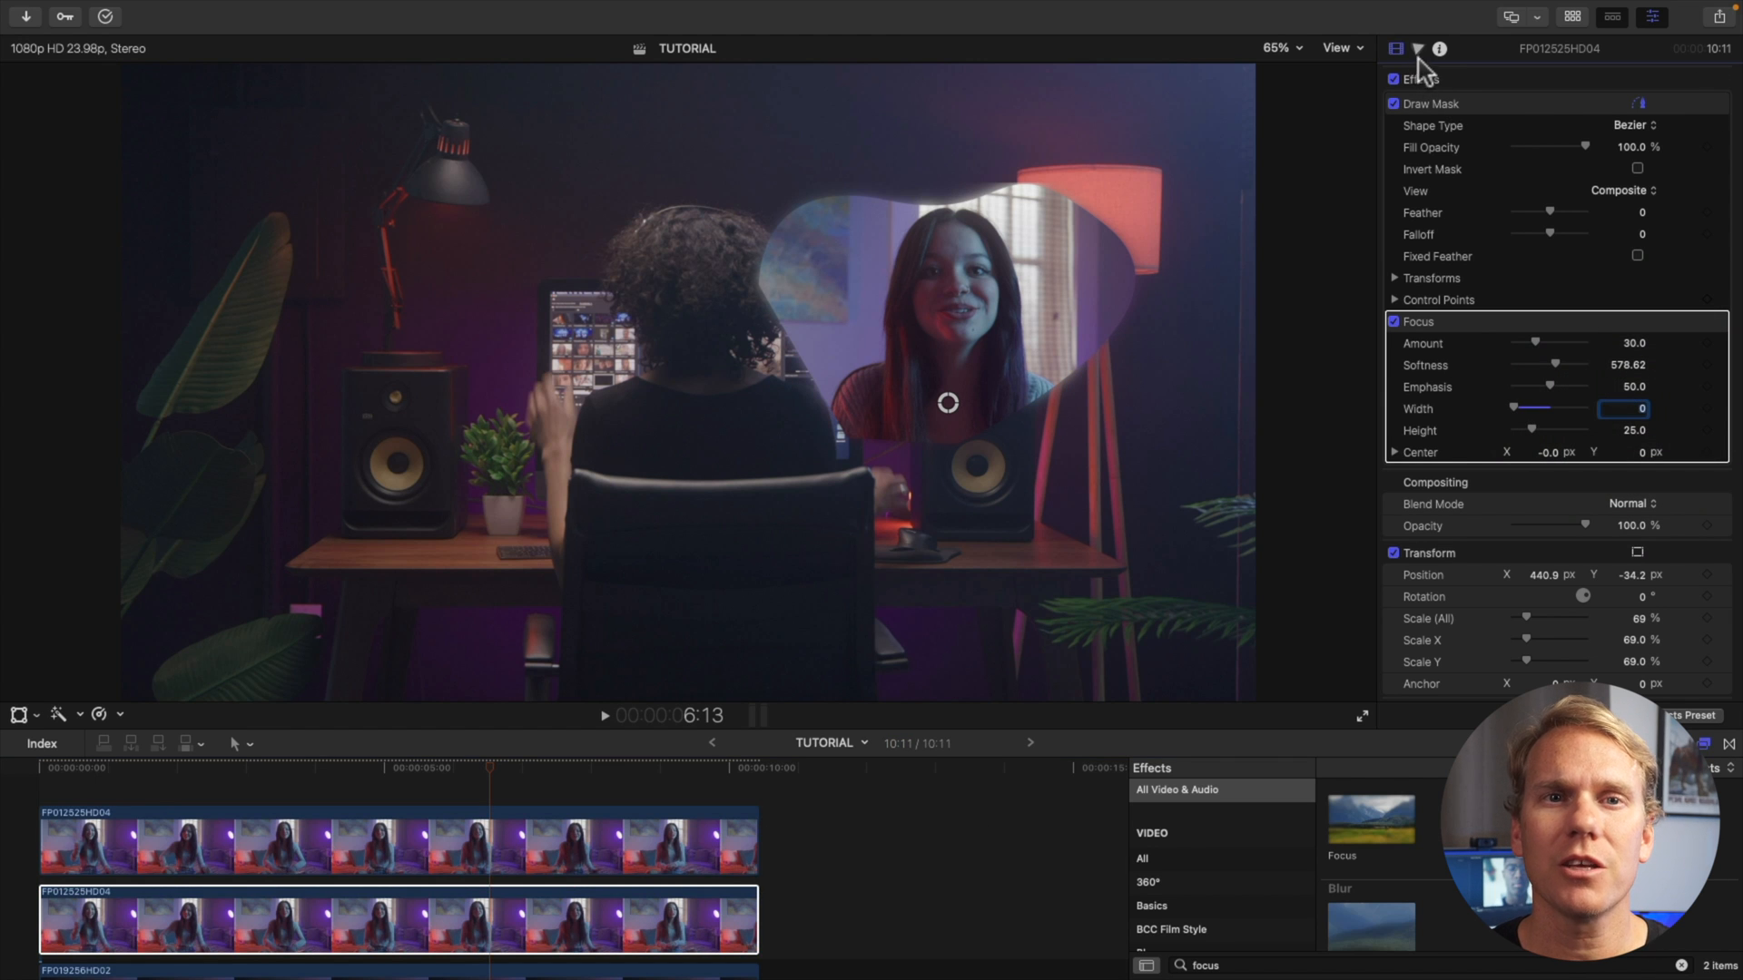
Step: Add a Color Wheels correction to the blurred heart-masked copy
{"action": "left_click", "coordinate": [1418, 49]}
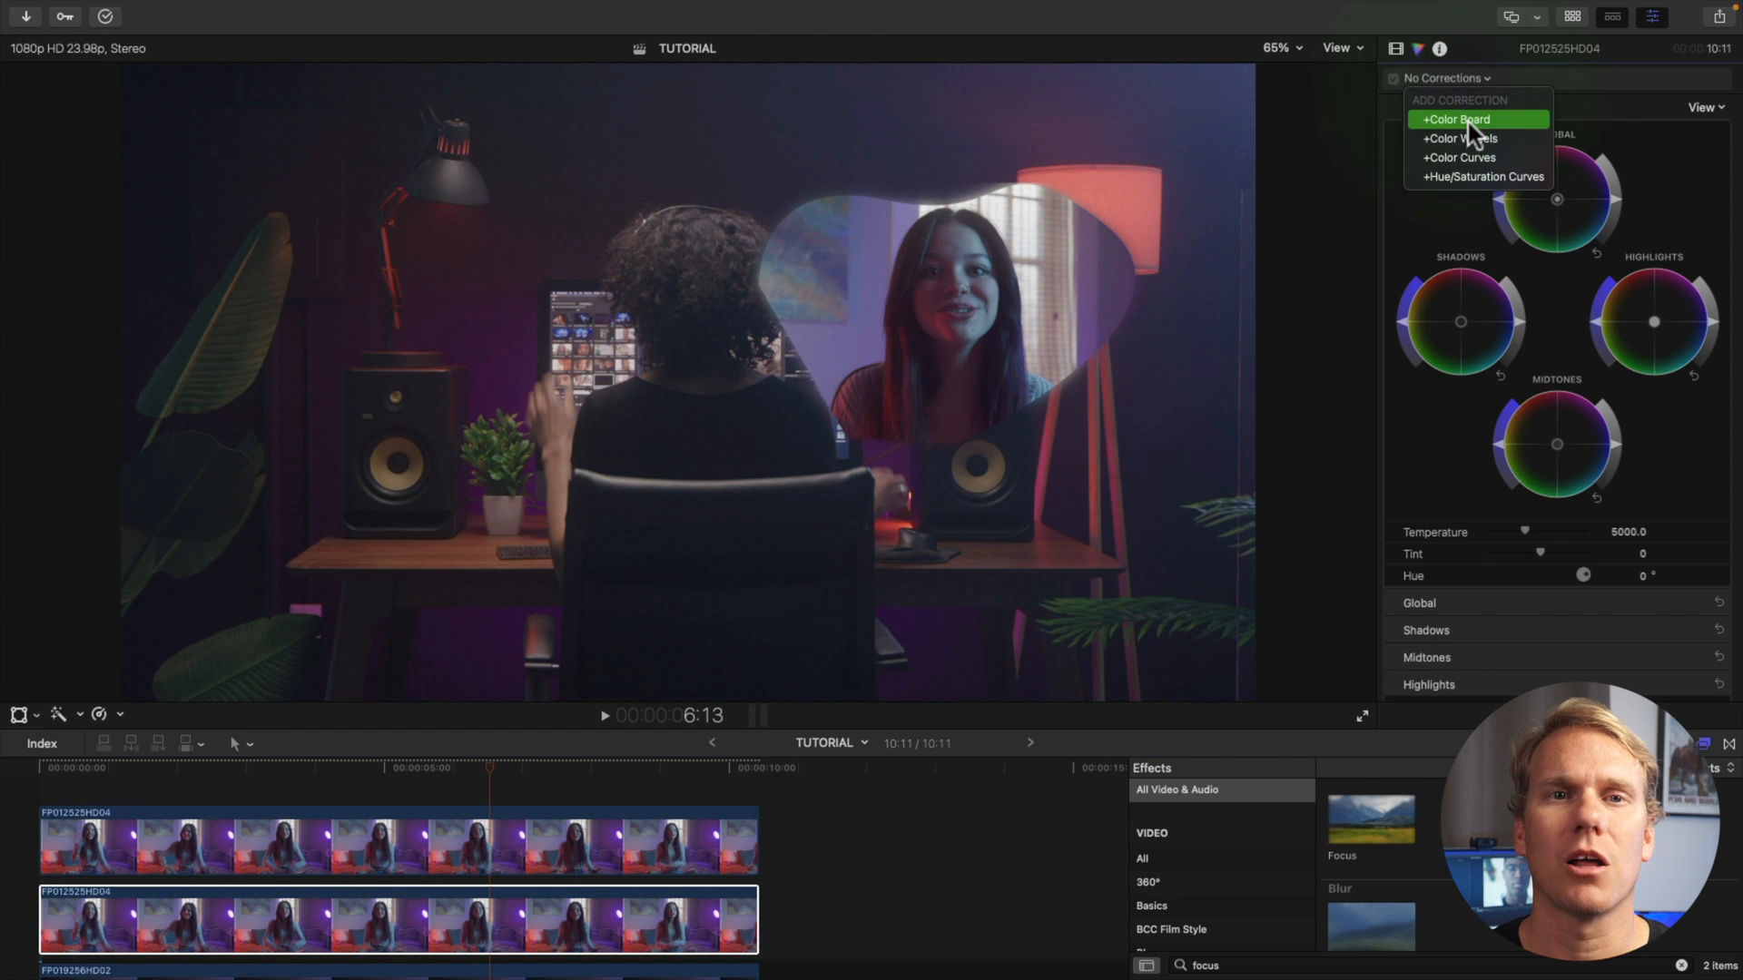
{"action": "left_click", "coordinate": [1459, 138]}
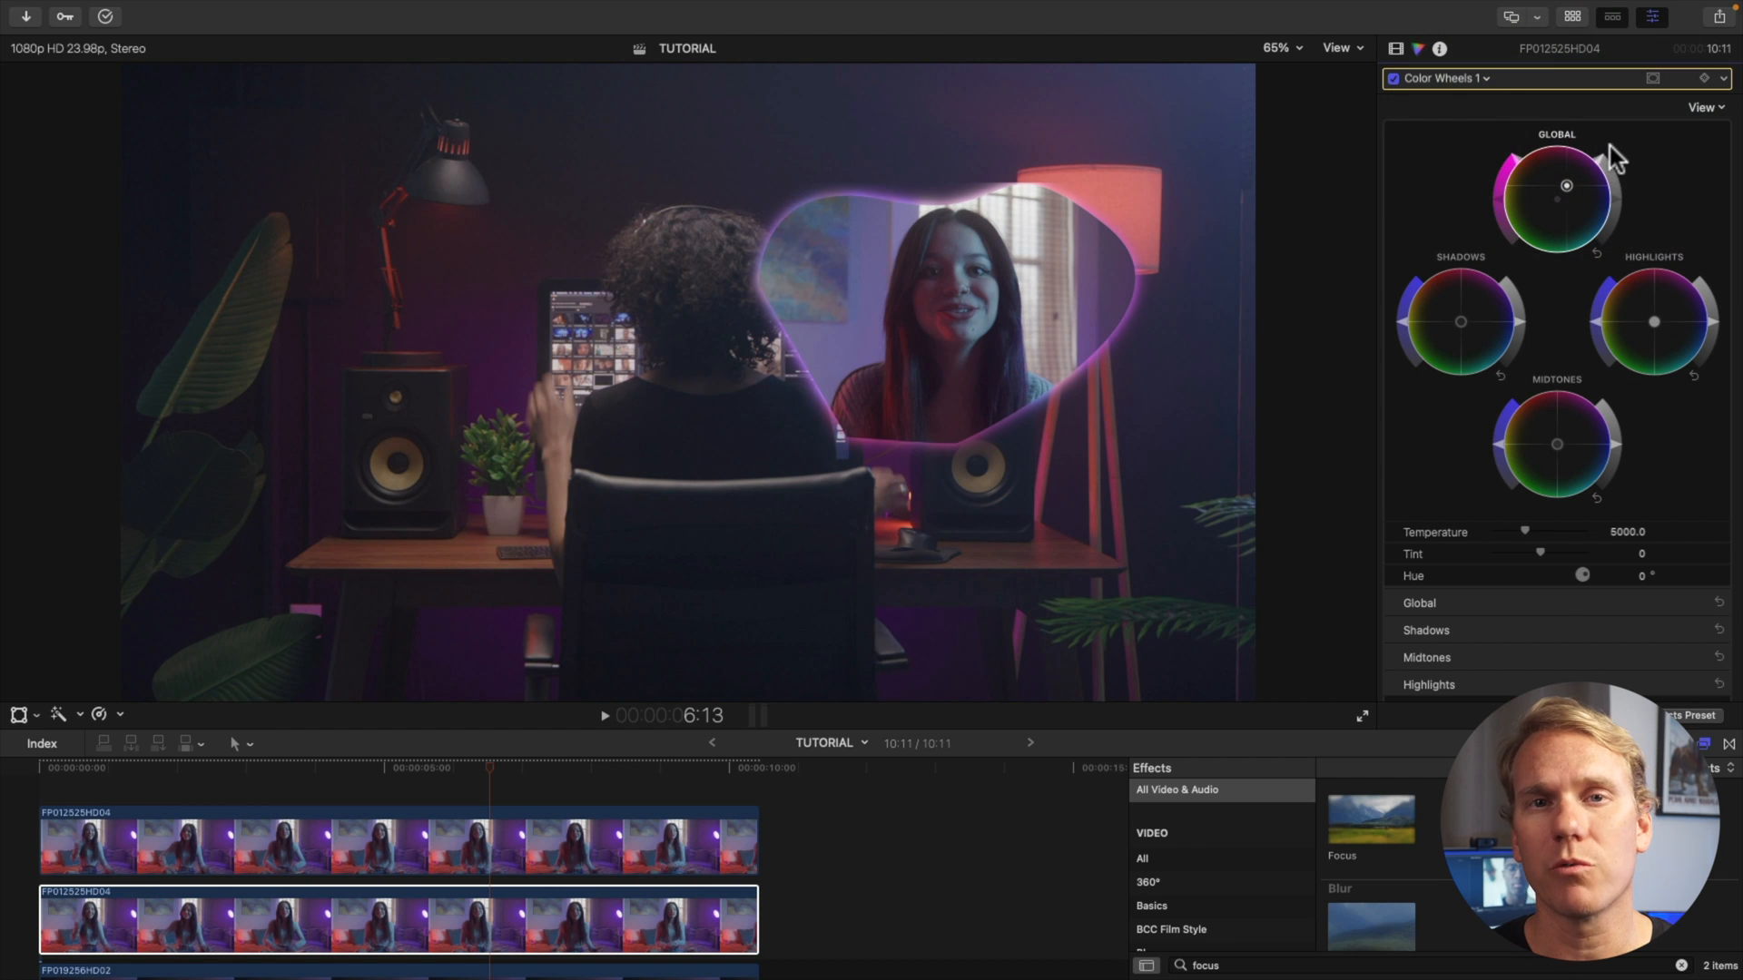
{"action": "mouse_move", "coordinate": [1422, 316]}
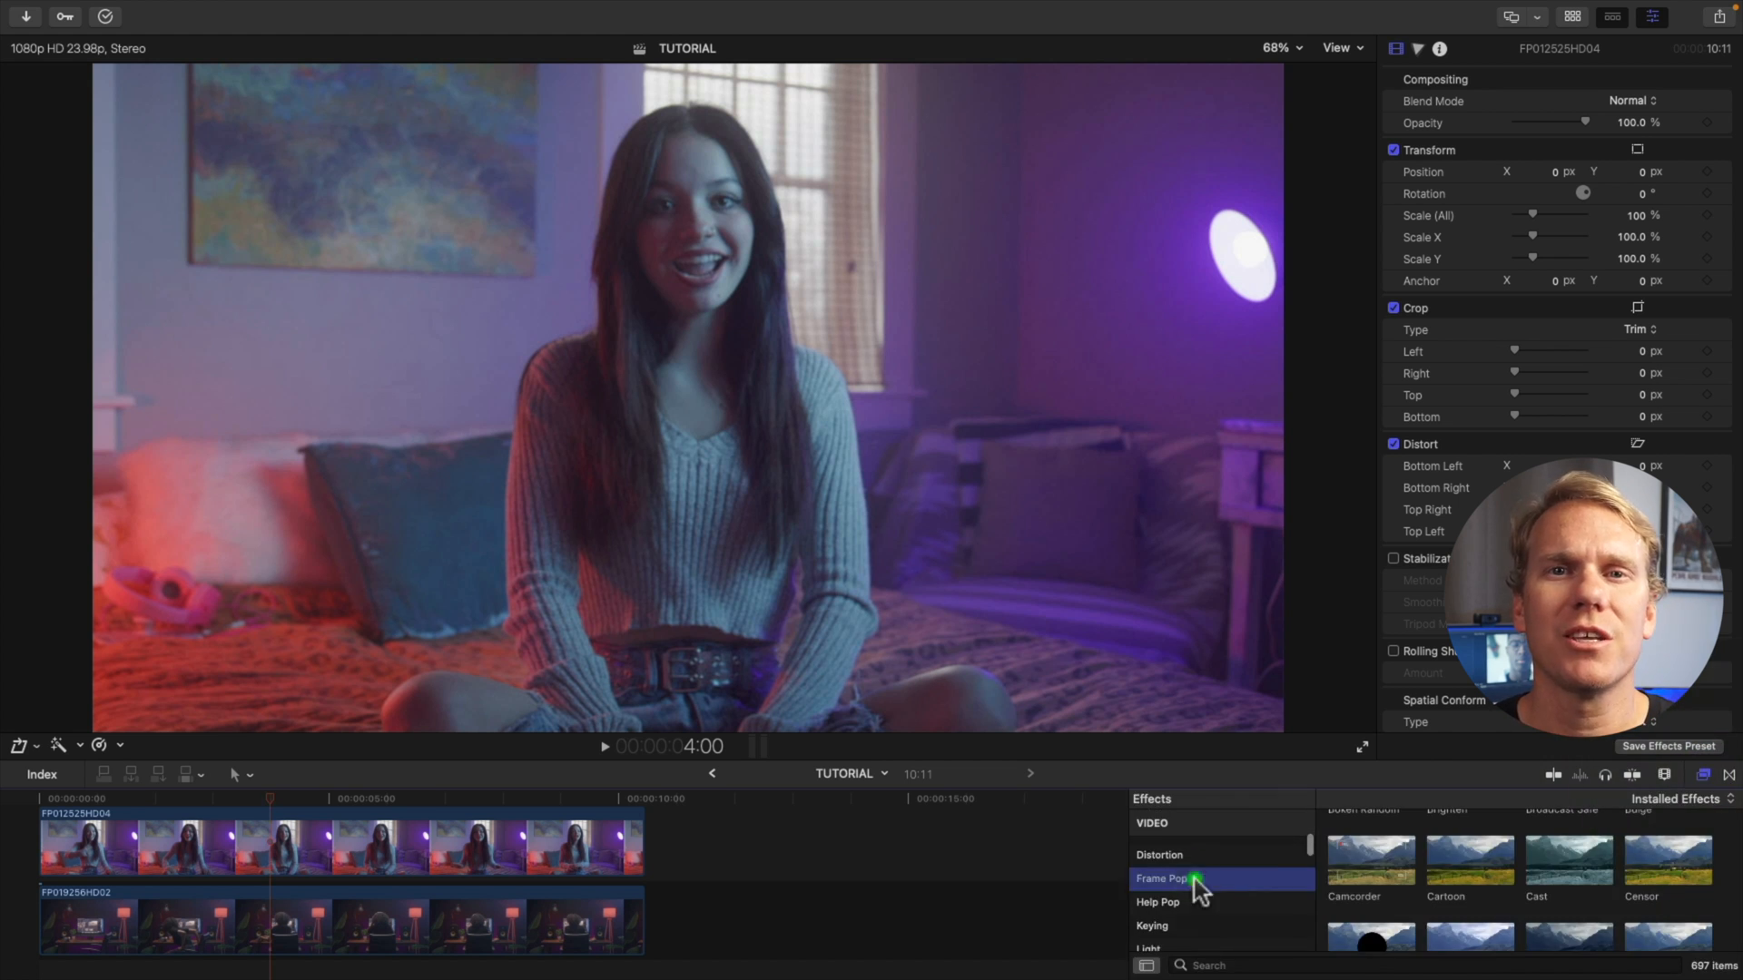
Step: Show the Frame Pop effects and enable the Fade in-animation on the Tech 02 frame
{"action": "left_click", "coordinate": [1163, 879]}
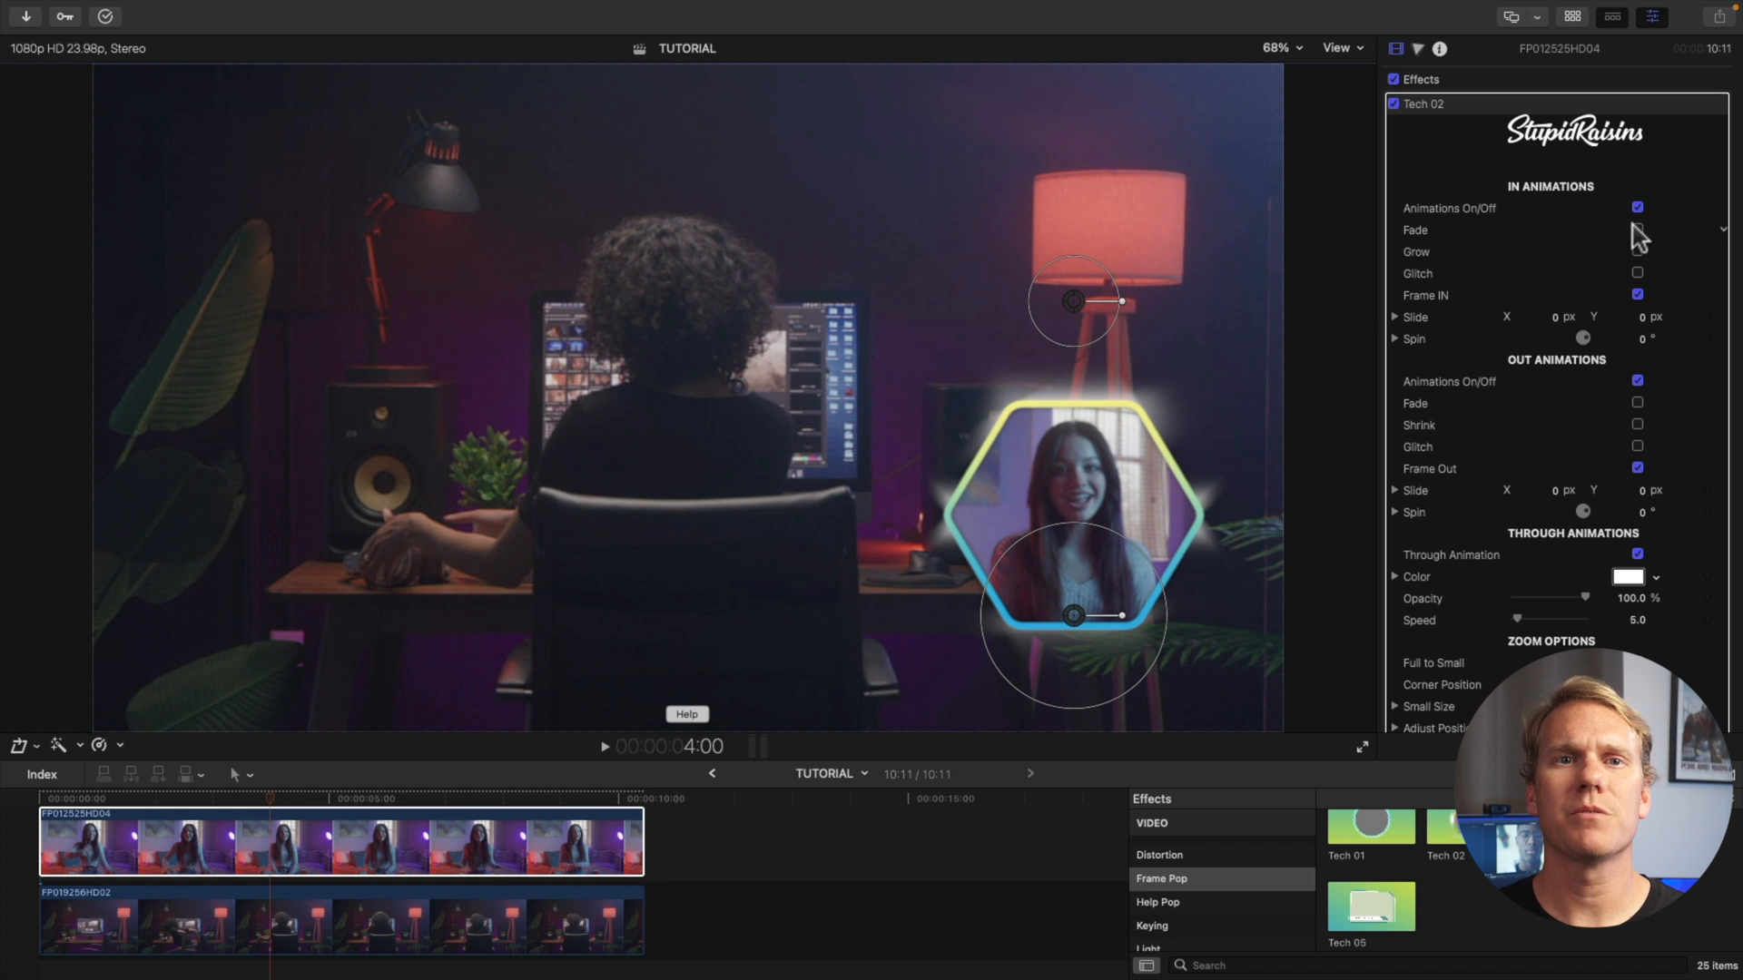
{"action": "left_click", "coordinate": [1635, 230]}
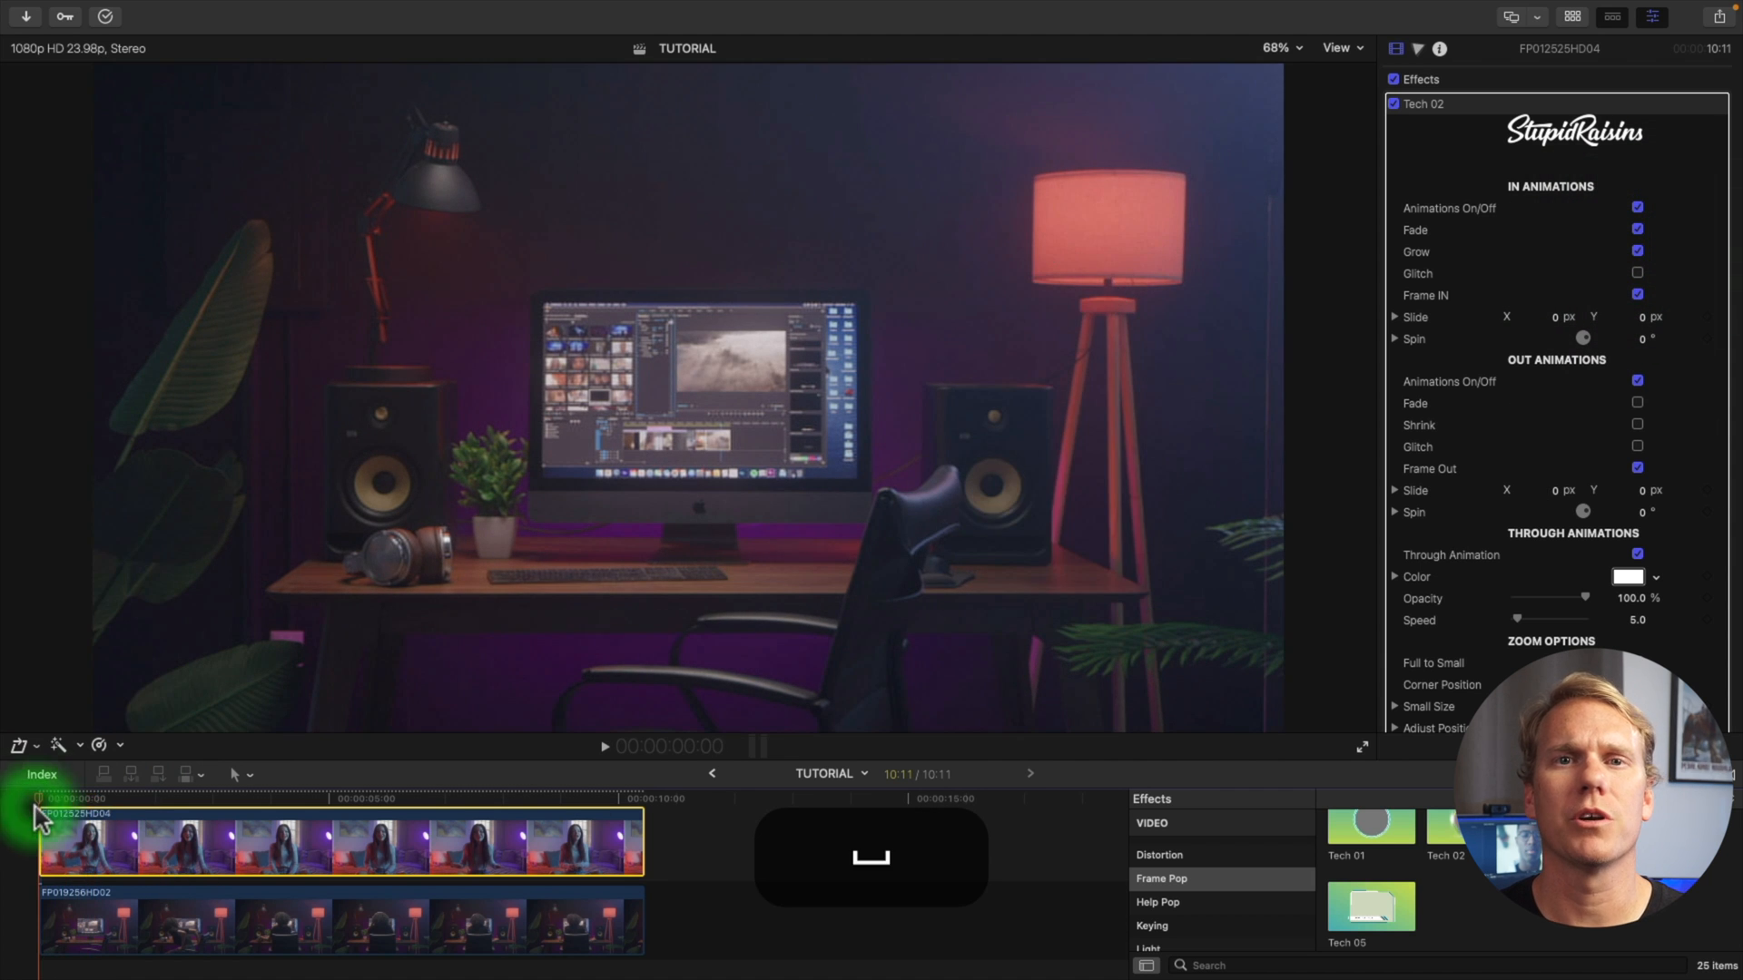
Step: Play back the animated hexagon picture-in-picture composite
{"action": "key", "text": "space"}
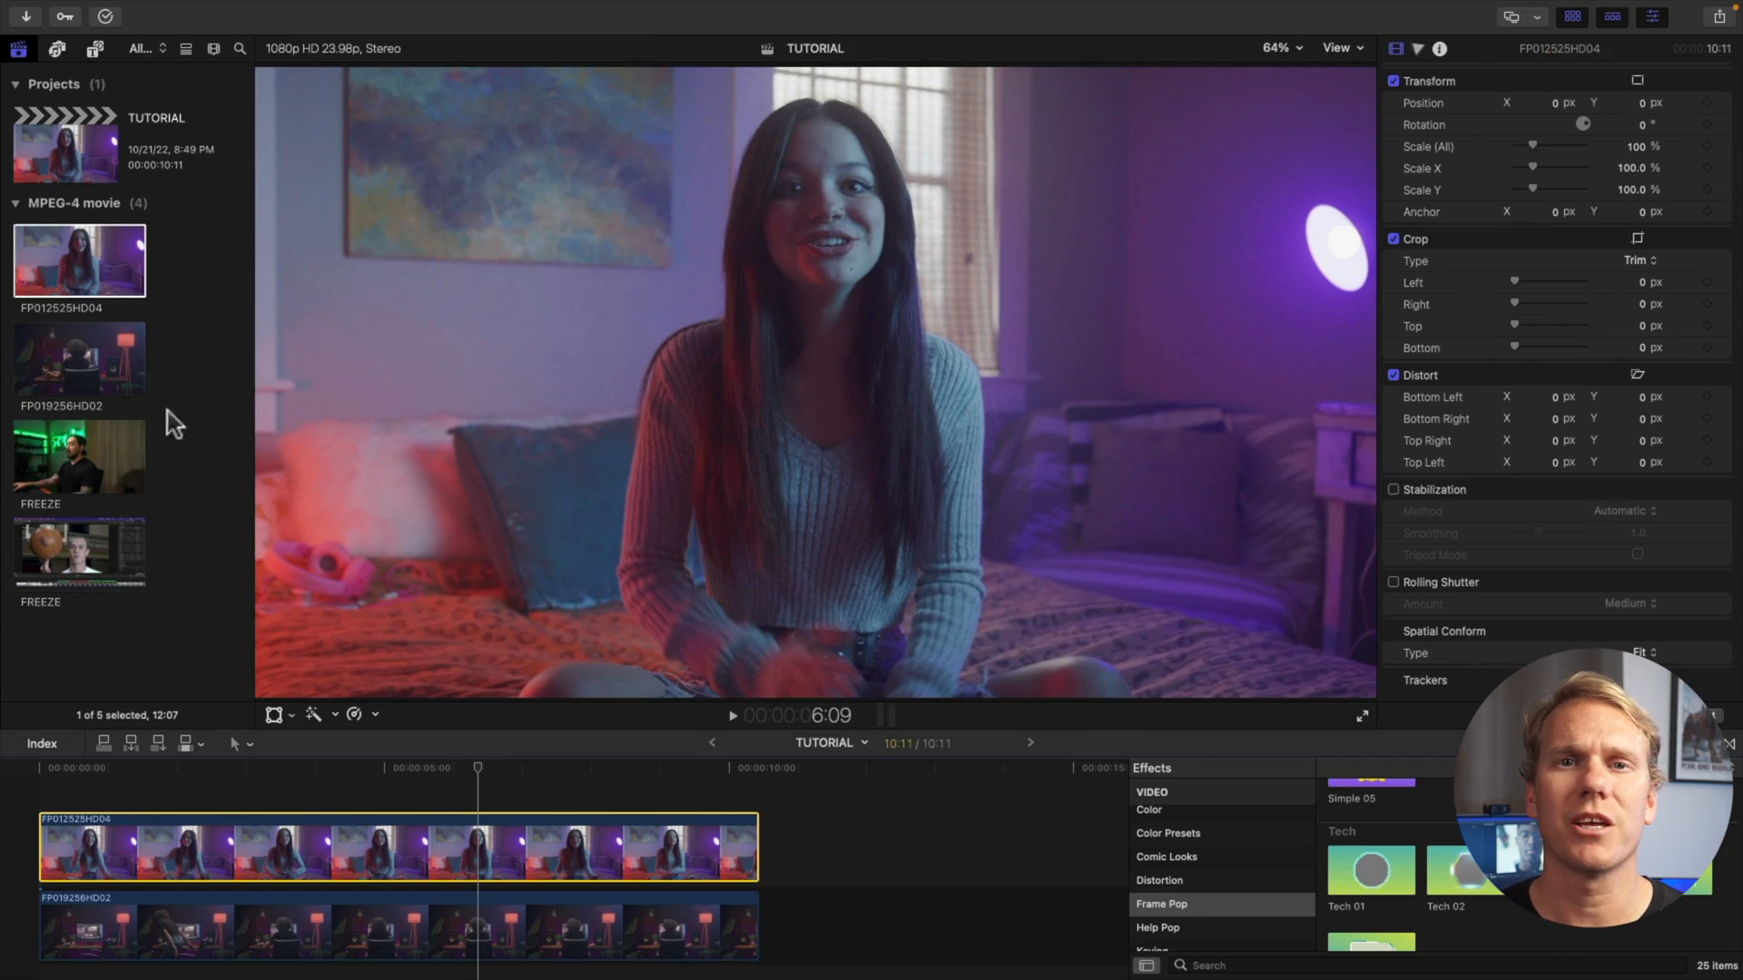
Step: Synchronize the two FREEZE clips with custom settings into 'FREEZE - Synchronized Clip'
{"action": "right_click", "coordinate": [78, 555]}
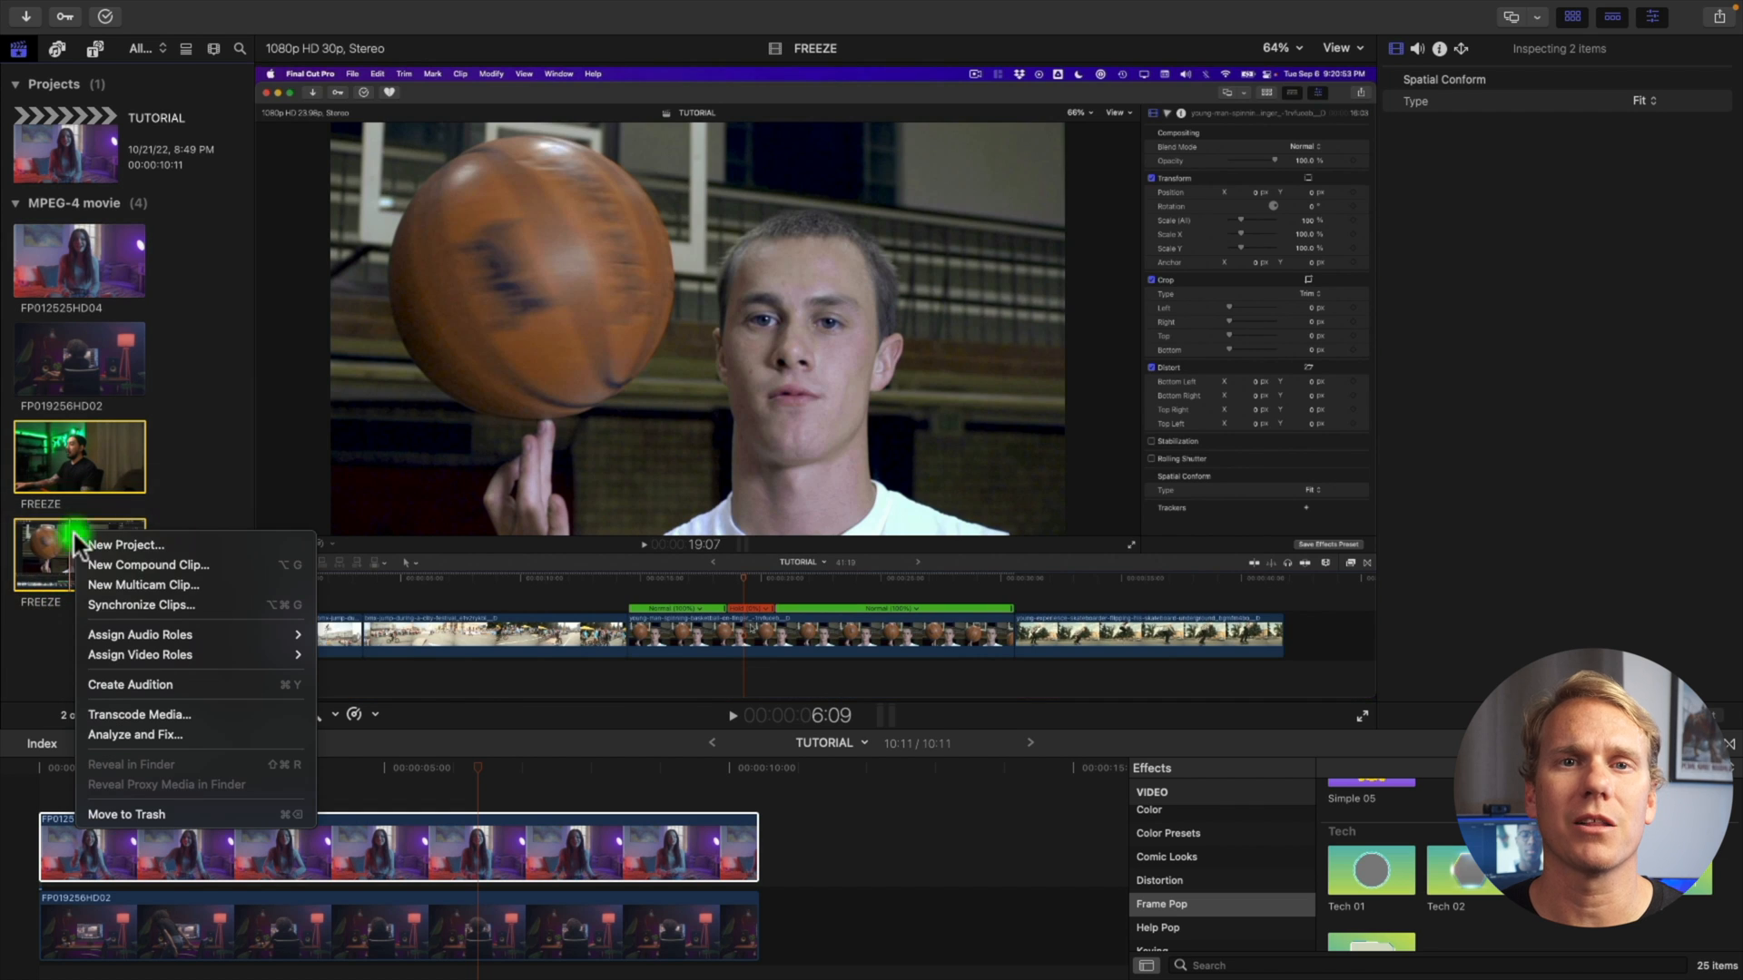
{"action": "left_click", "coordinate": [142, 604]}
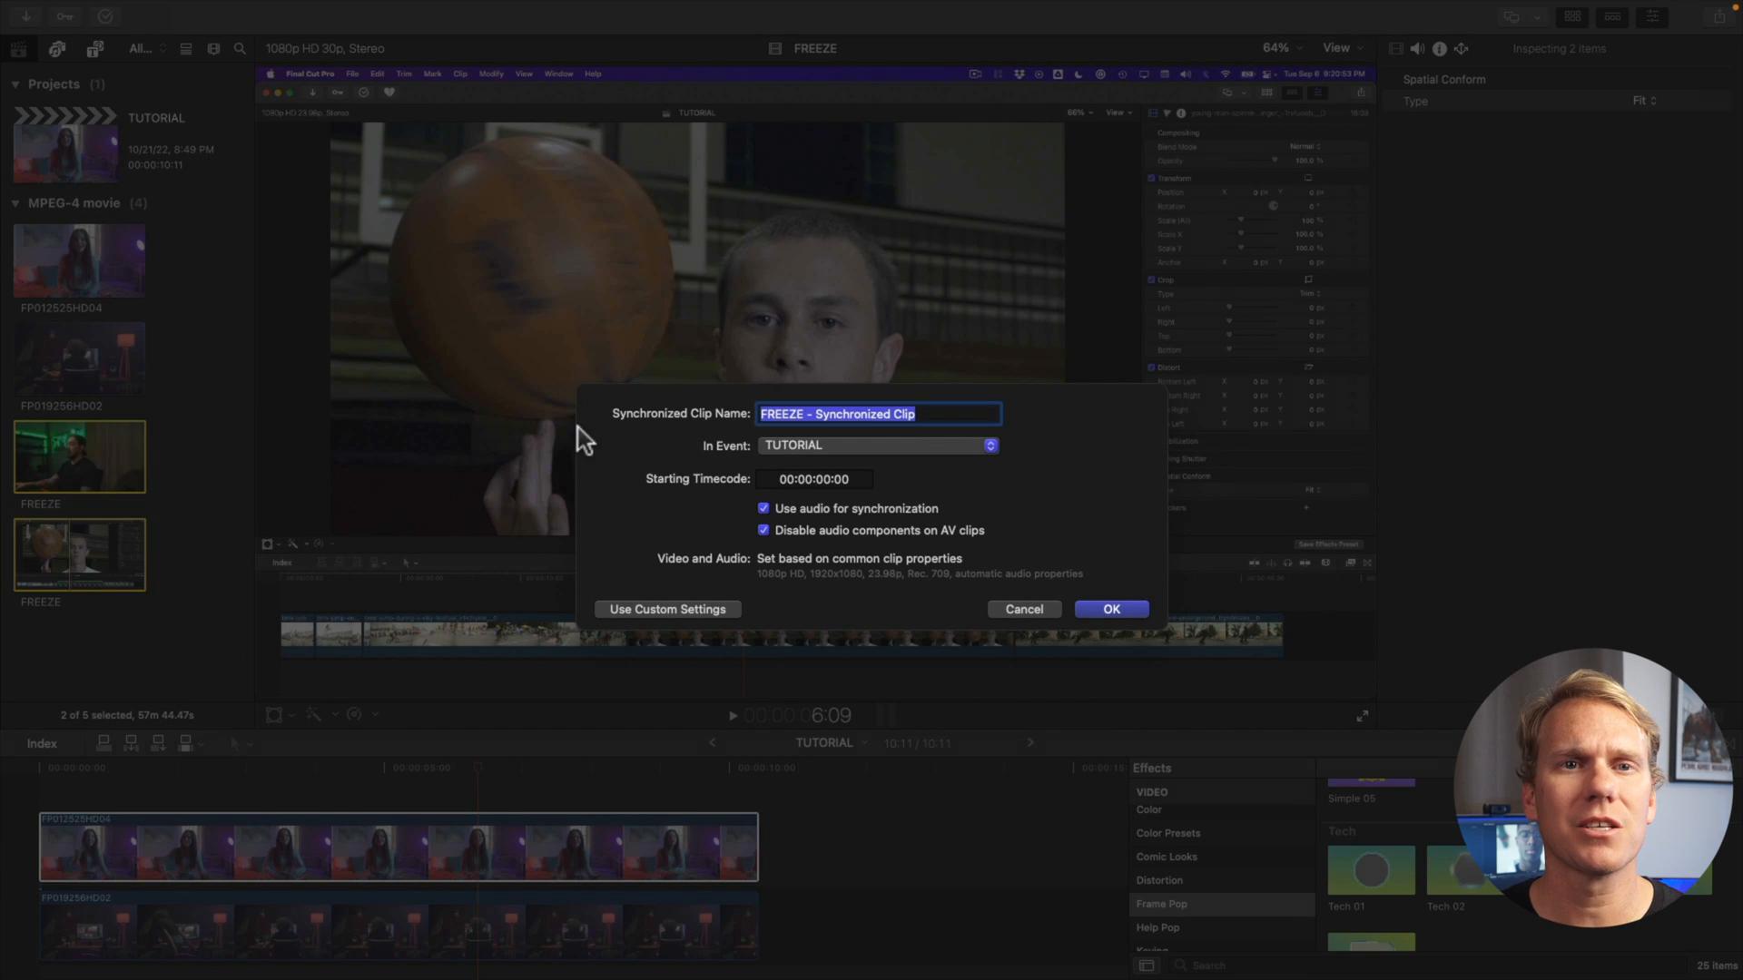
{"action": "mouse_move", "coordinate": [664, 604]}
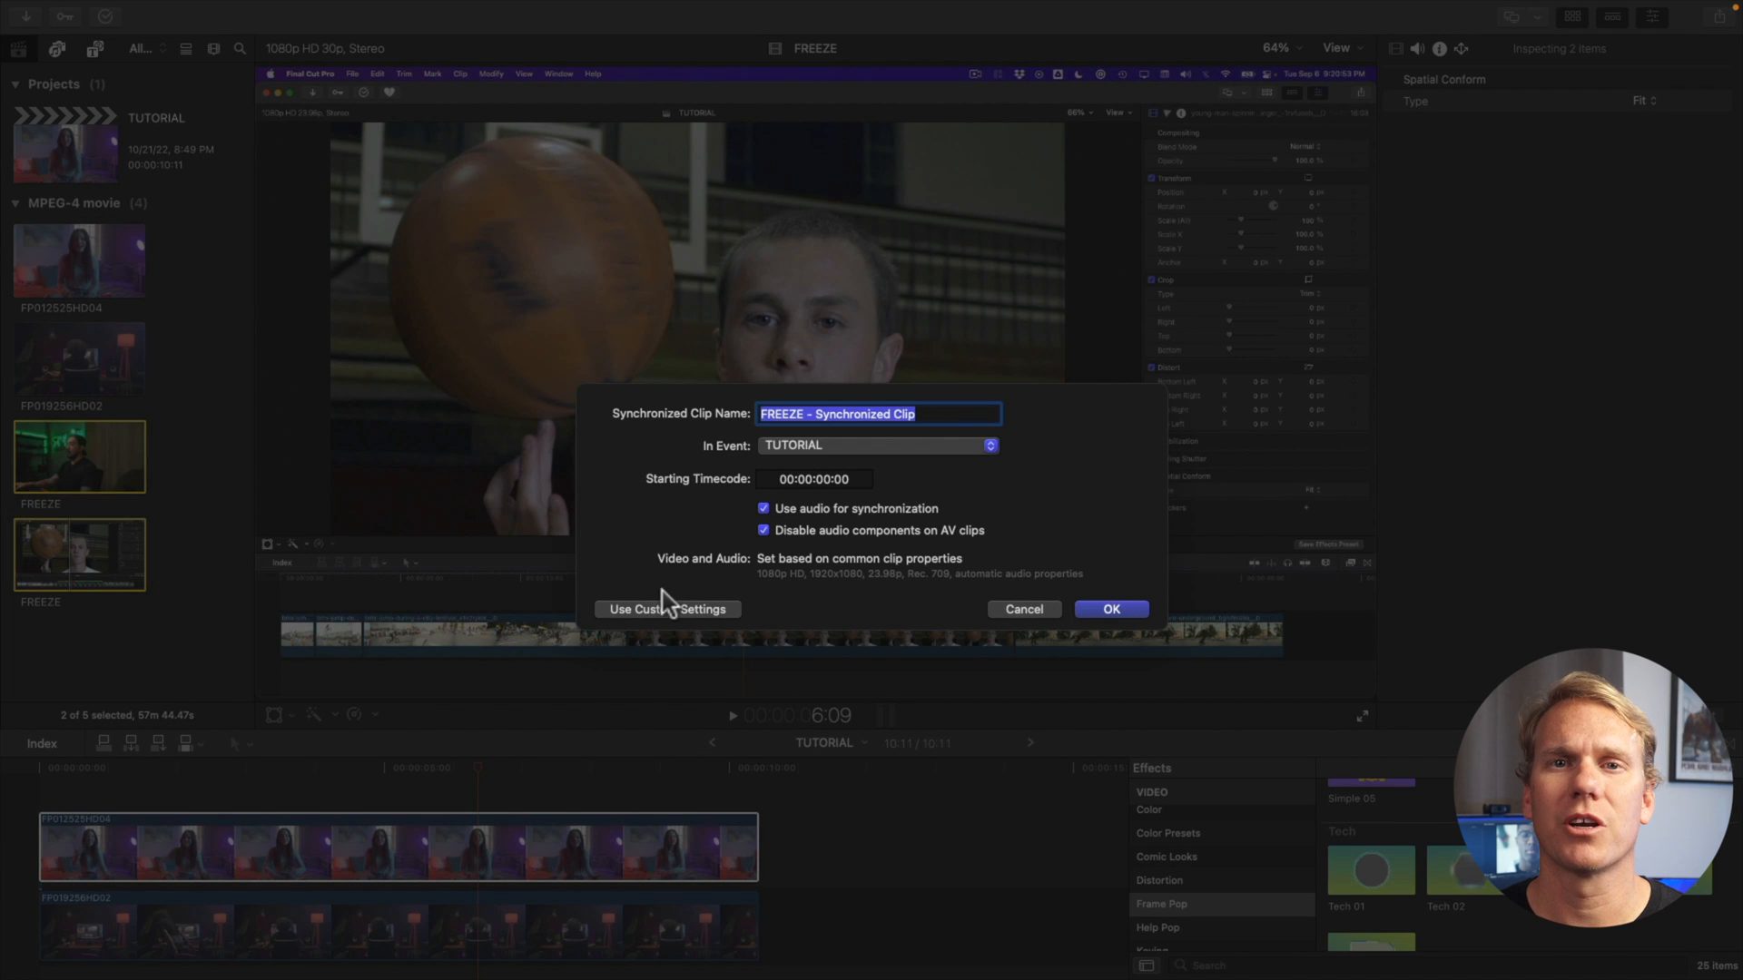
{"action": "left_click", "coordinate": [668, 609]}
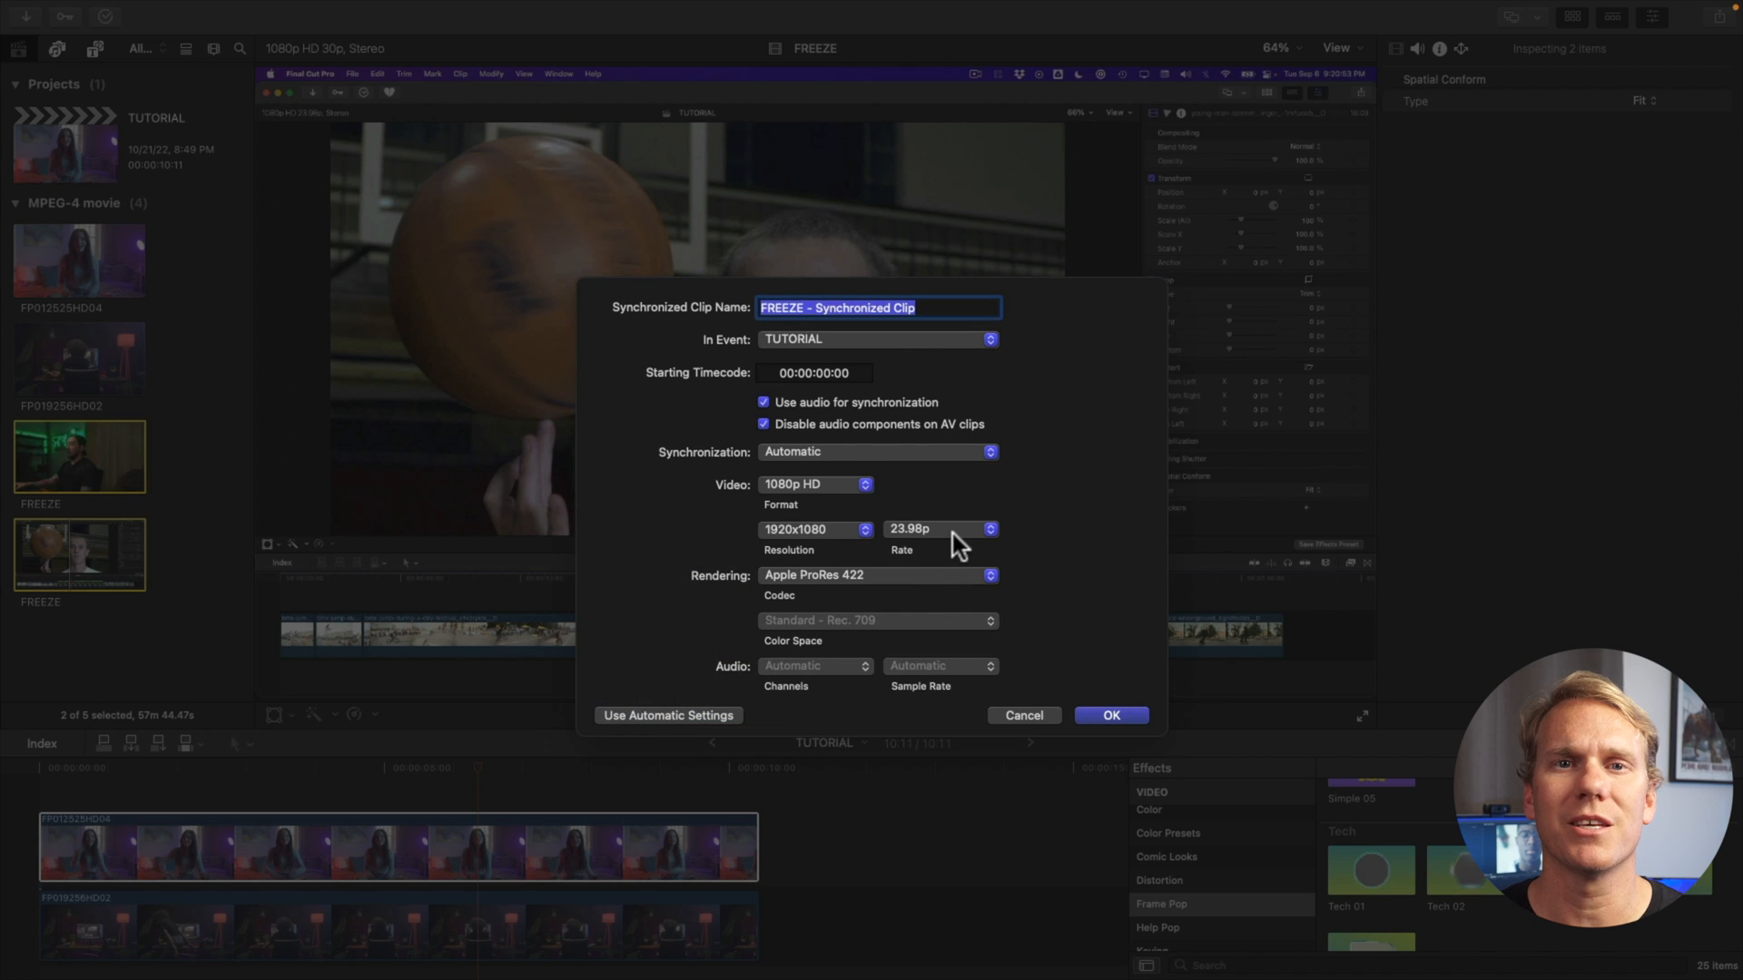
{"action": "mouse_move", "coordinate": [1110, 715]}
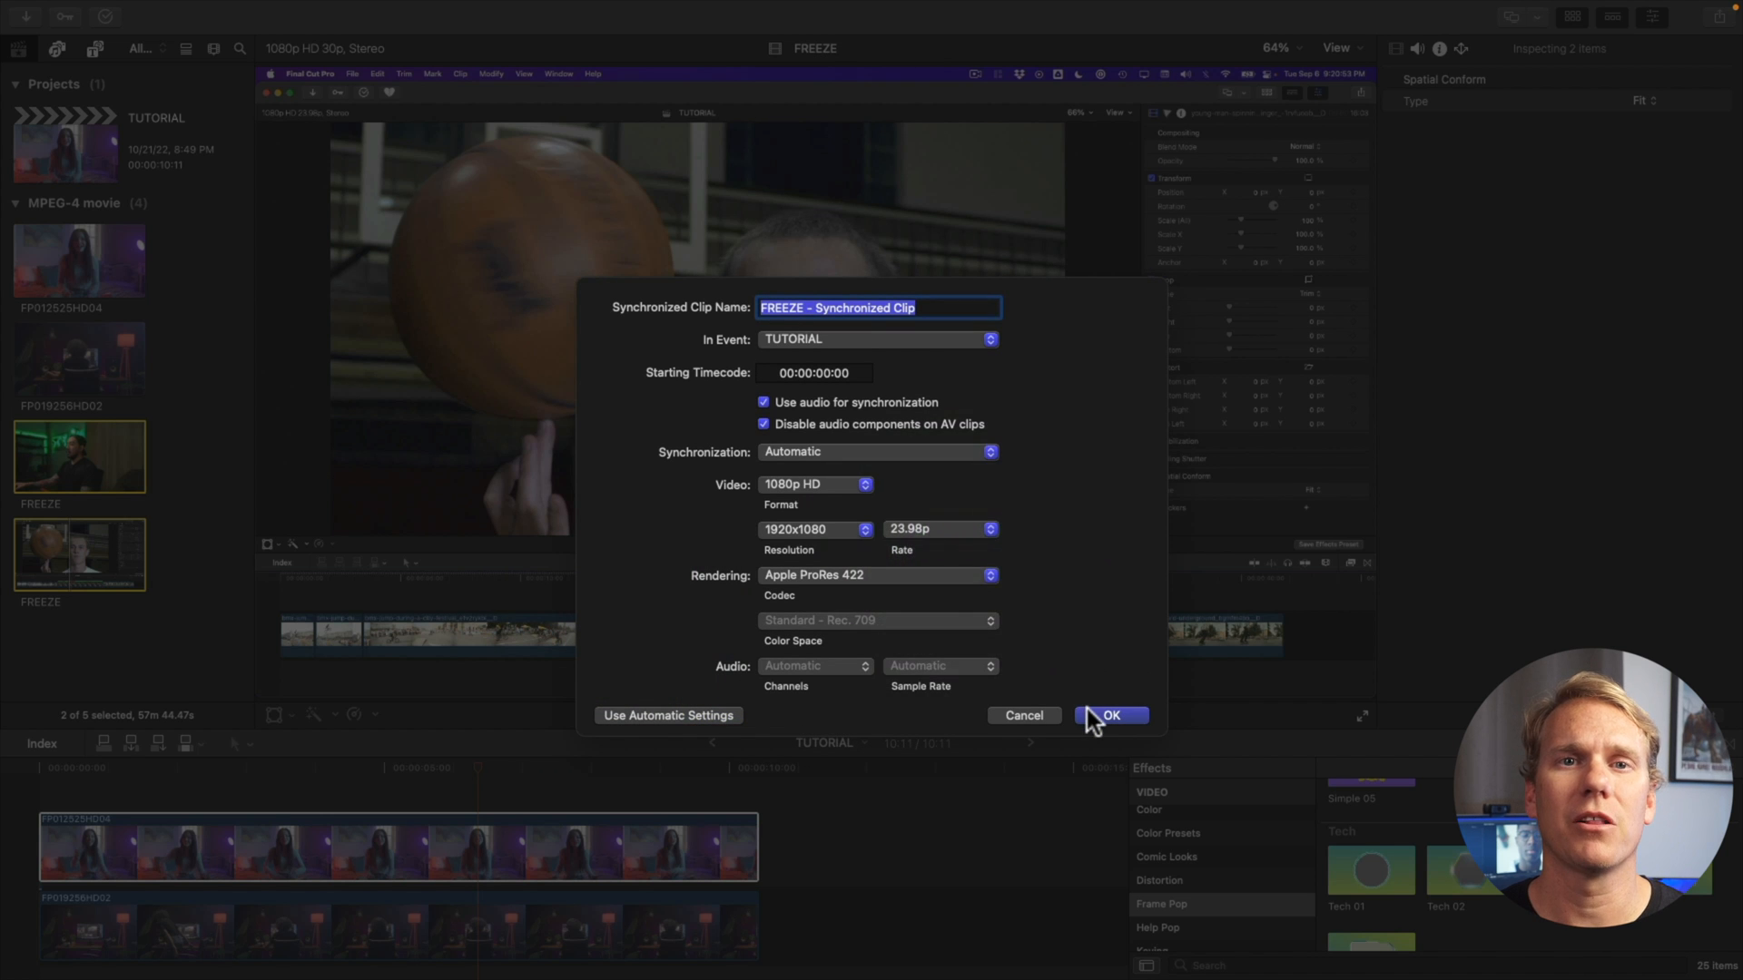
{"action": "left_click", "coordinate": [1108, 714]}
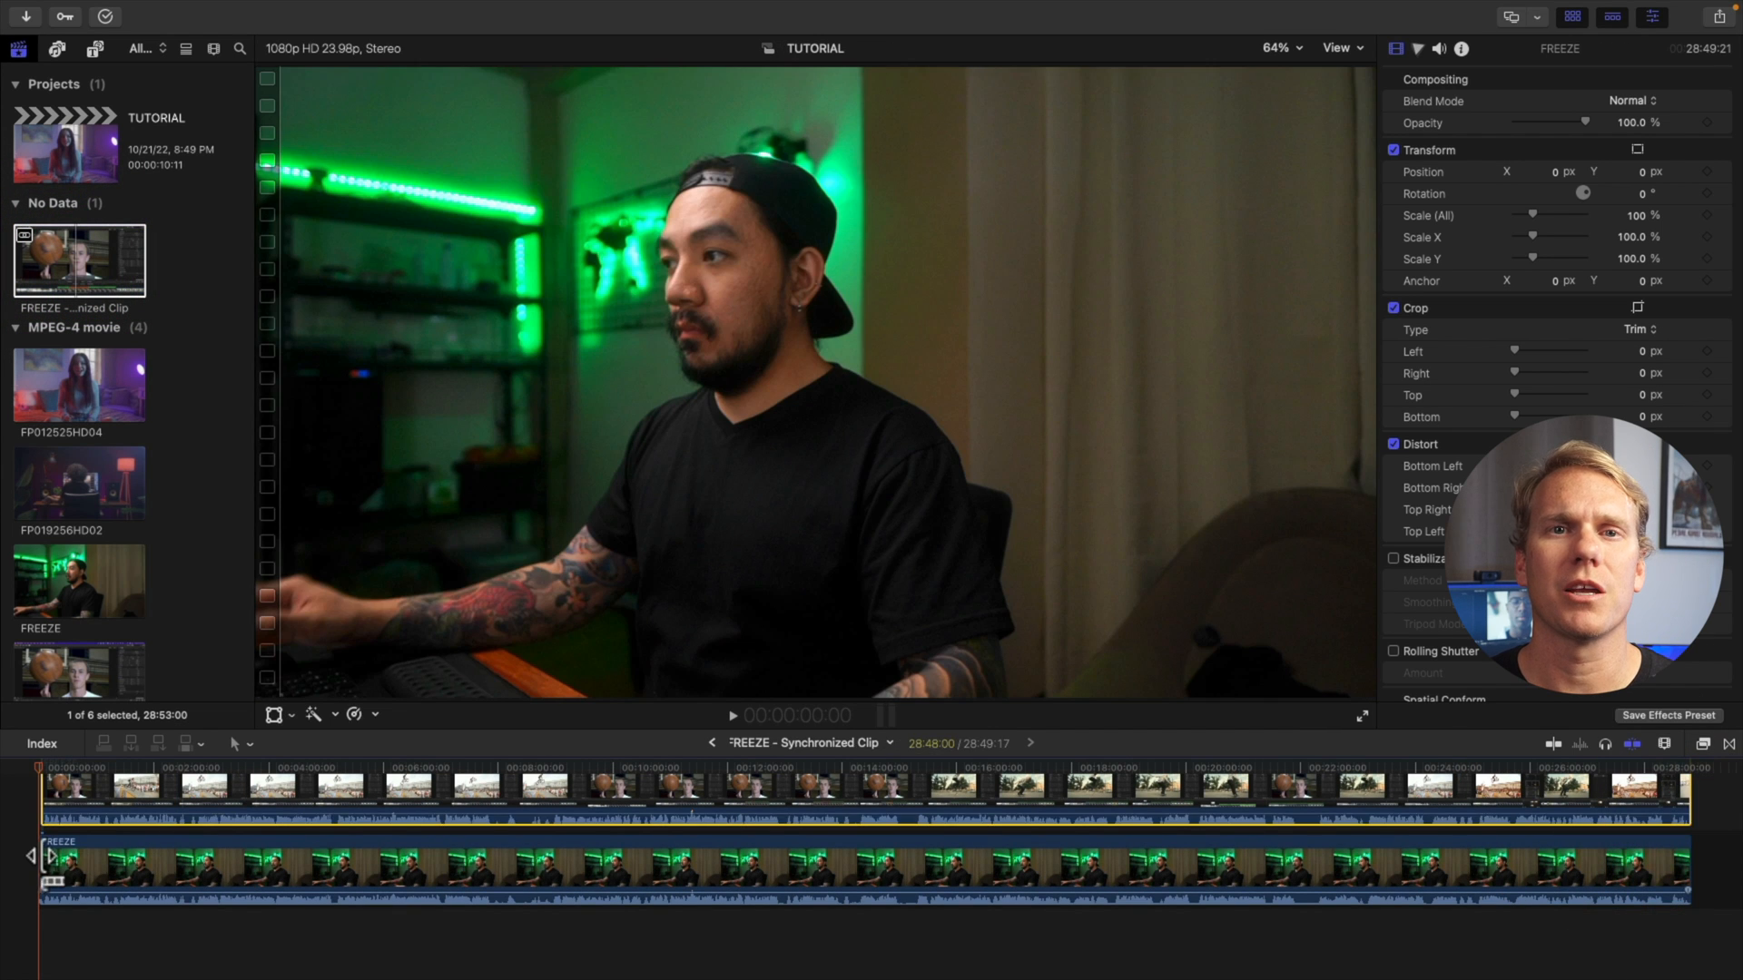
Step: Select both clips inside the FREEZE synchronized clip with Command-A
{"action": "key", "text": "cmd+a"}
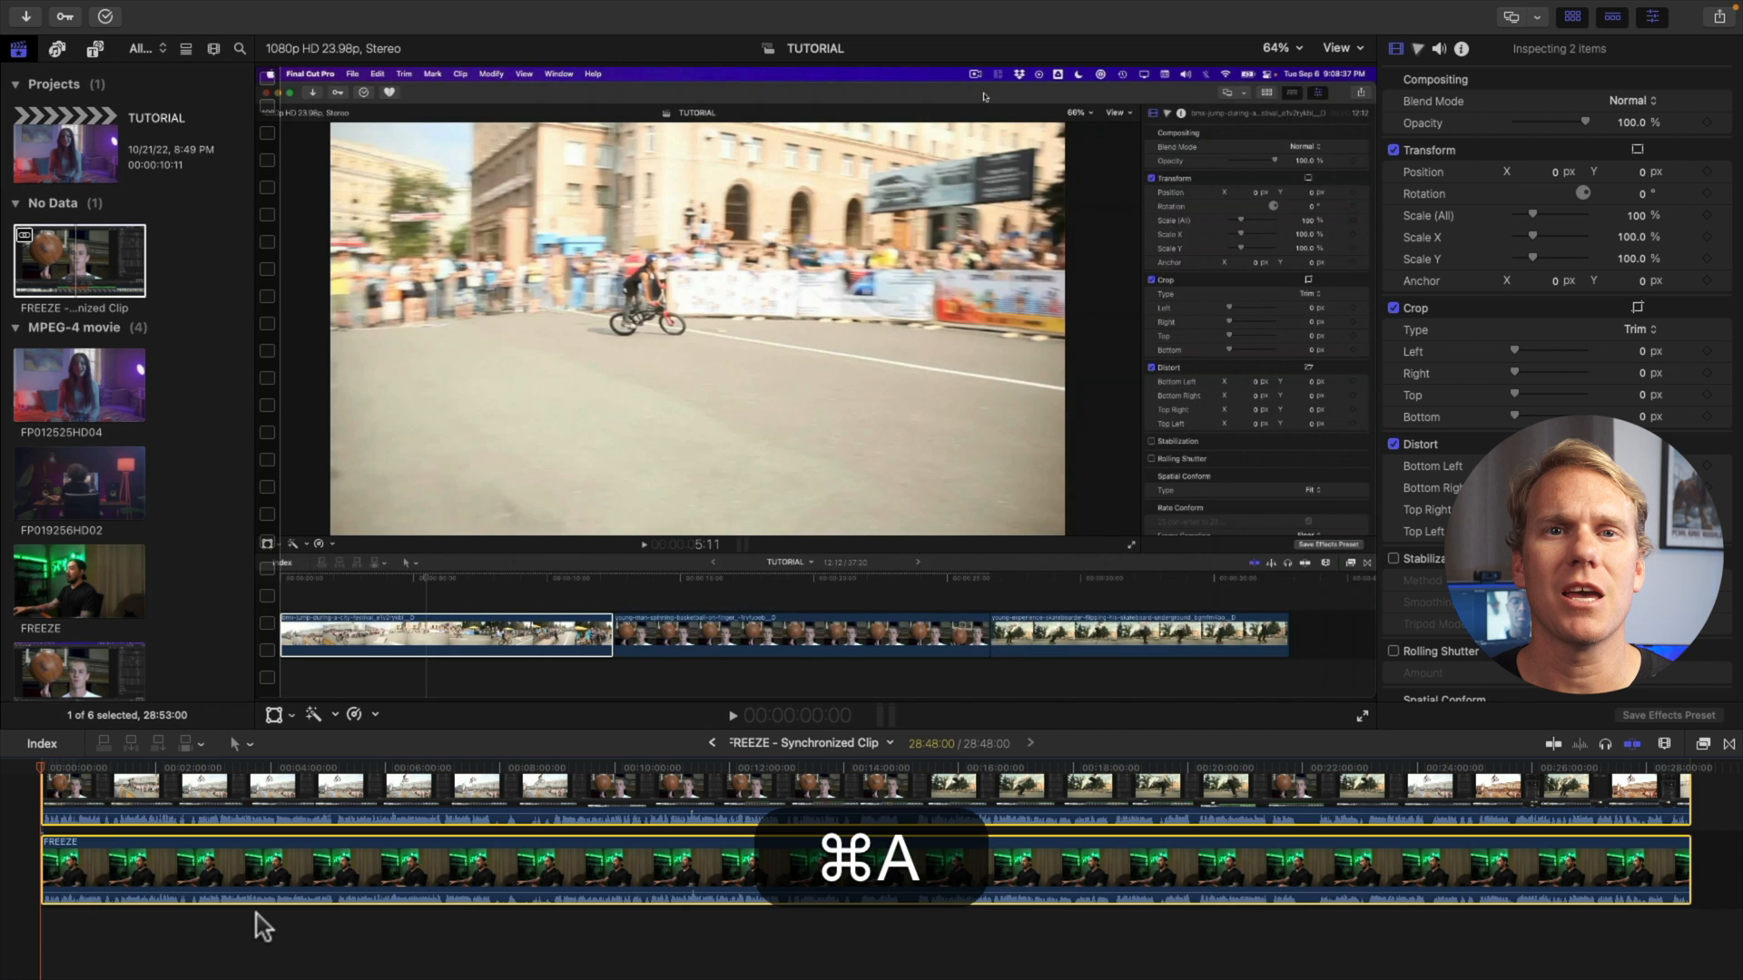